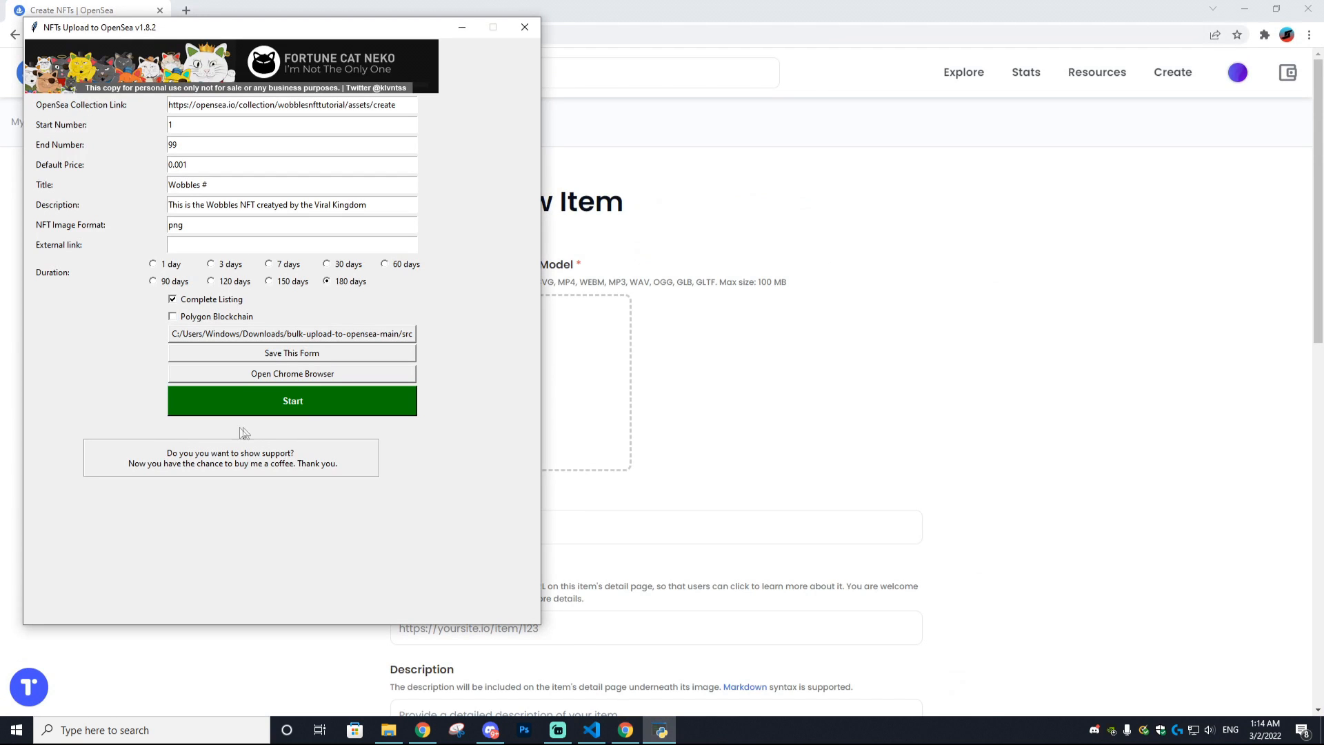
mouse_move(260, 425)
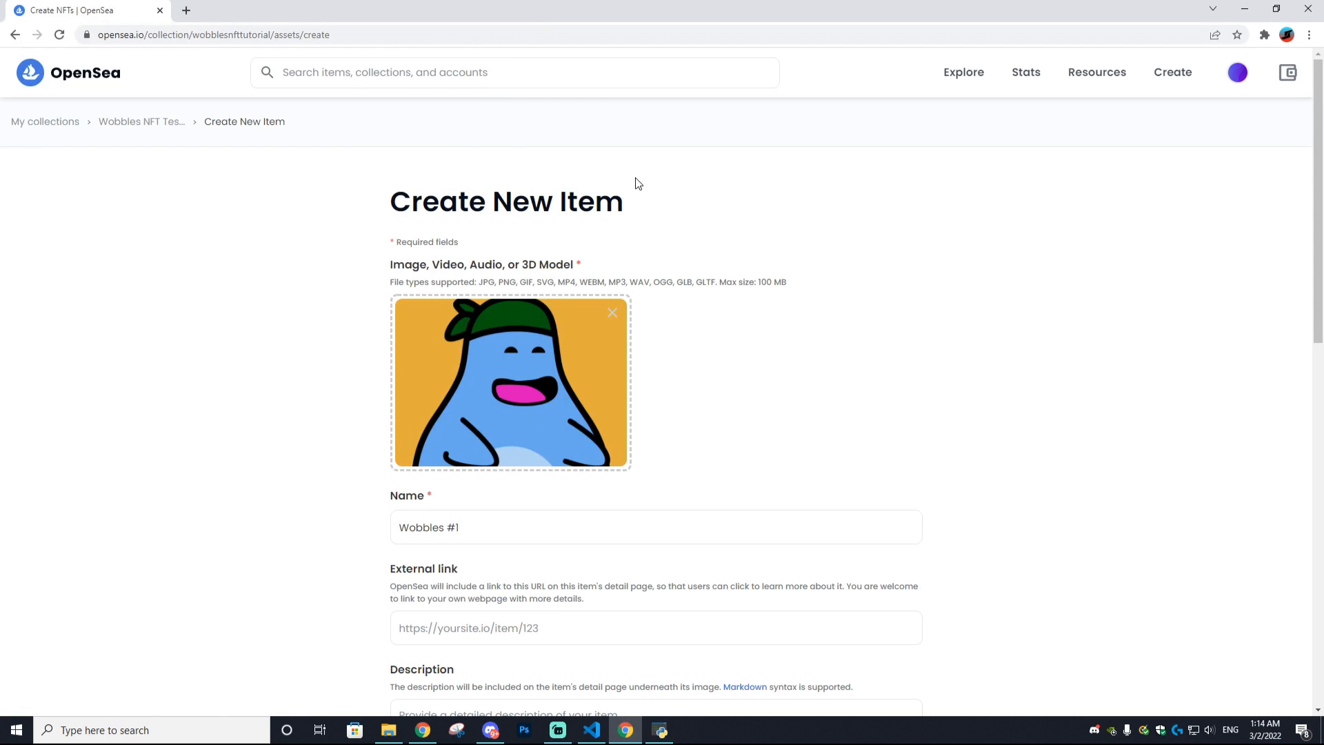
- Enter the item description 'This is the Wobbles NFT creatyed by the Viral Kingdom'
type("This is the Wobbles NFT creatyed by the Viral Kingdom")
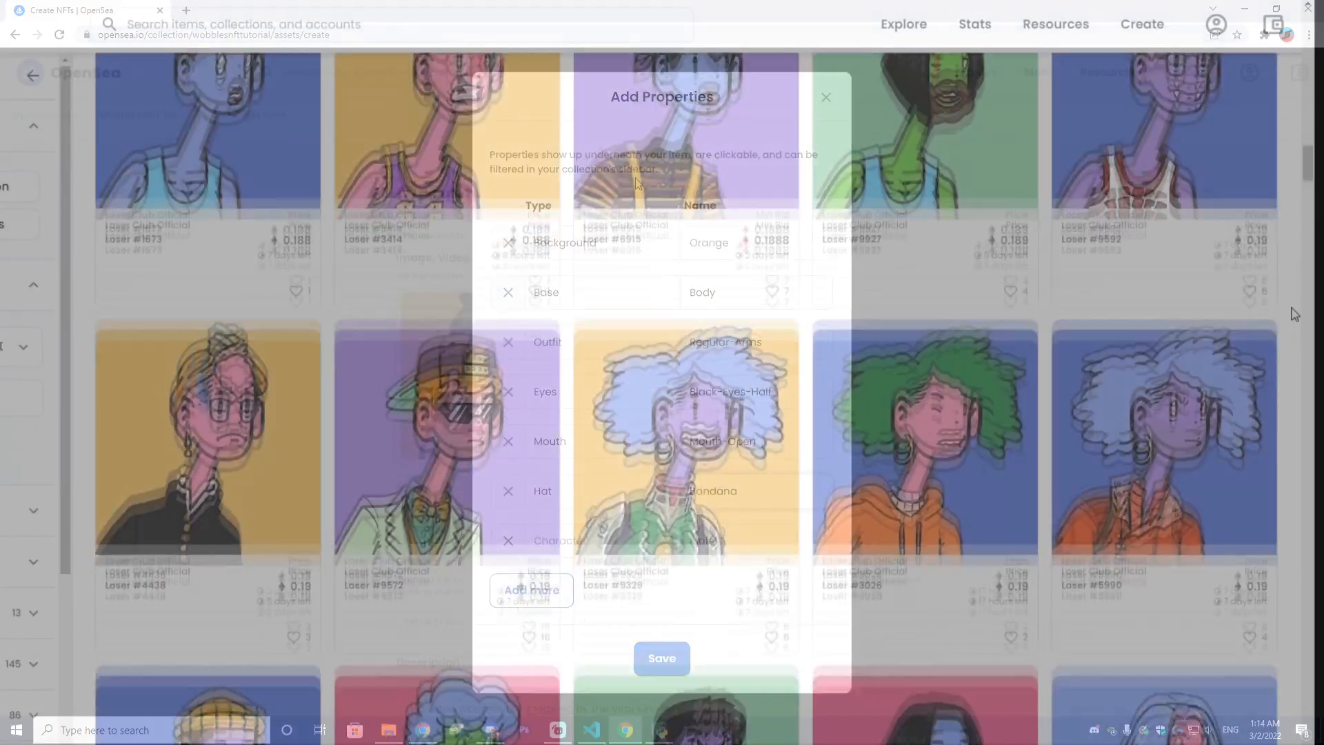
left_click(827, 97)
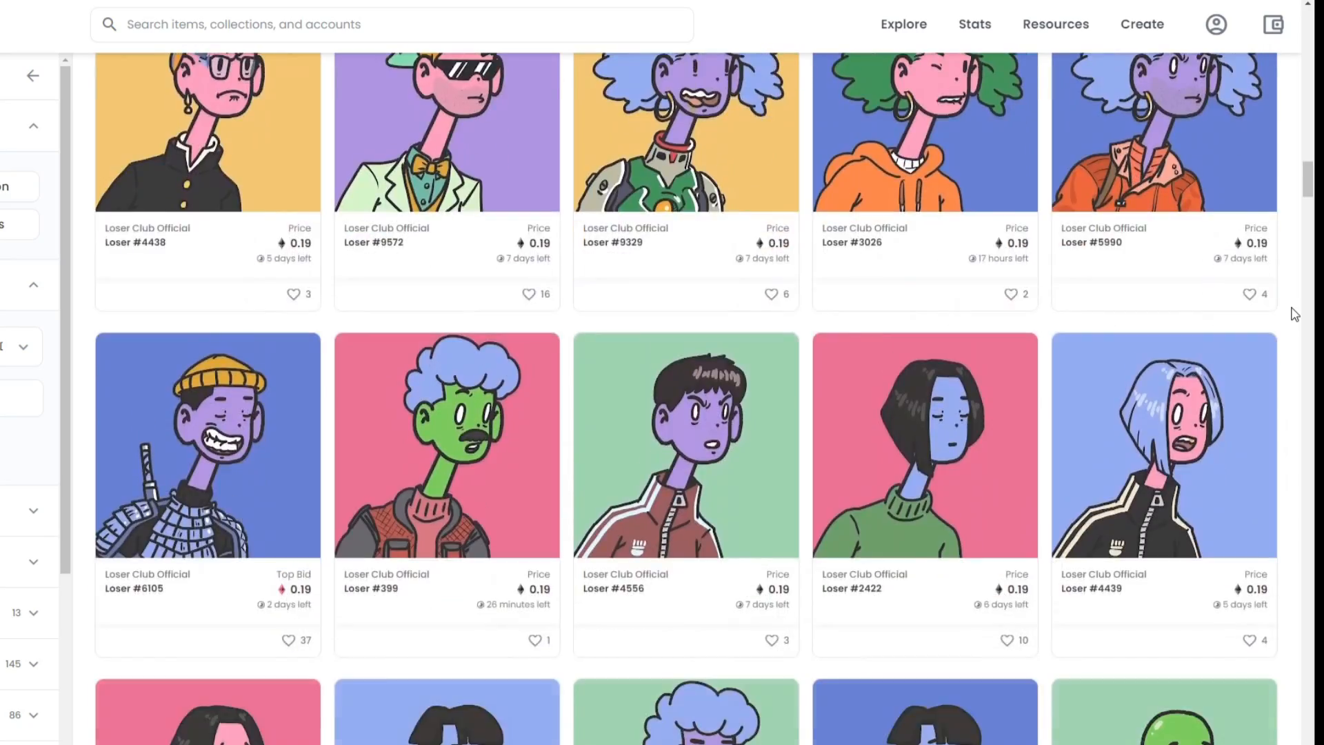
scroll("down", 3)
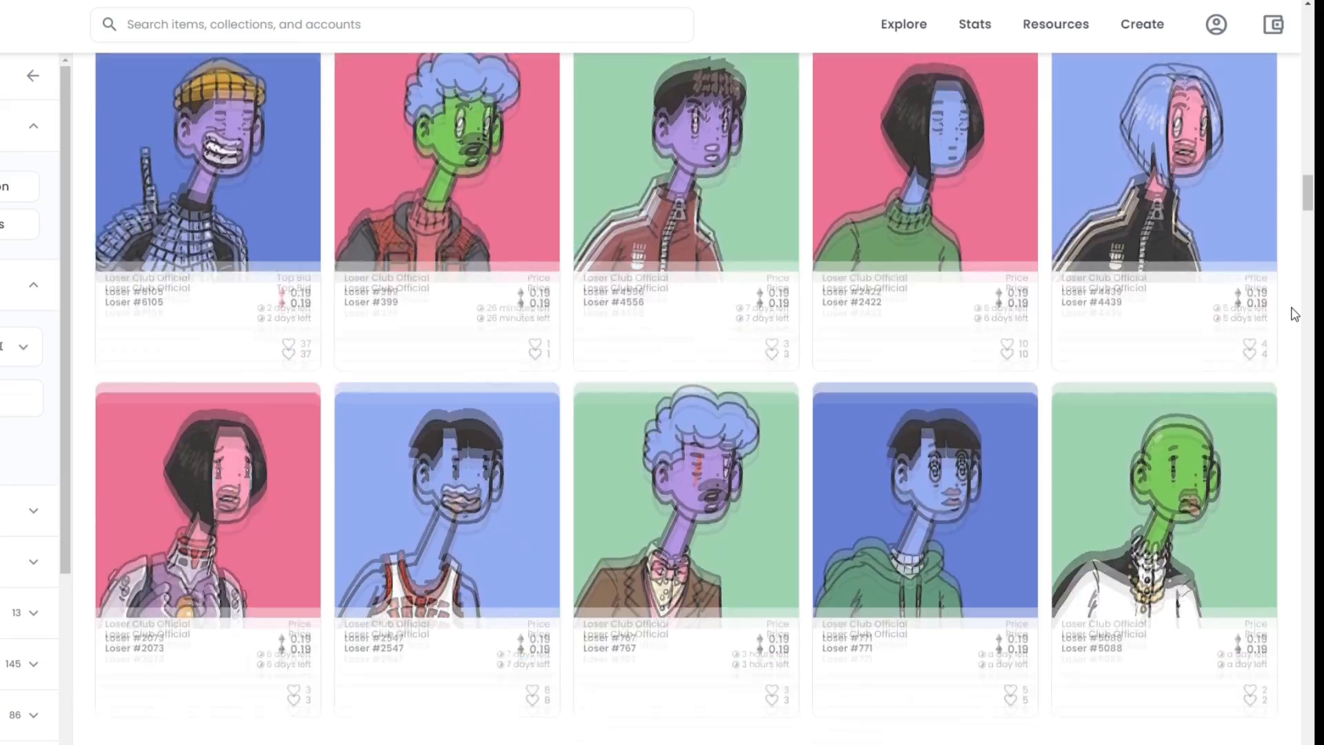
scroll("down", 3)
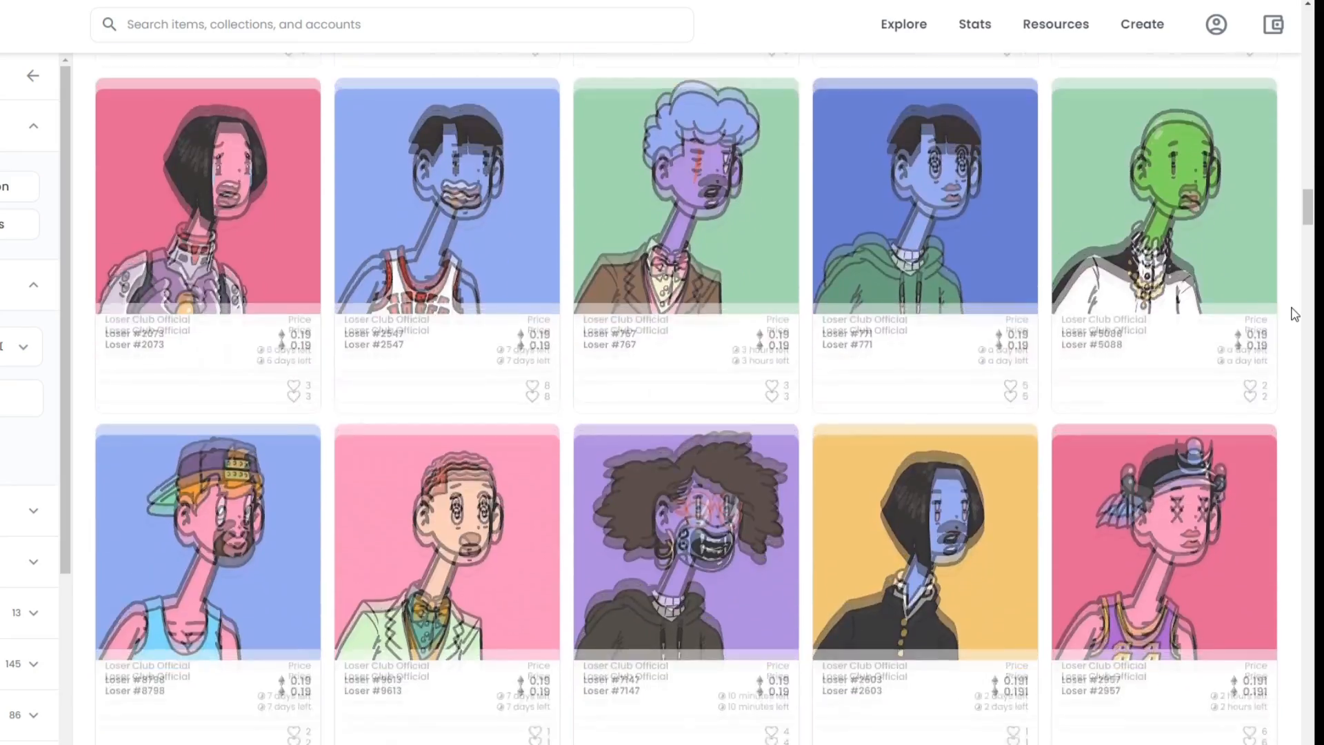
scroll("down", 3)
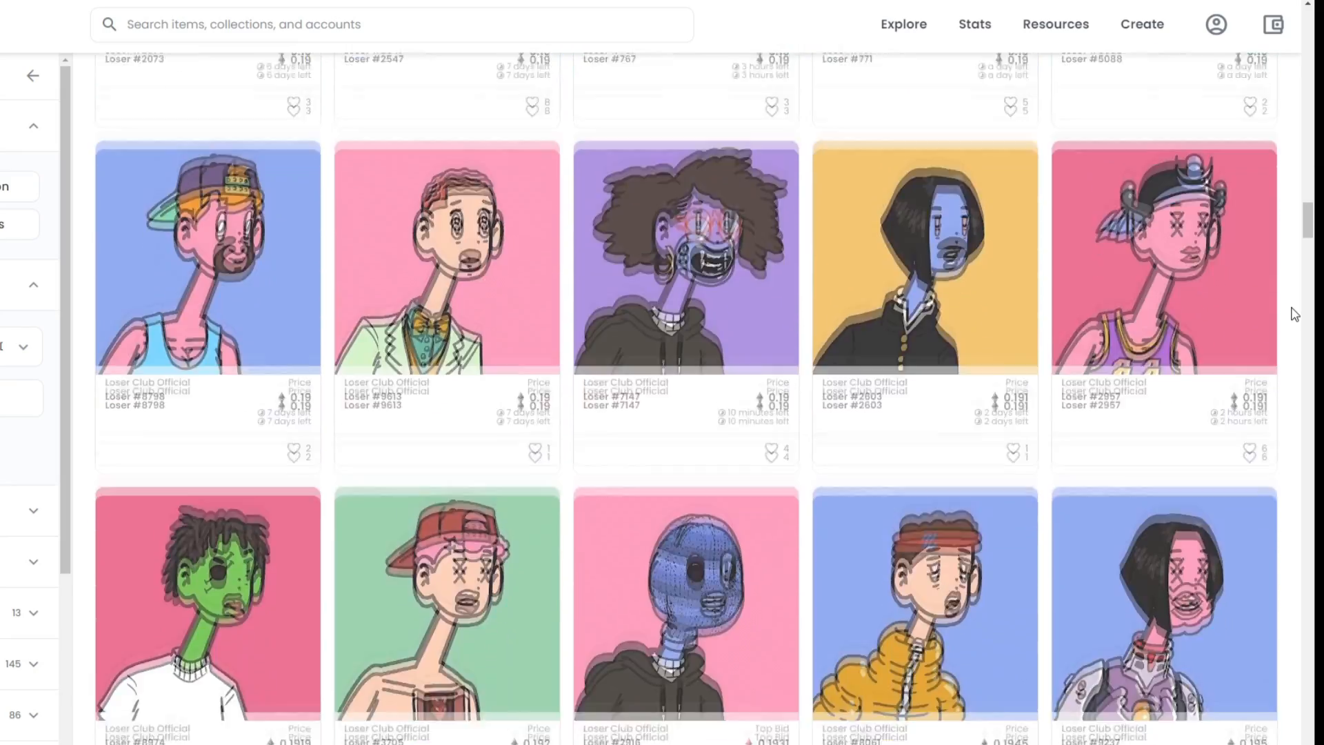
scroll("down", 3)
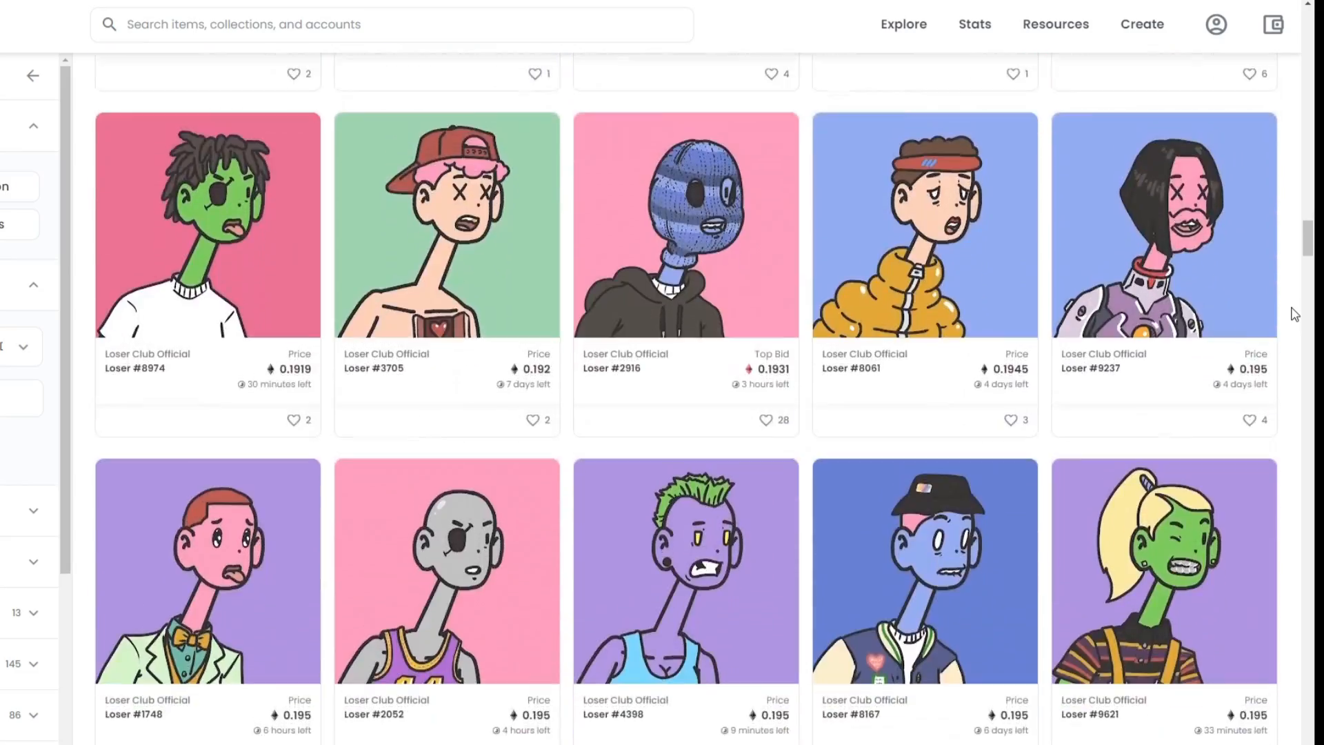
scroll("down", 3)
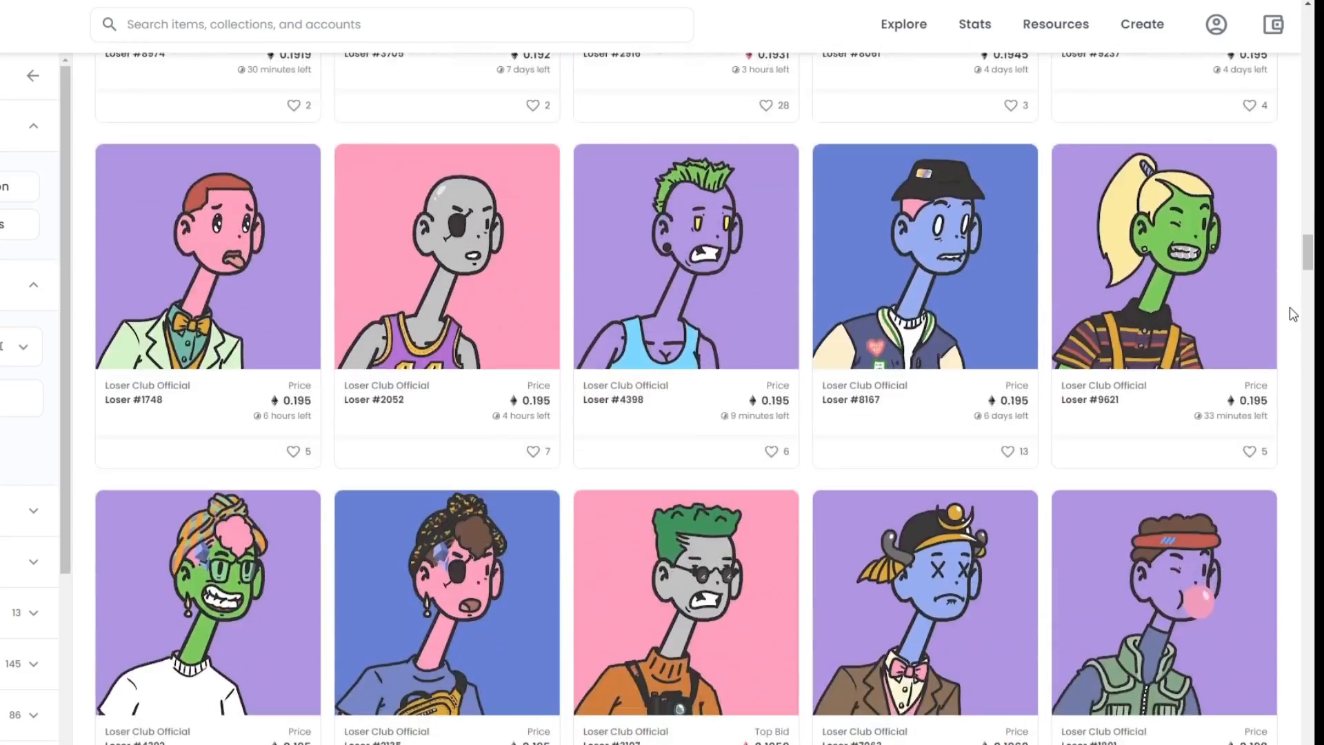
scroll("down", 3)
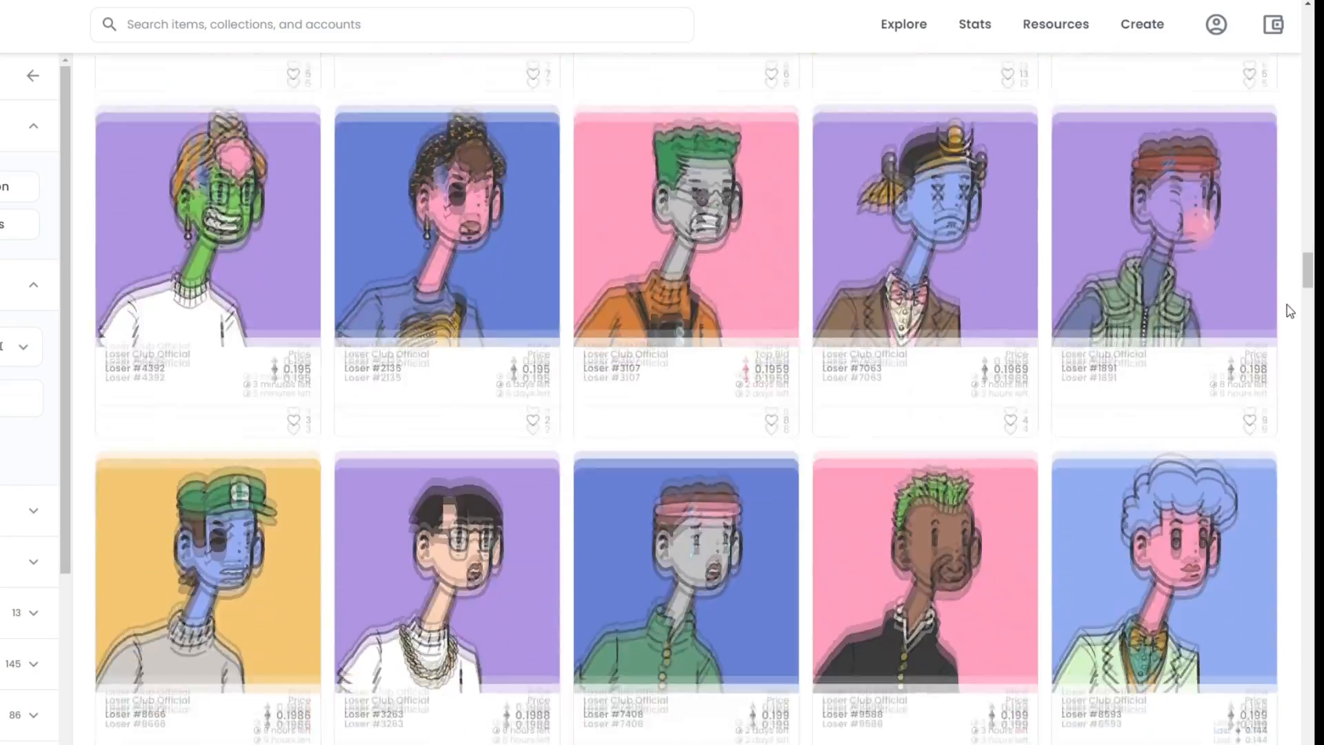
scroll("down", 3)
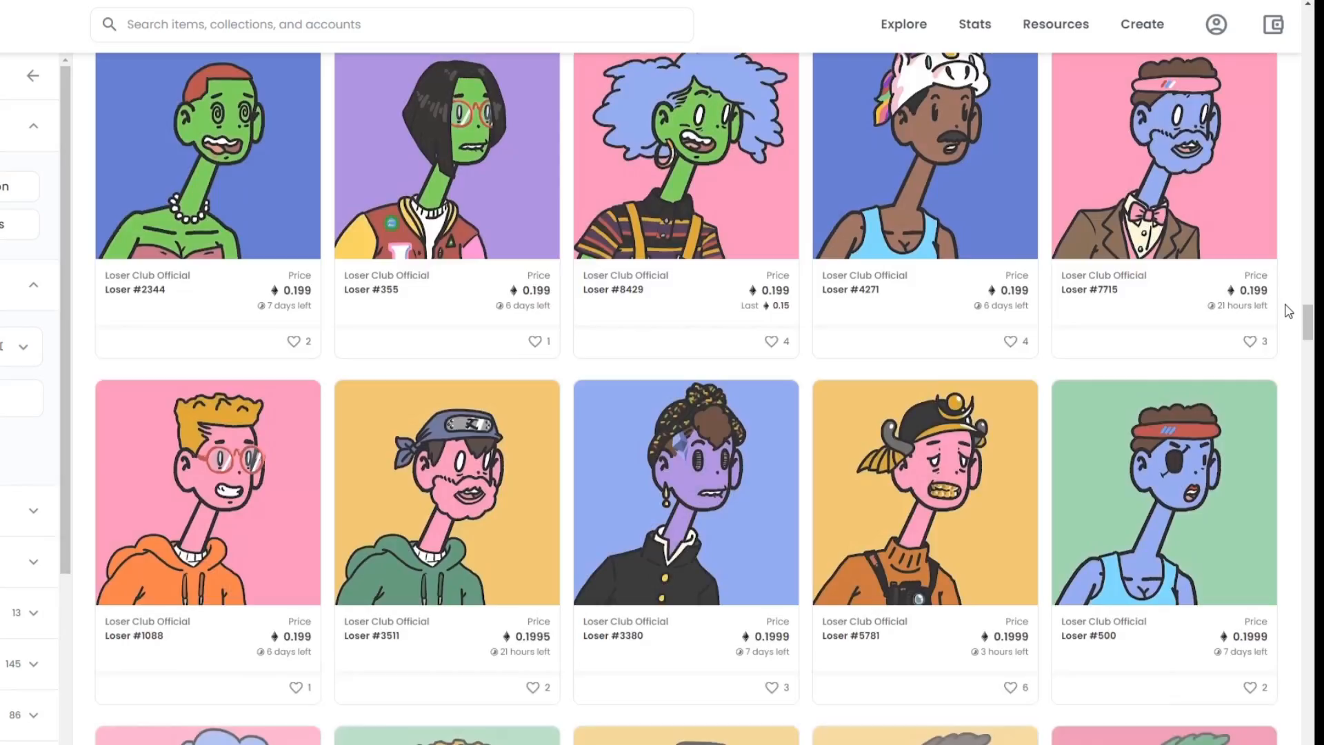
scroll("down", 3)
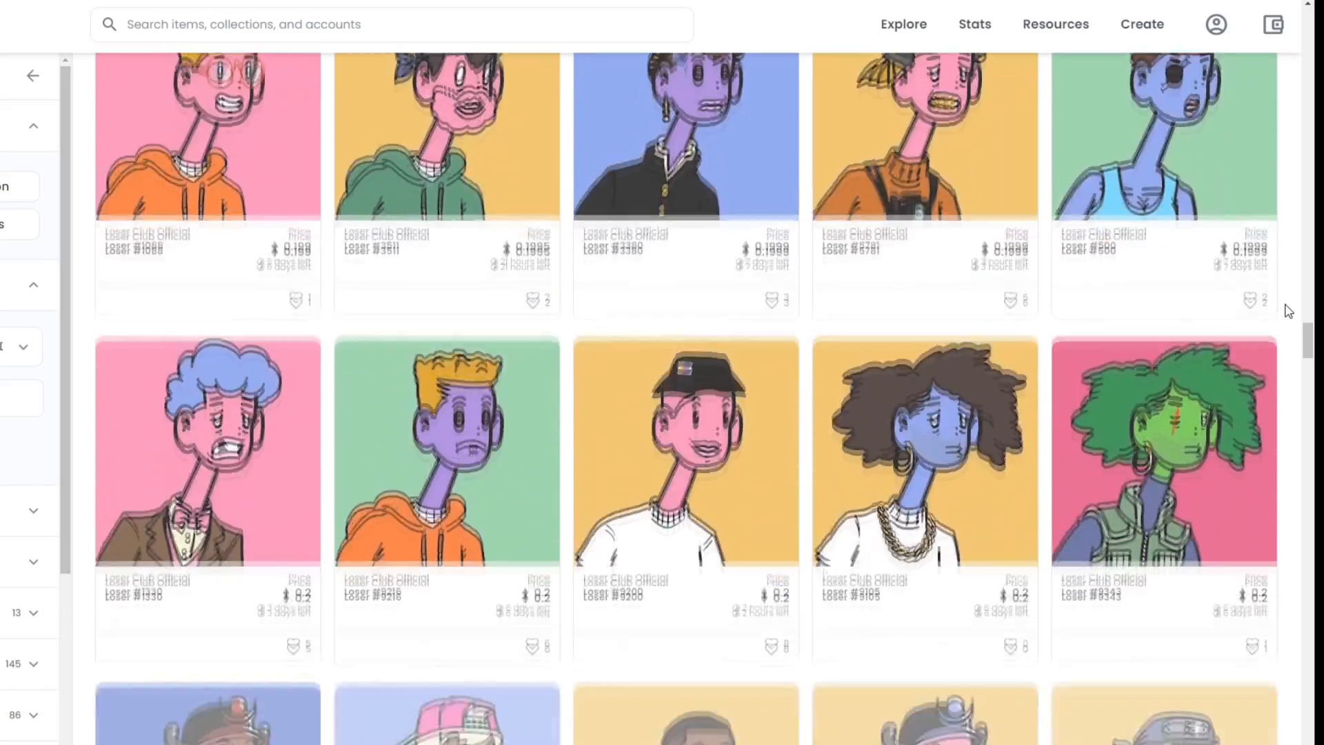
scroll("down", 3)
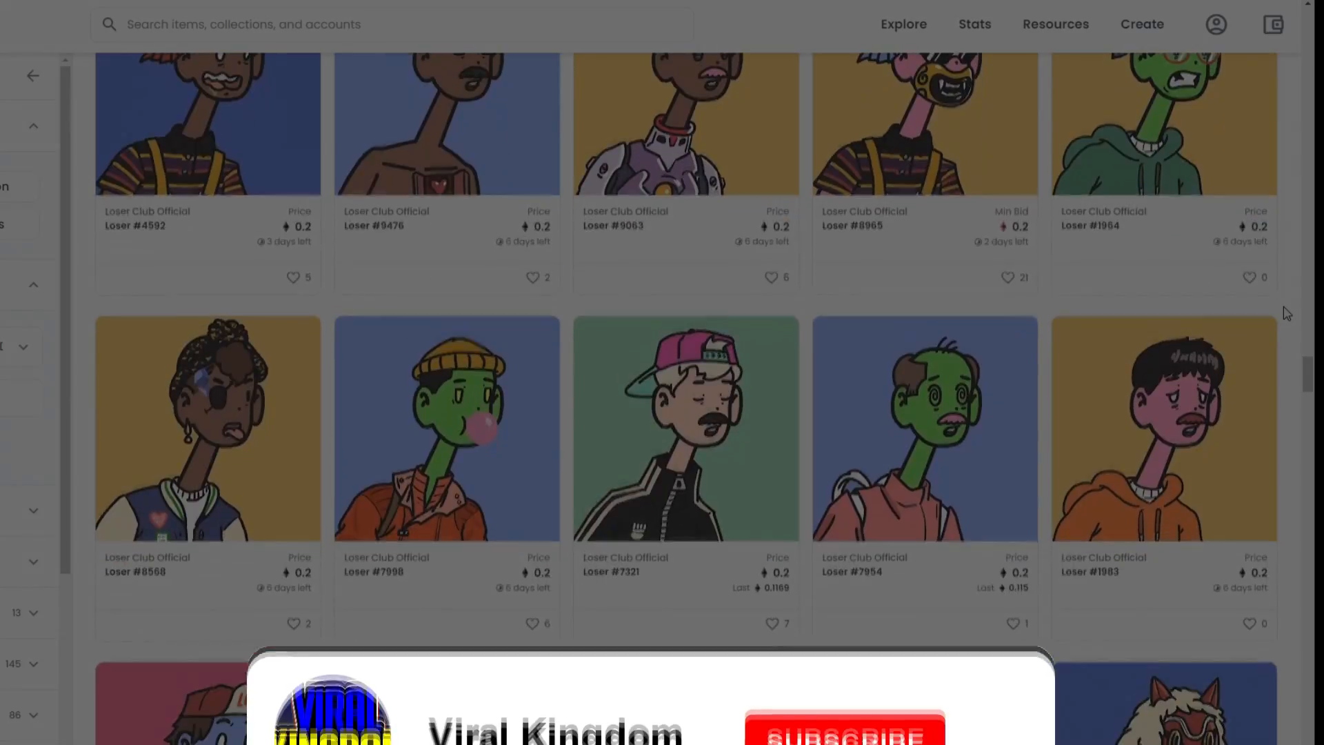
scroll("down", 3)
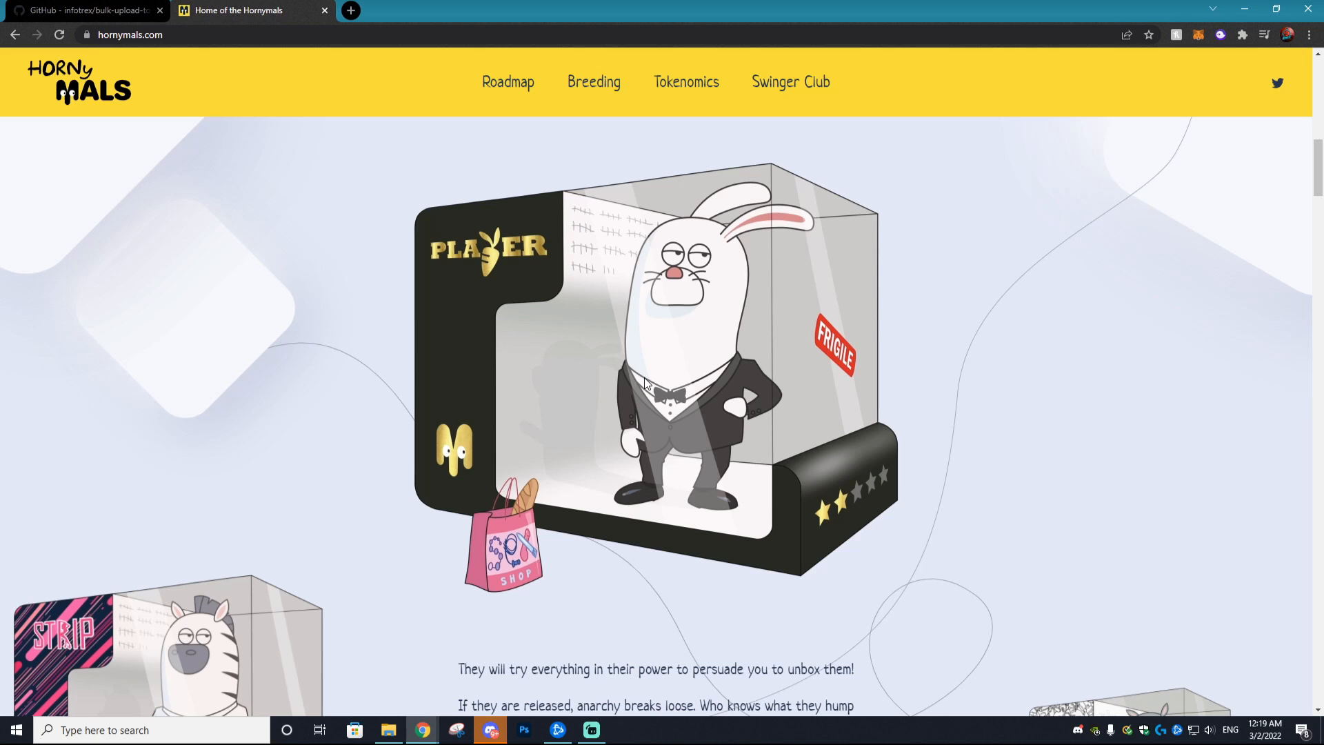
mouse_move(1142, 382)
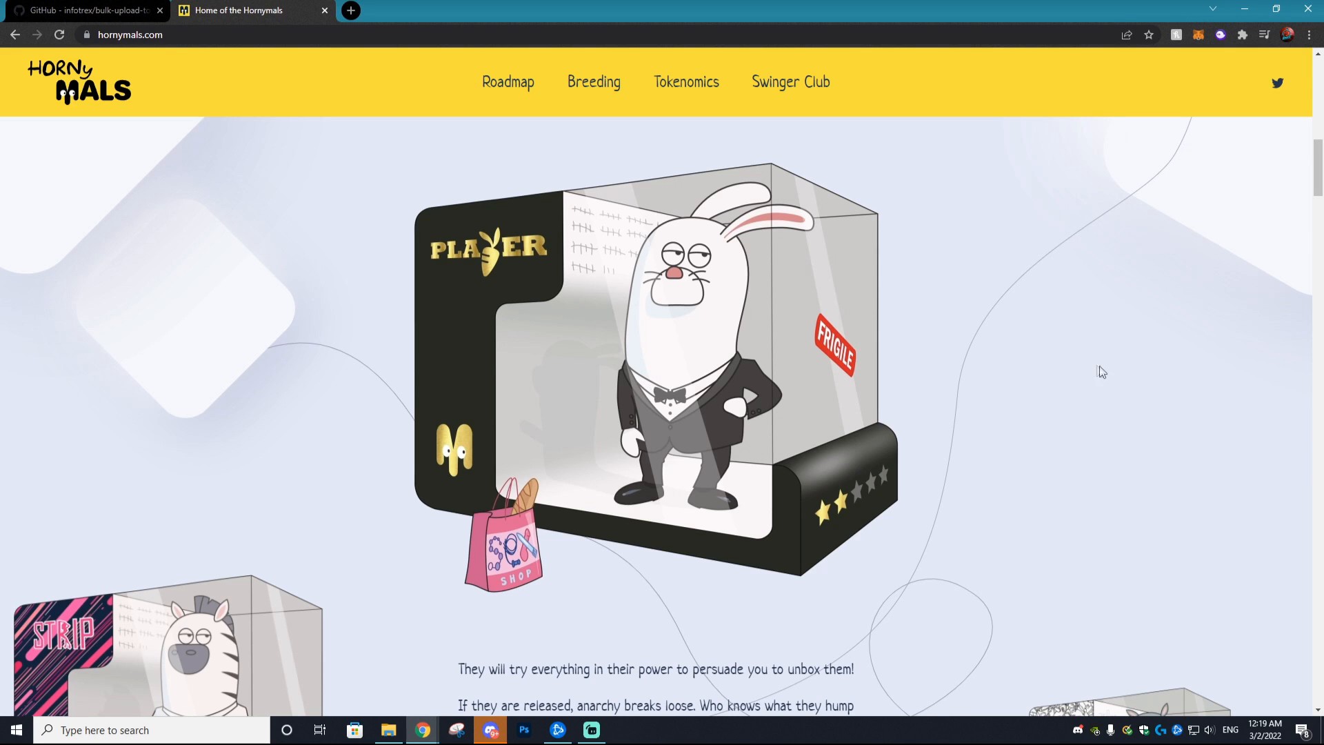
mouse_move(856, 329)
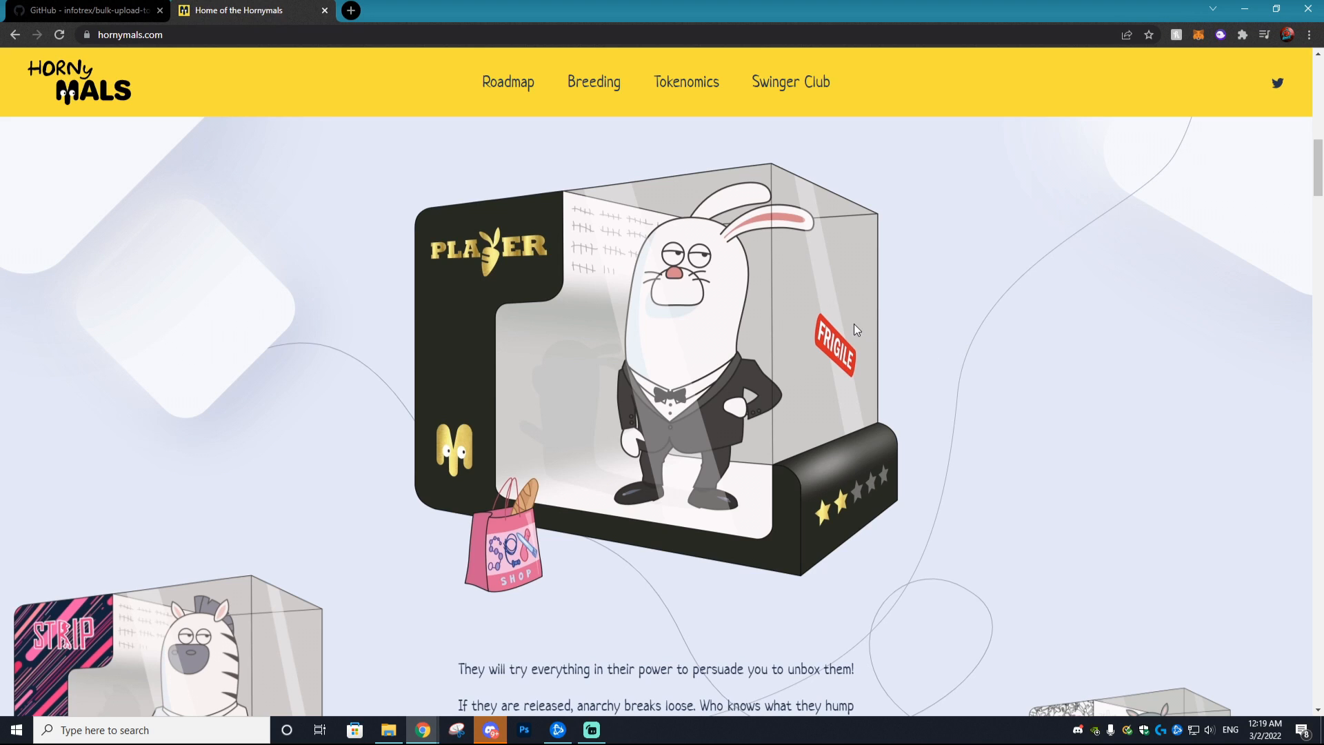
mouse_move(859, 325)
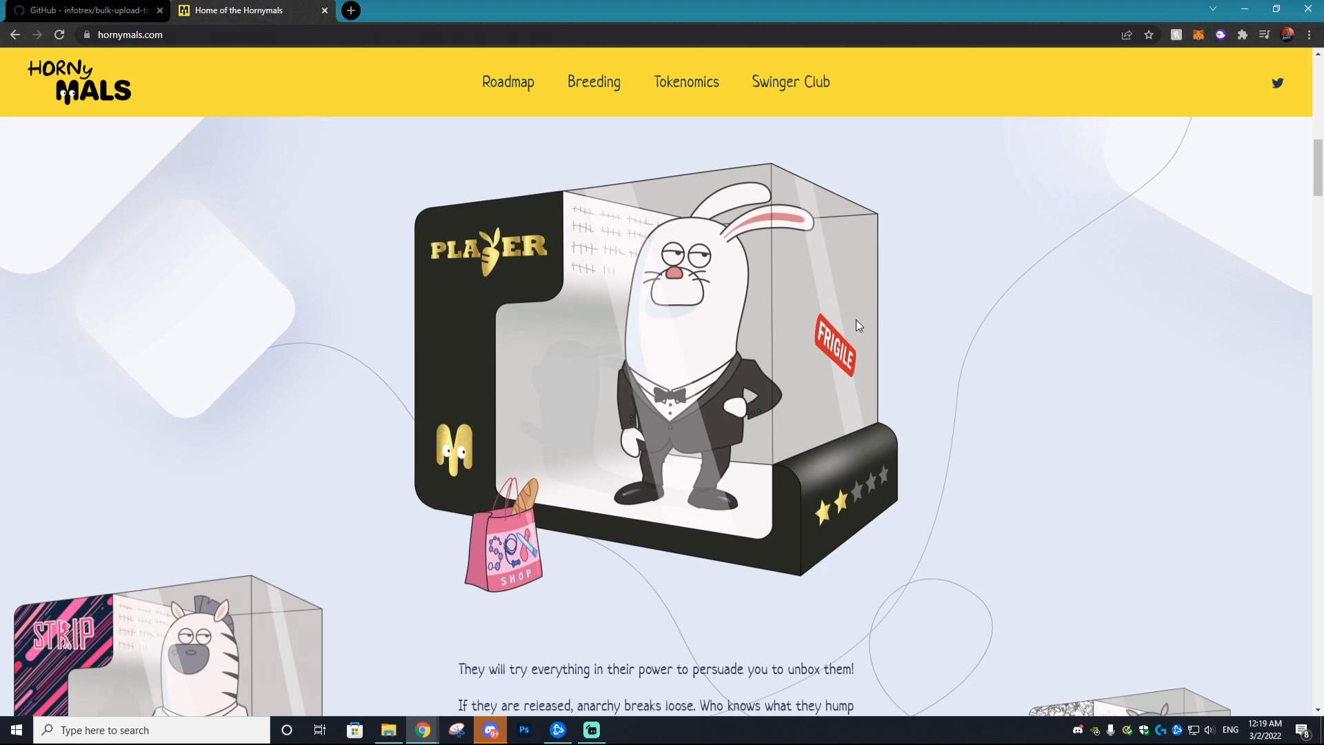
mouse_move(718, 160)
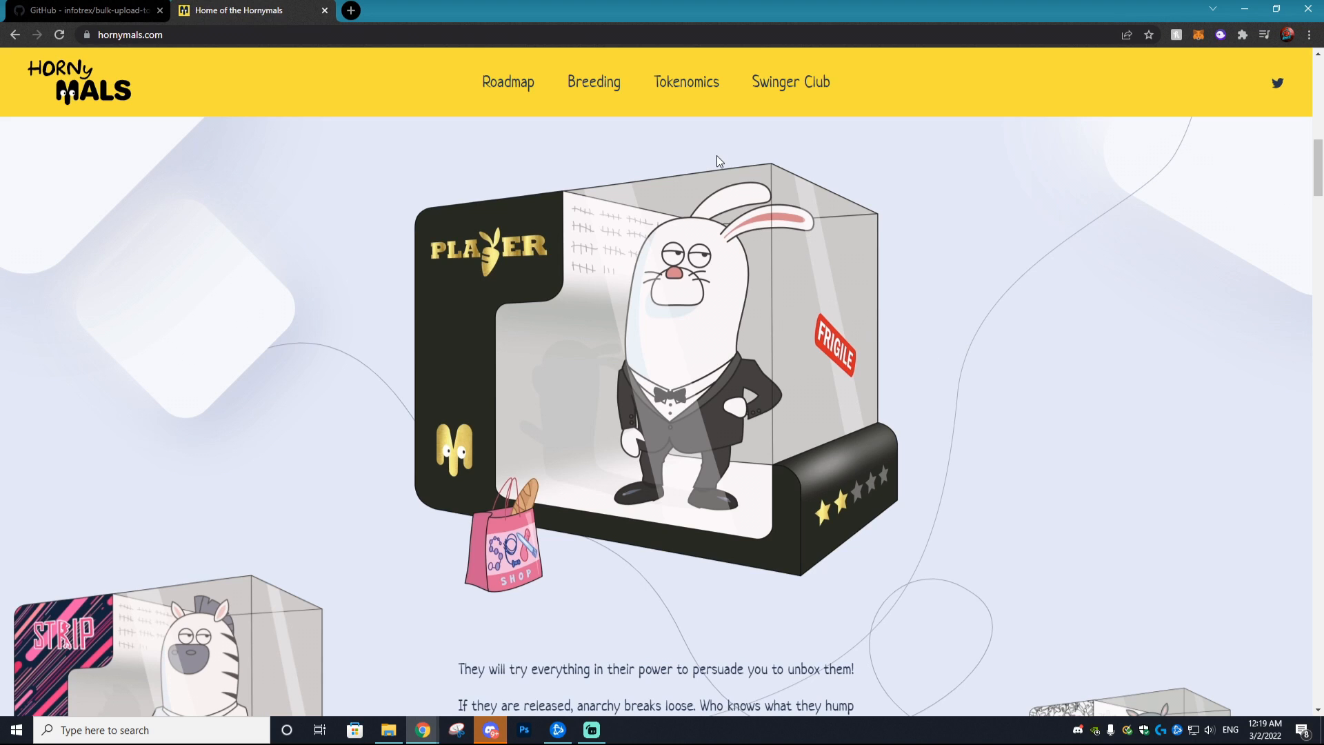
- Scroll down the Hornymals homepage and open its Tokenomics page
scroll("down", 3)
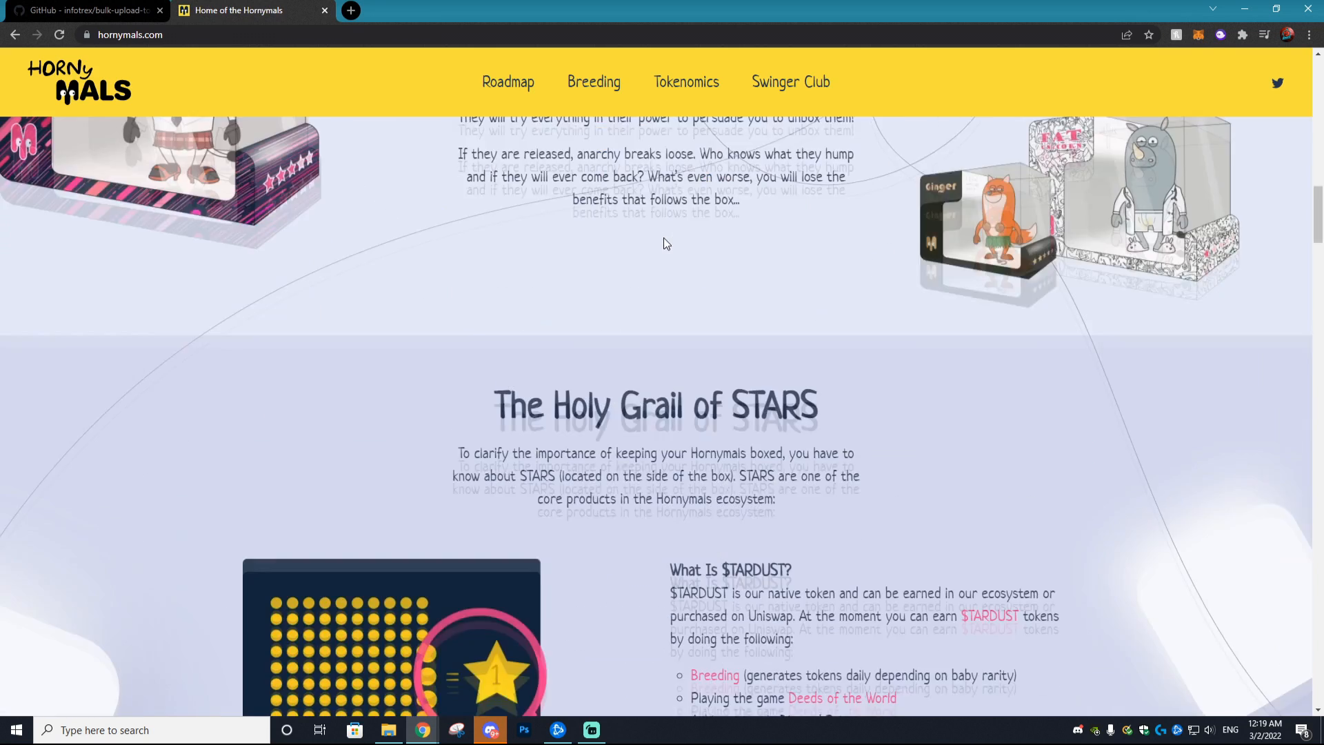
scroll("down", 3)
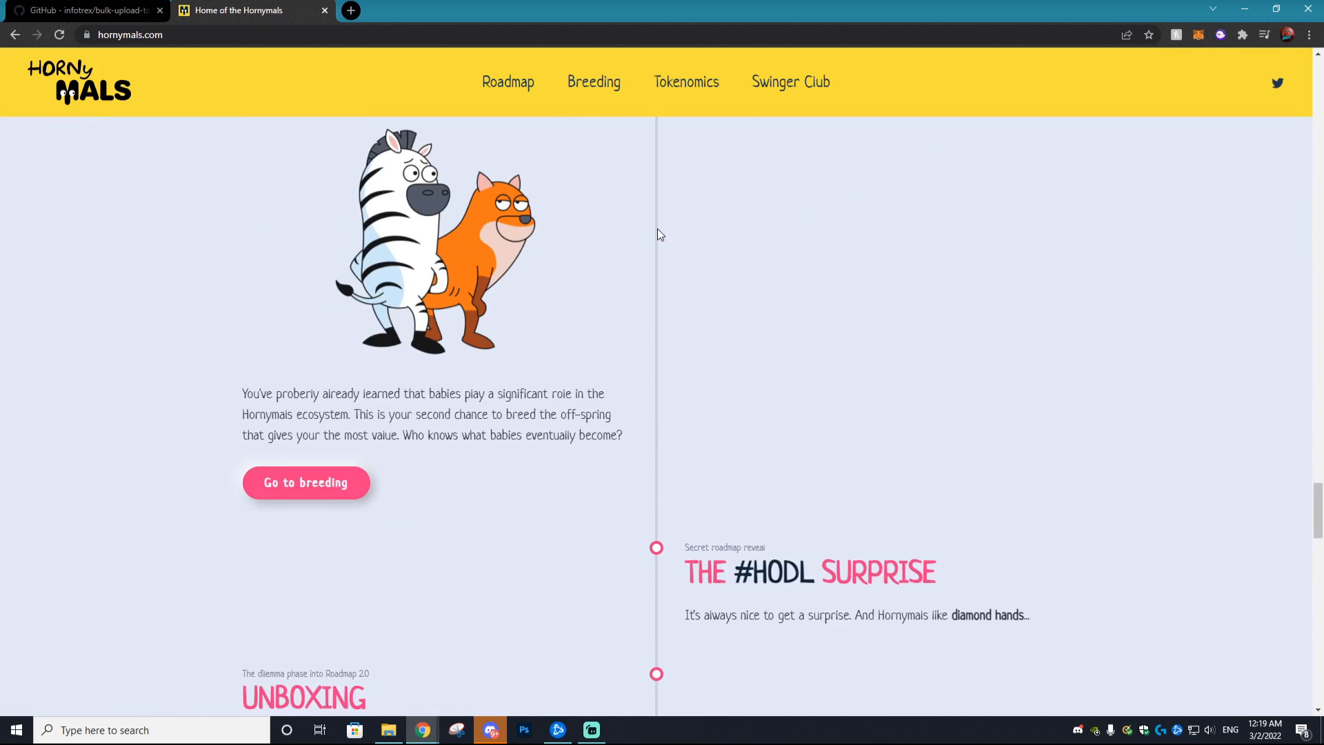
left_click(686, 82)
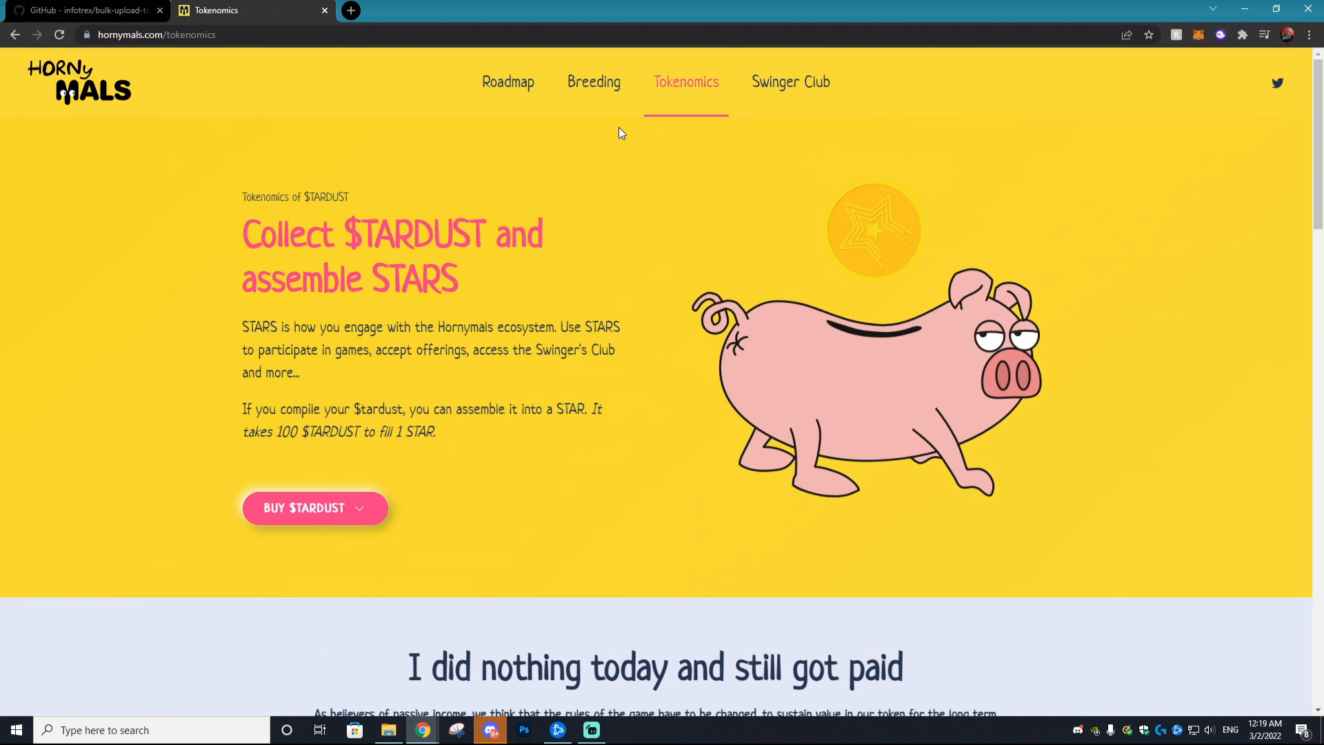
left_click(89, 11)
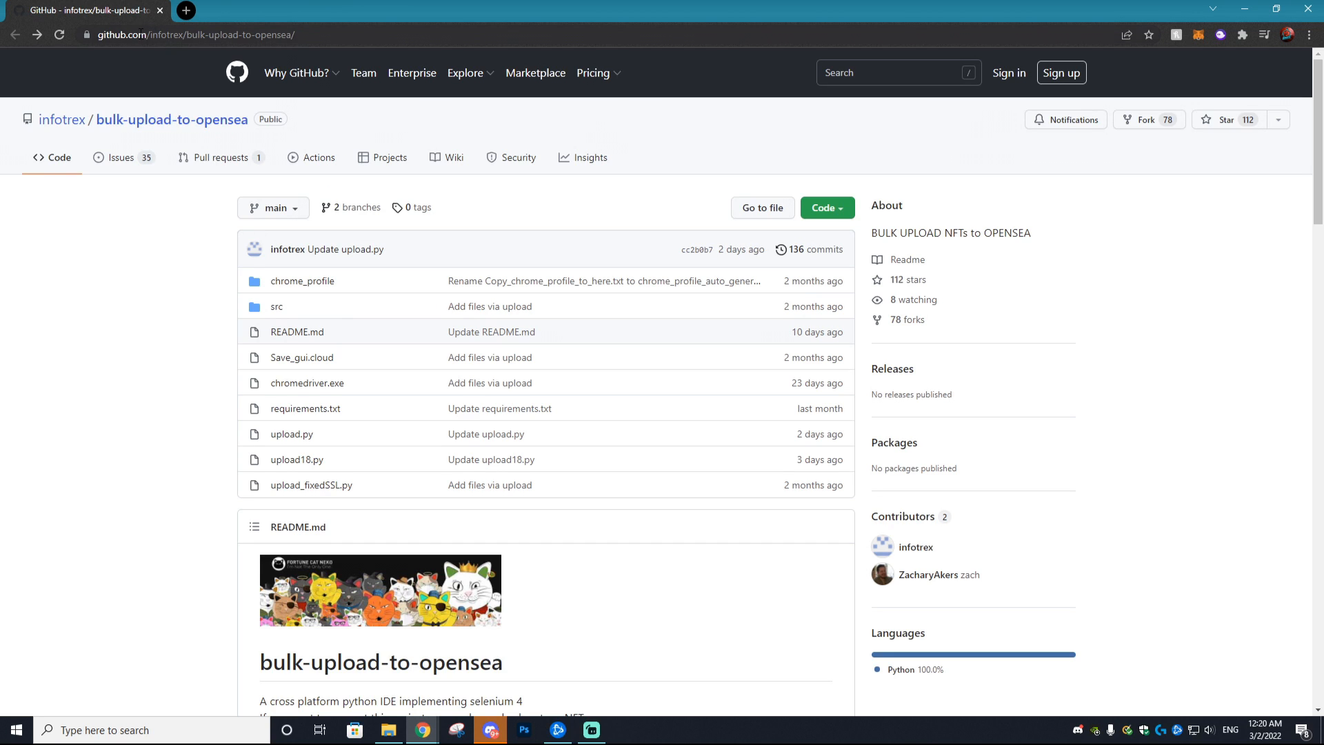
mouse_move(541, 129)
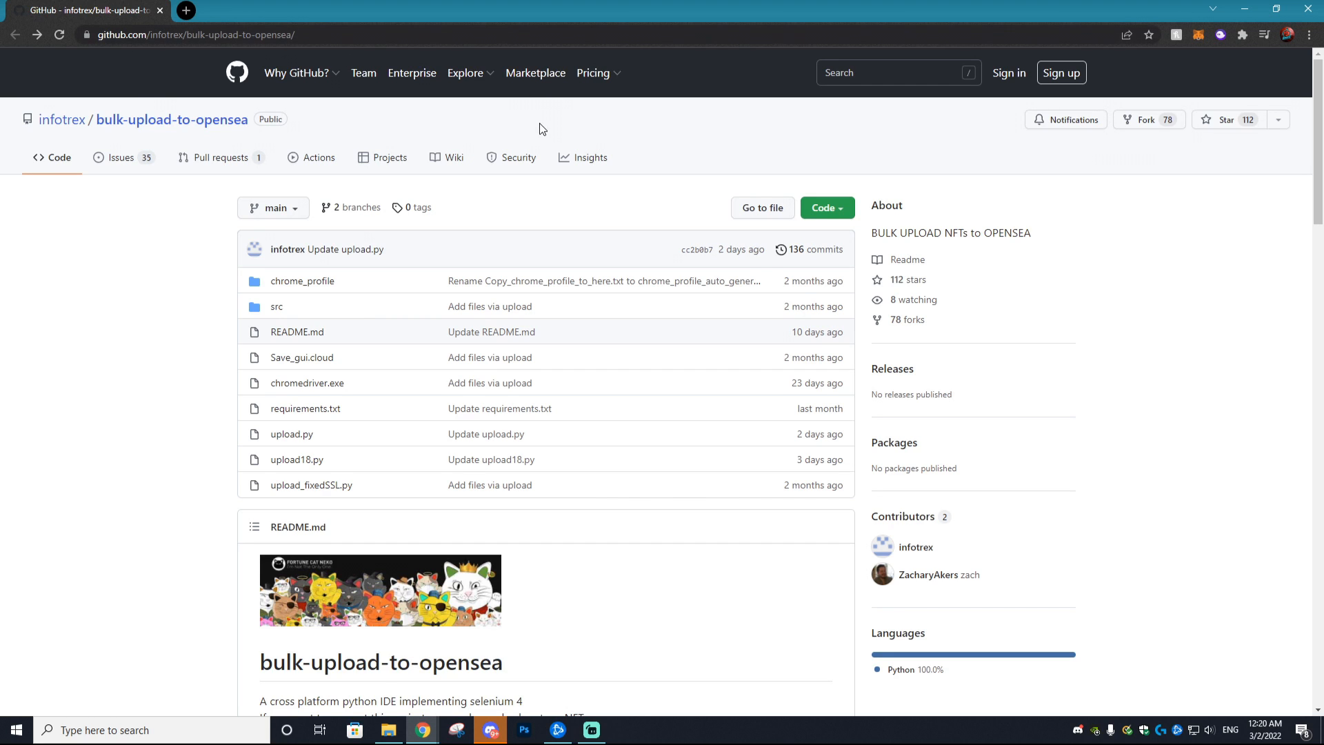
mouse_move(614, 359)
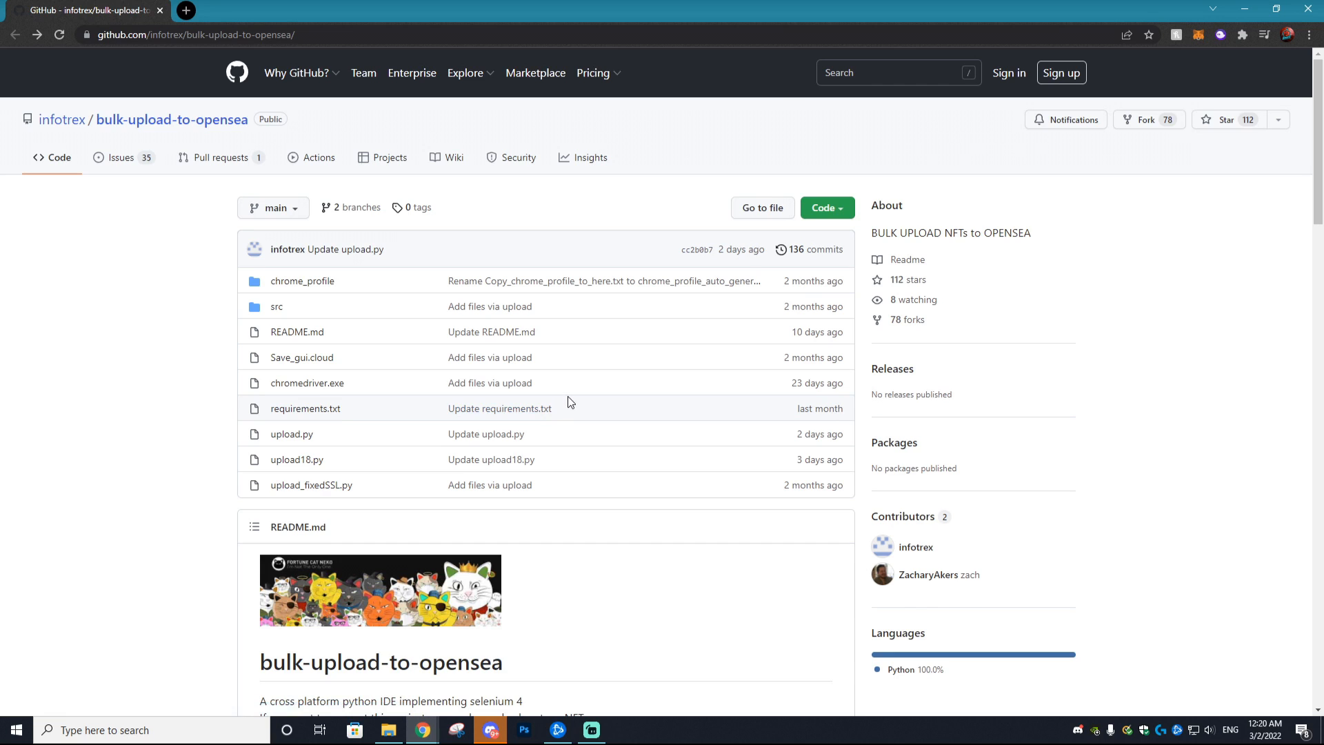
- Download the bulk-upload-to-opensea repository as a ZIP from the Code menu
left_click(827, 208)
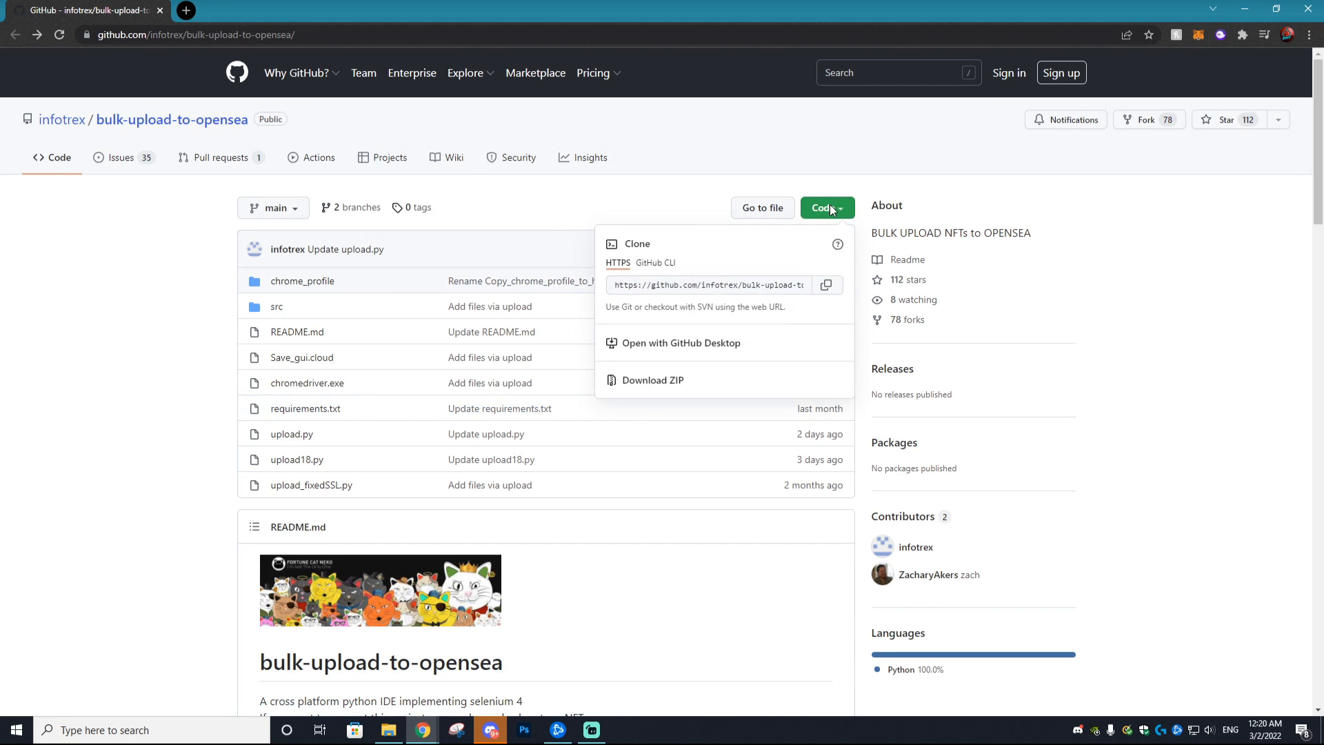
left_click(681, 343)
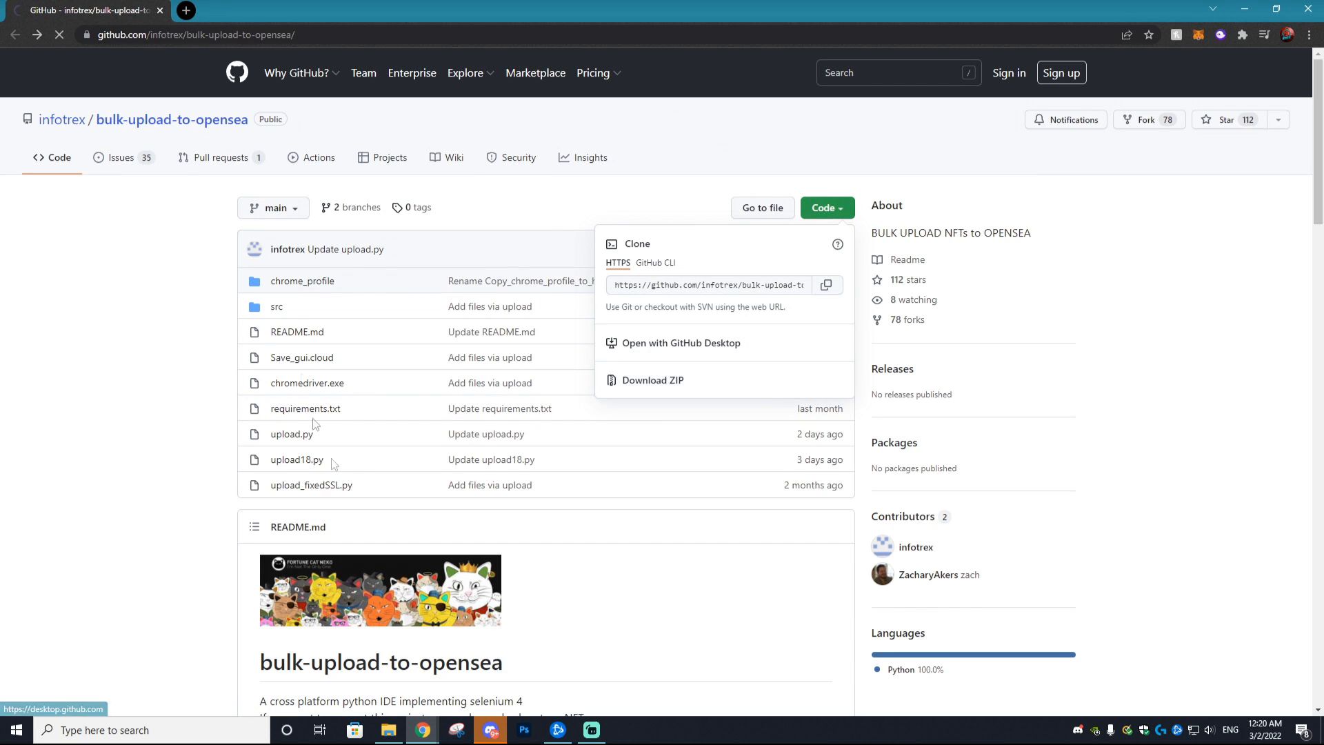
left_click(654, 380)
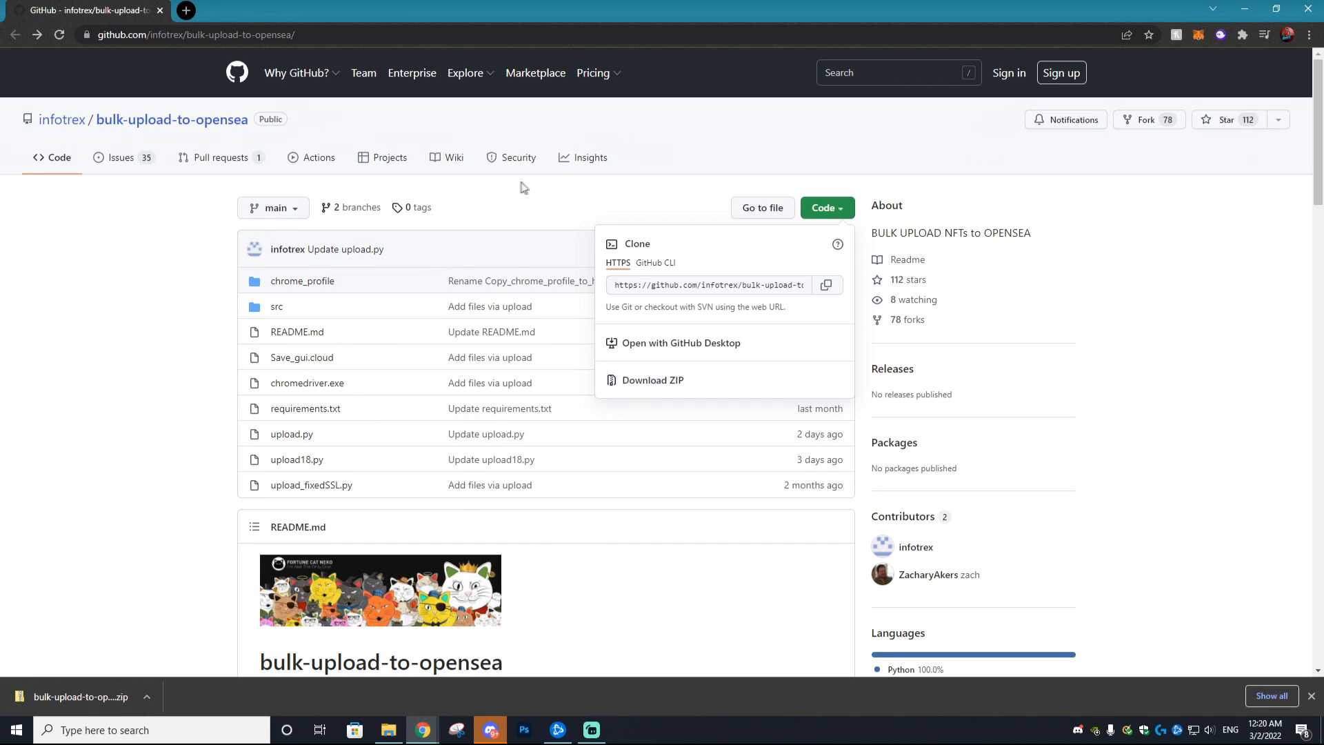
left_click(532, 188)
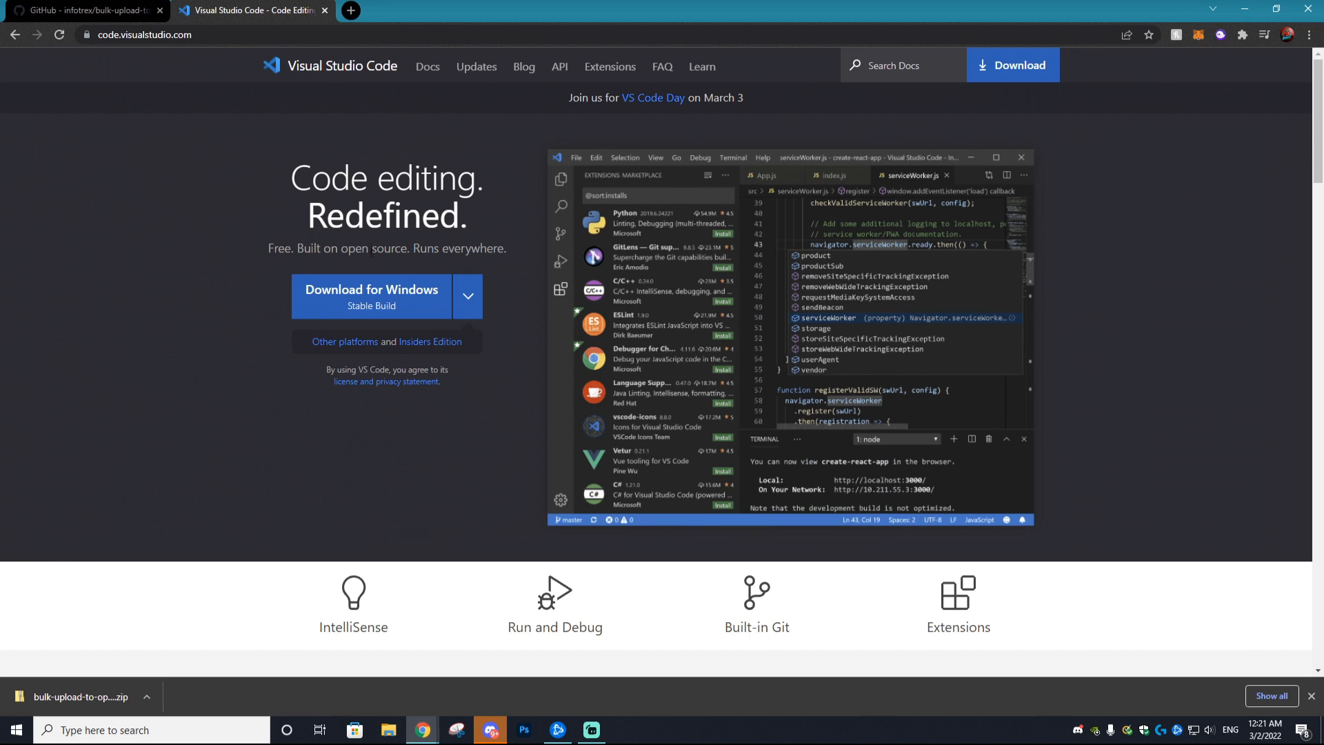
mouse_move(273, 217)
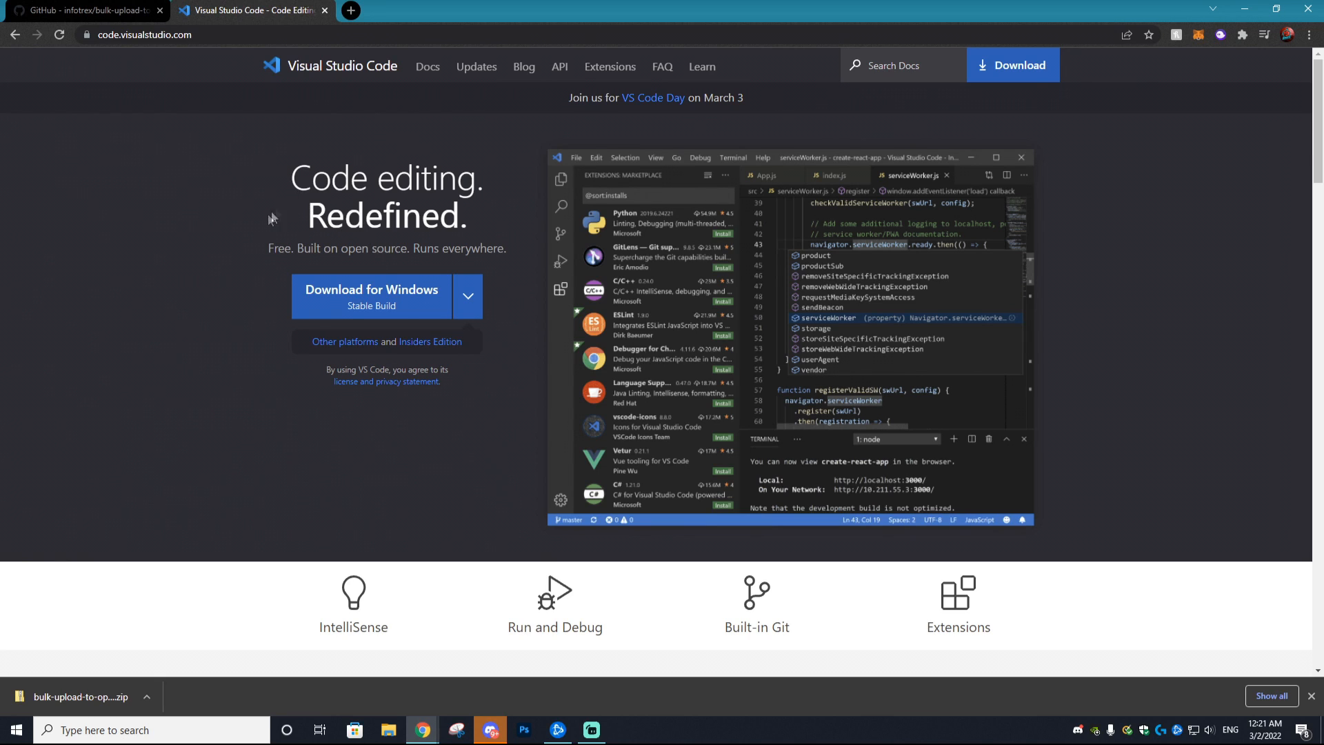
mouse_move(382, 285)
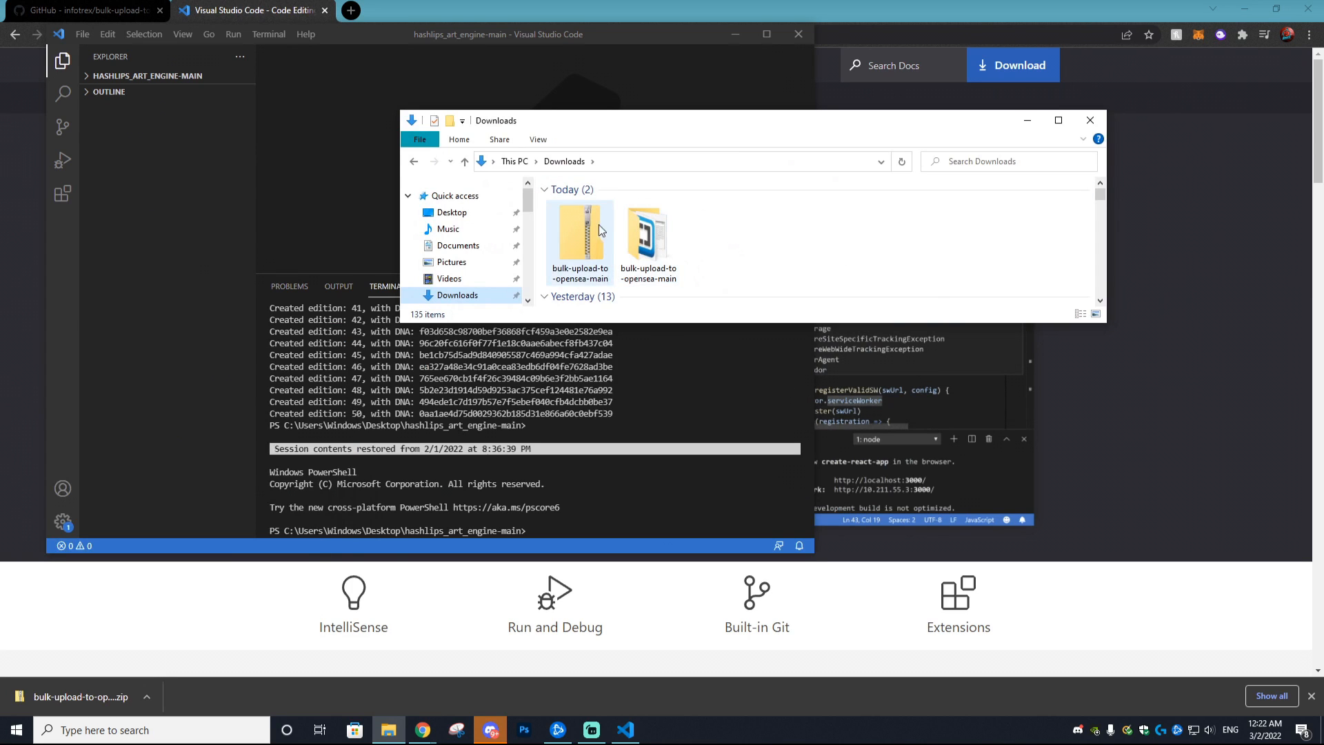
mouse_move(587, 227)
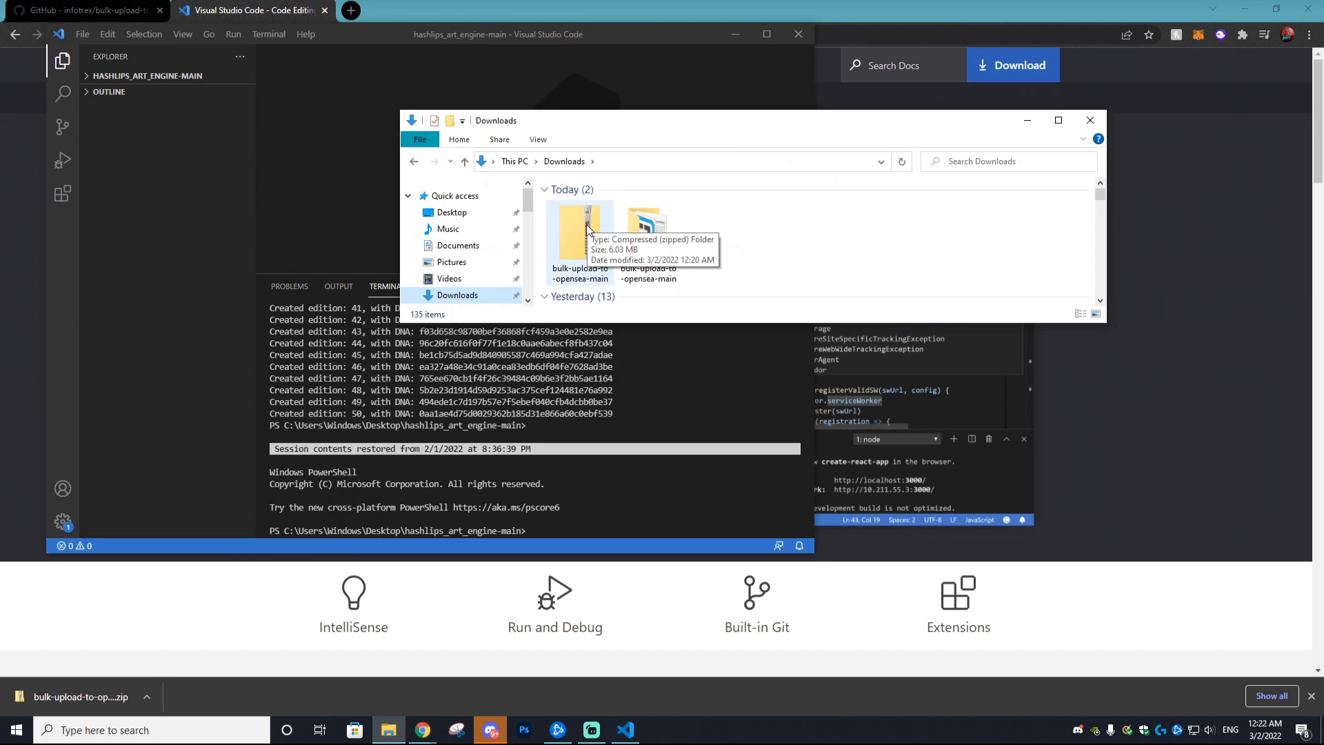
mouse_move(648, 234)
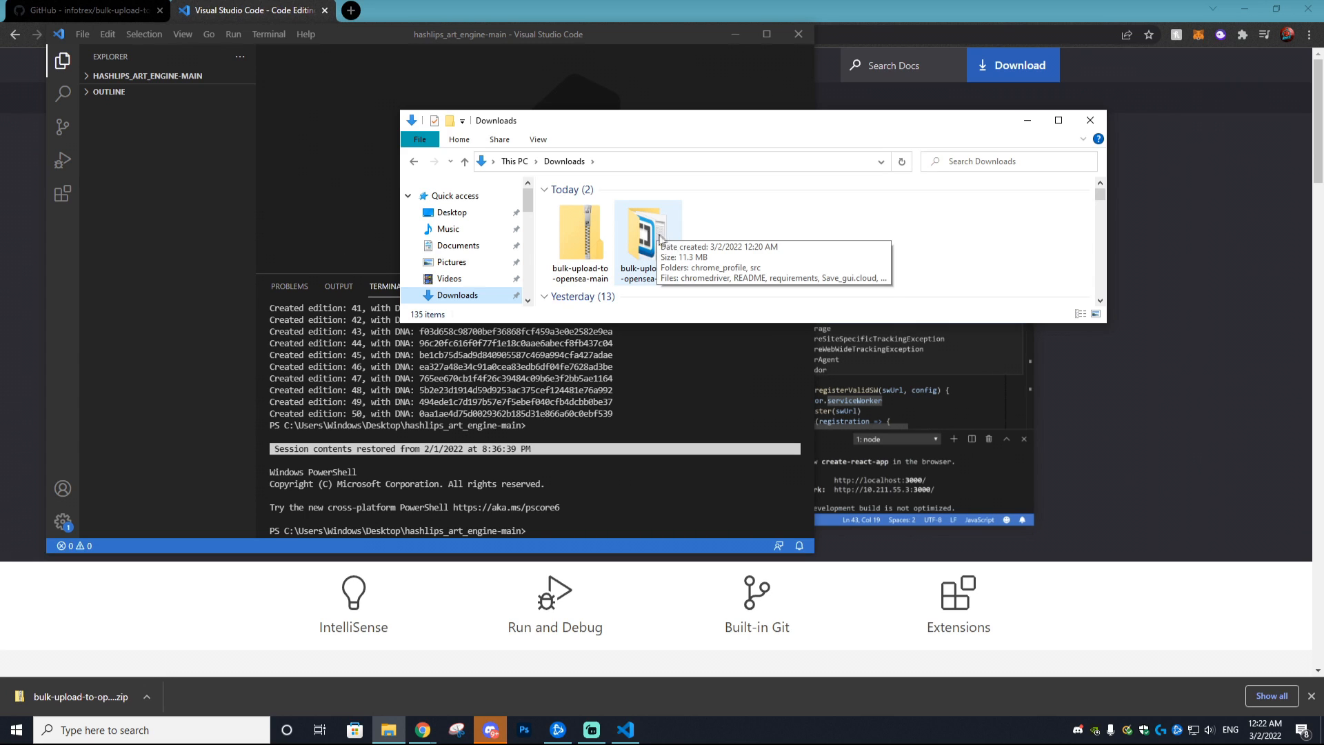
- Browse the Wobble Assets assets and metadata folders and the generated Folder
double_click(648, 231)
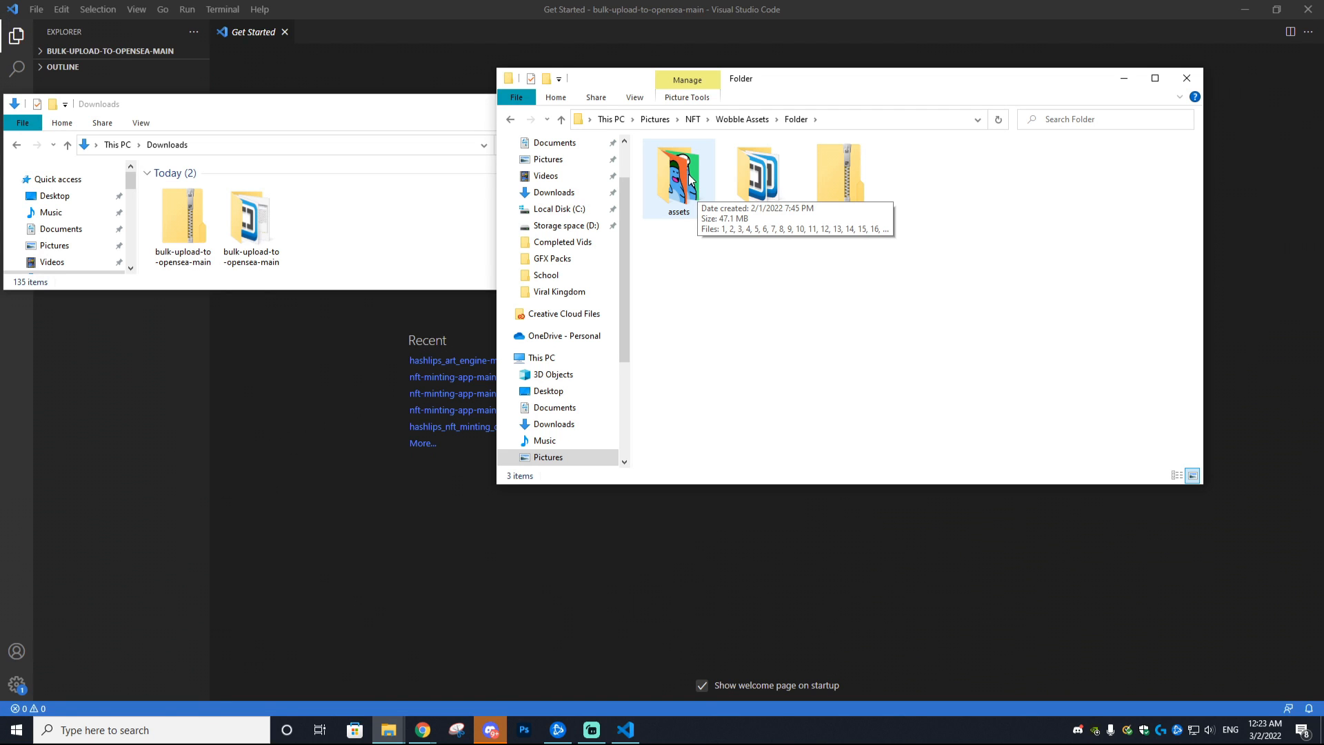
left_click(678, 175)
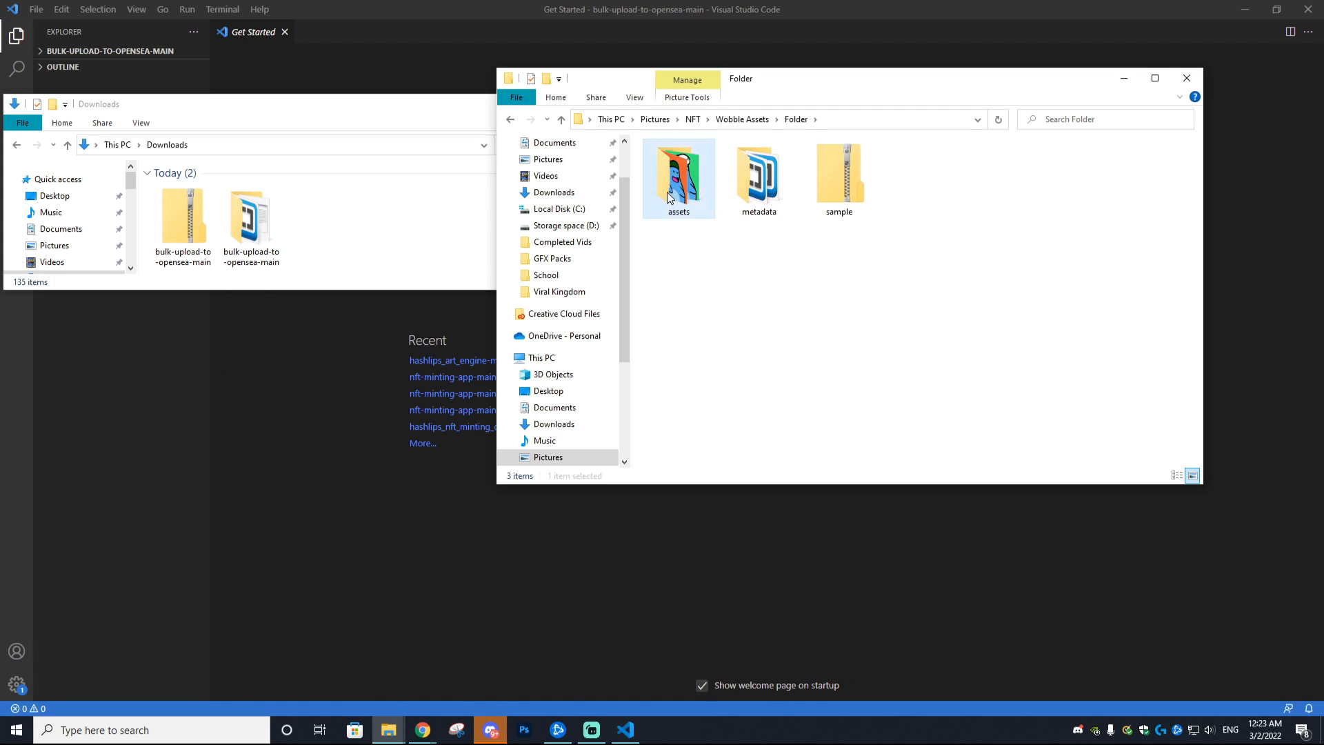
double_click(678, 178)
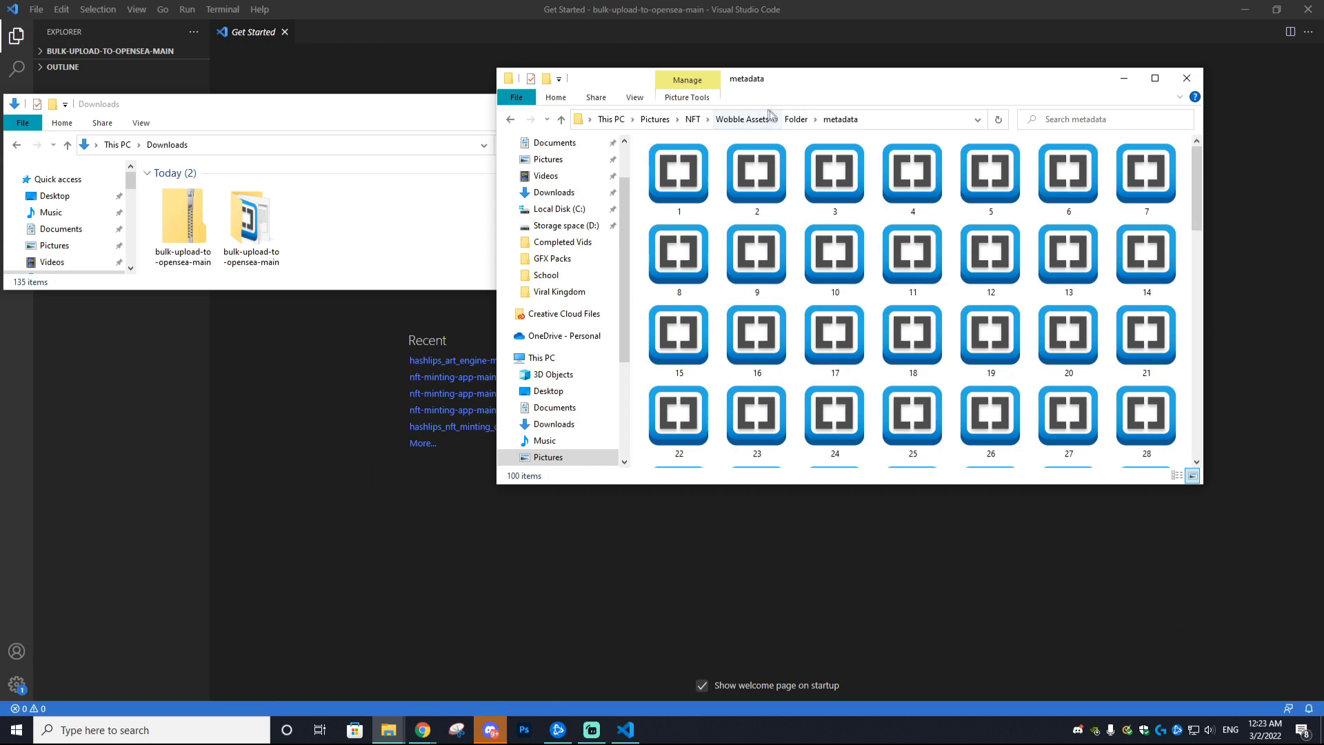
scroll("down", 3)
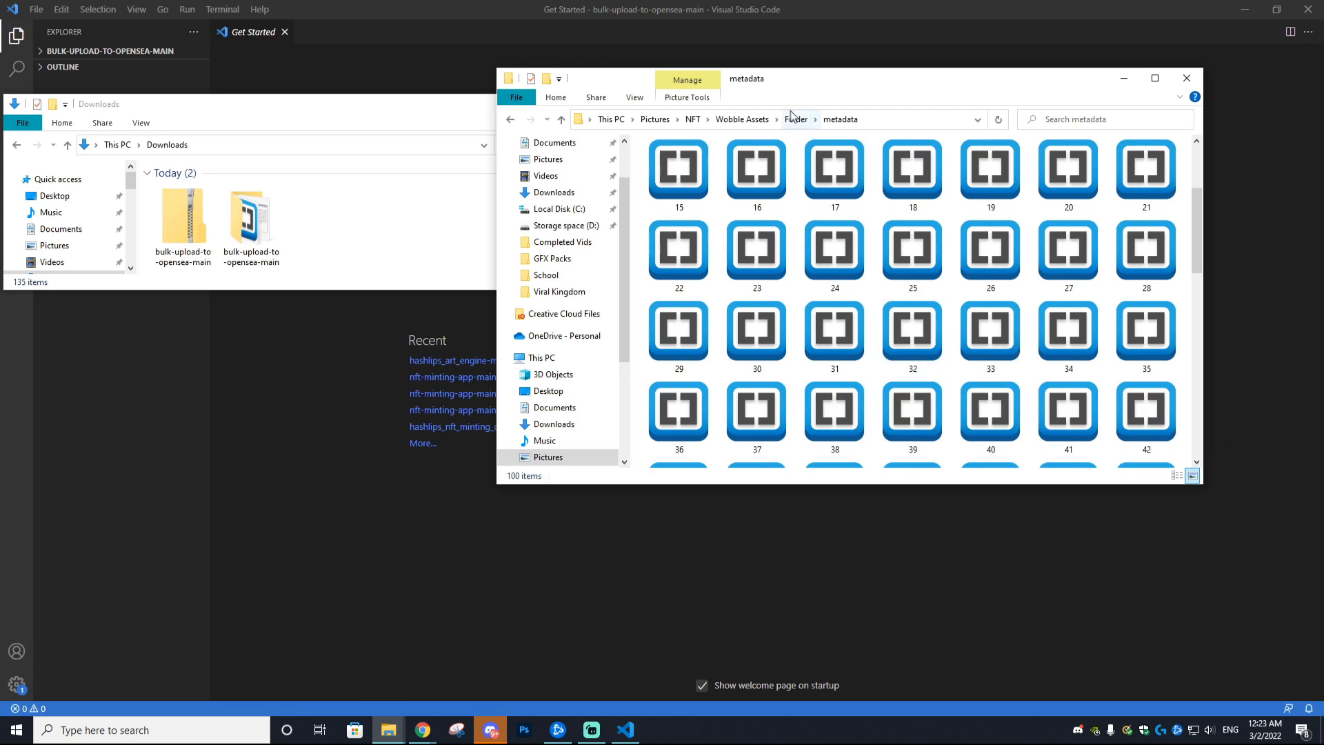
mouse_move(792, 121)
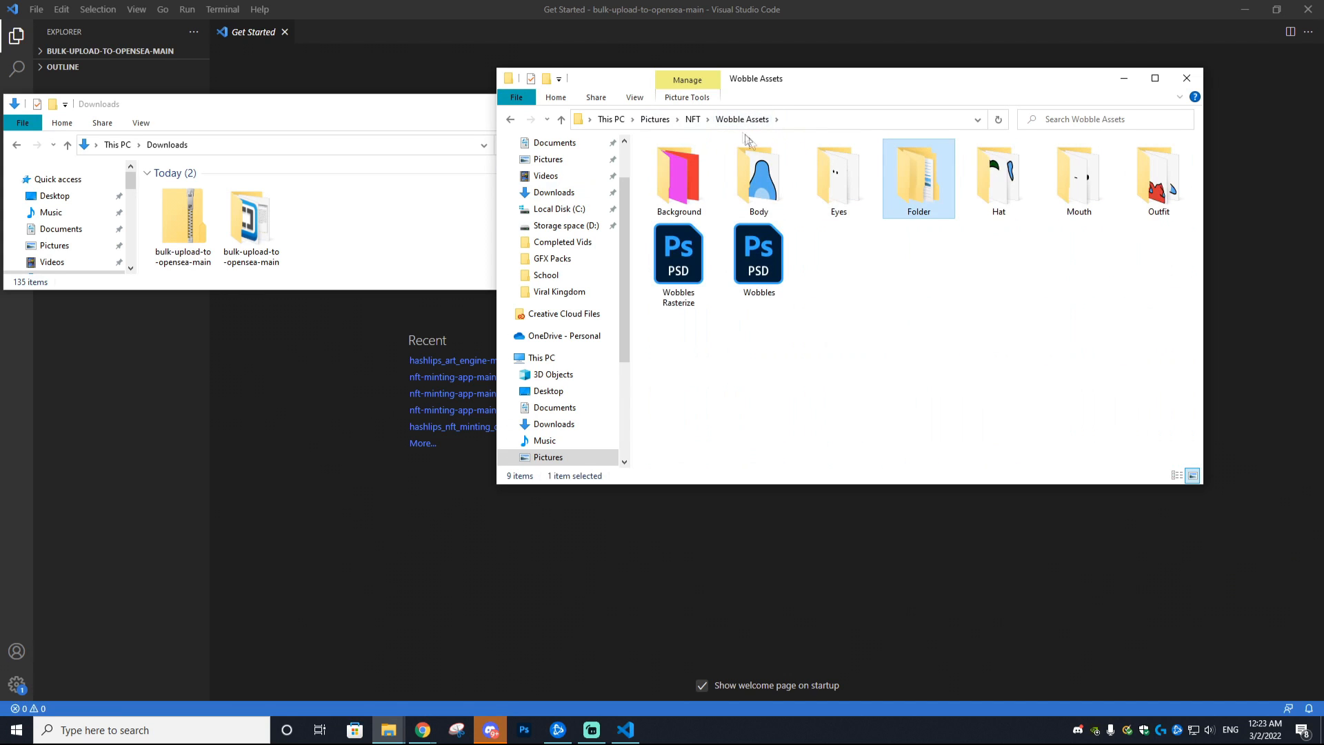
double_click(918, 172)
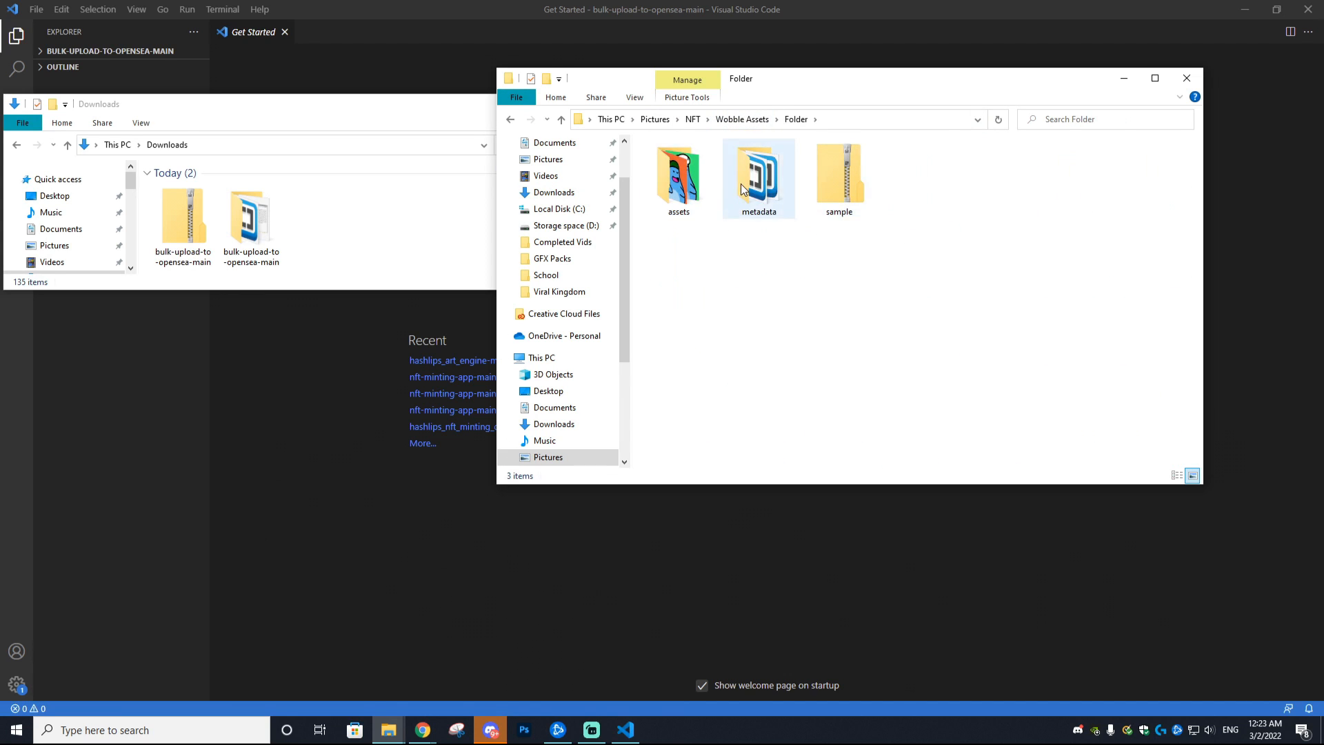
double_click(759, 169)
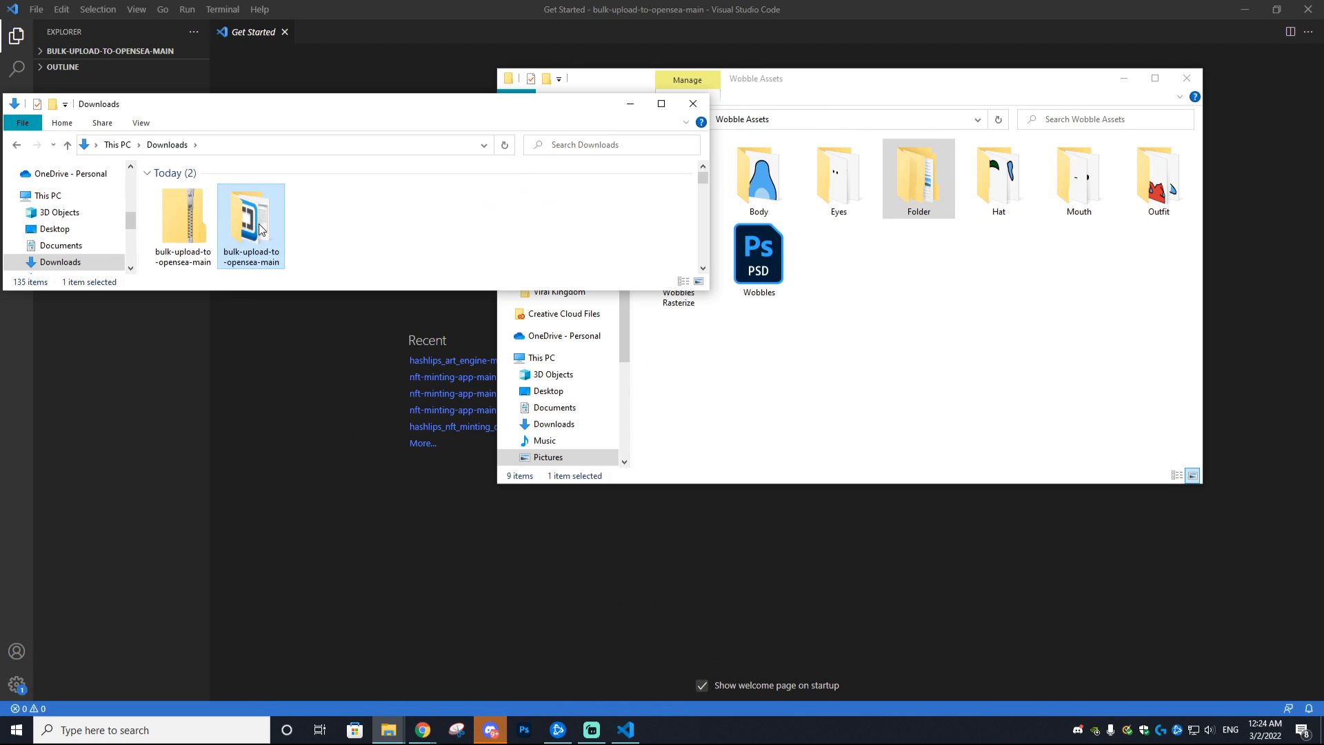
mouse_move(250, 220)
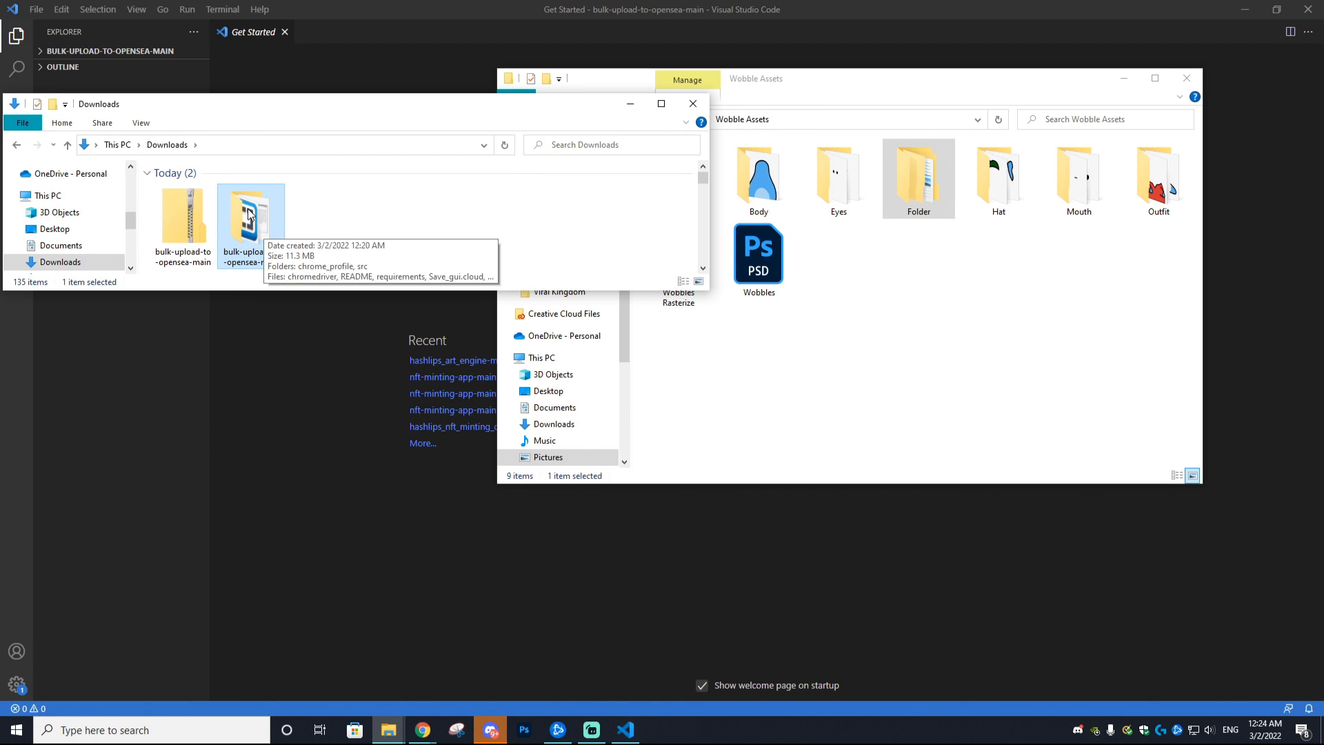
- Open bulk-upload-to-opensea-main > src > images, and Wobble Assets > Folder > assets
double_click(251, 214)
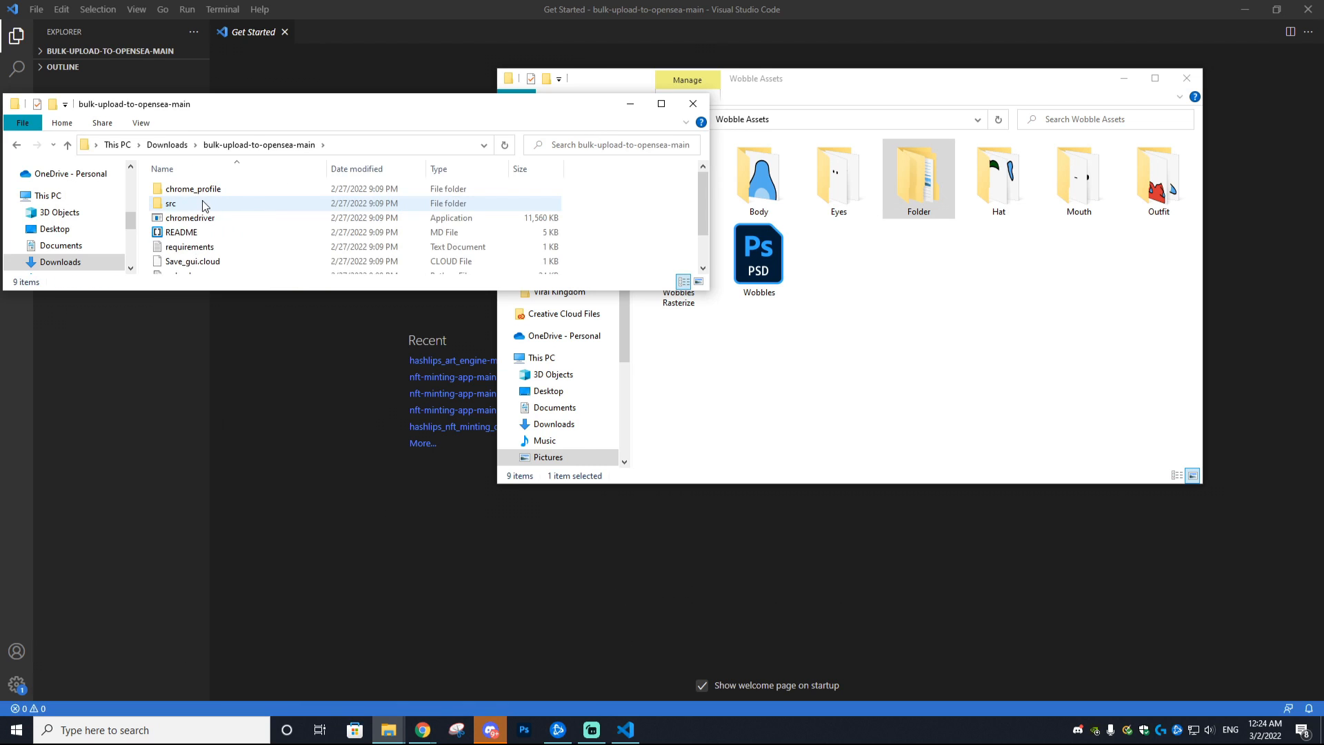
double_click(170, 203)
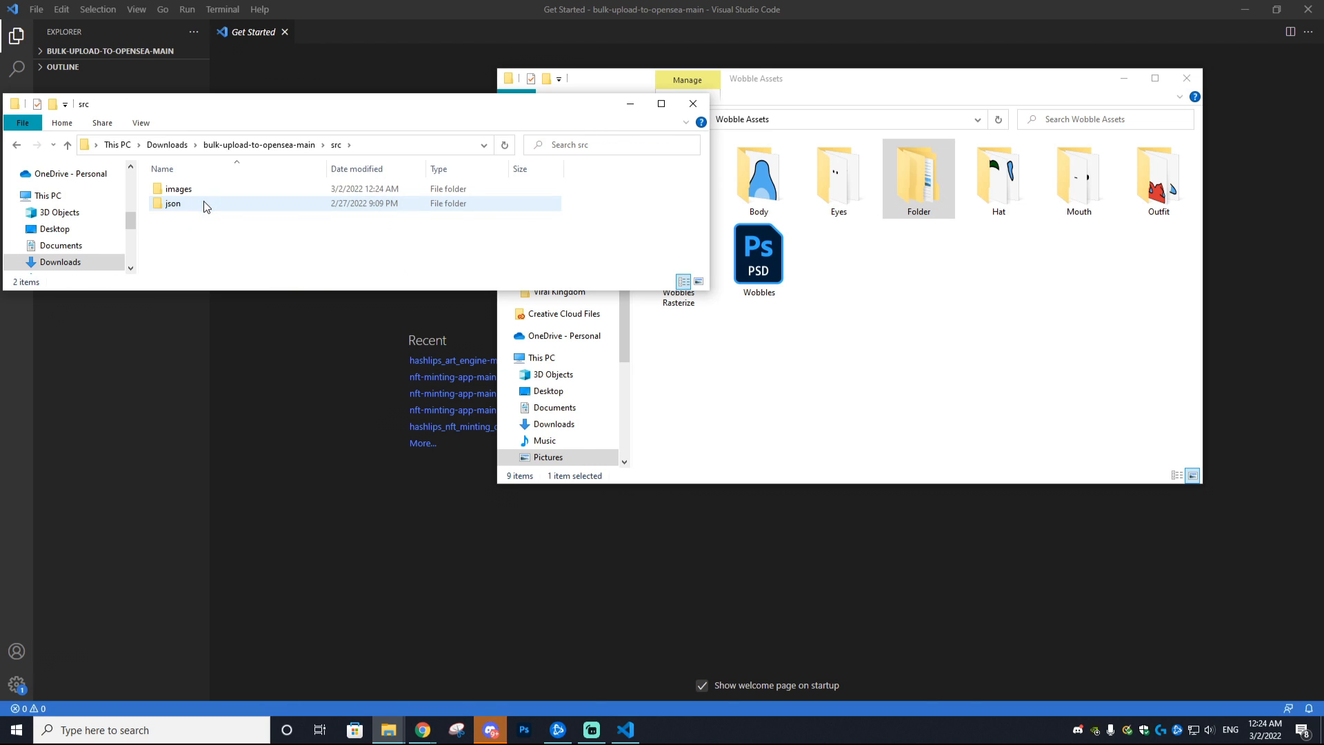
double_click(179, 189)
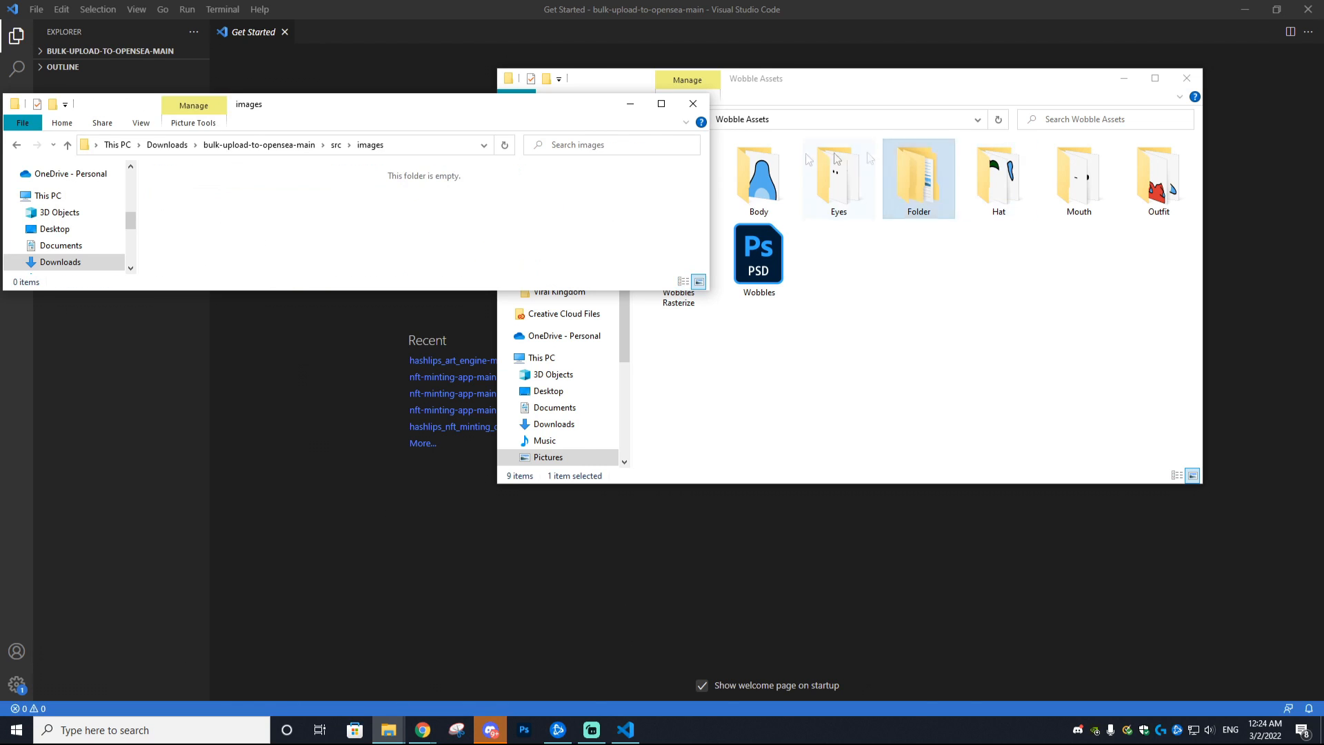
double_click(919, 173)
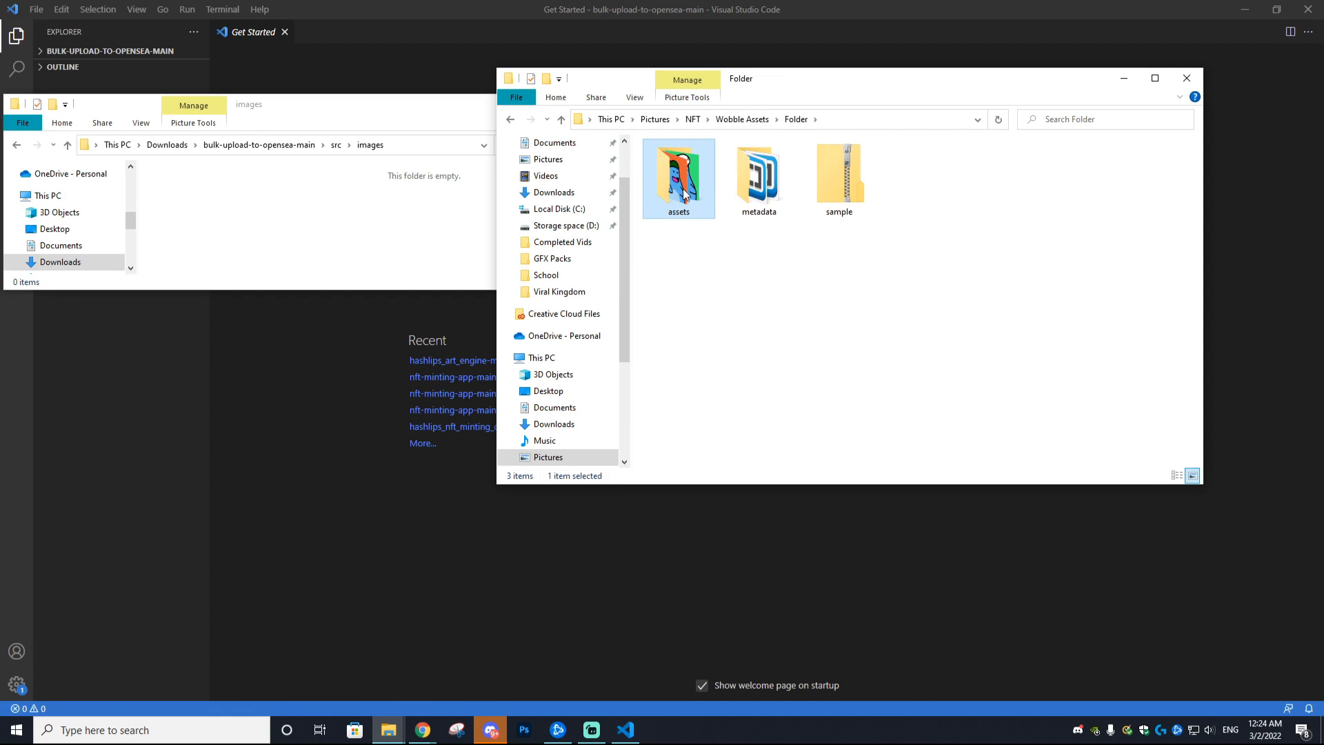
double_click(678, 176)
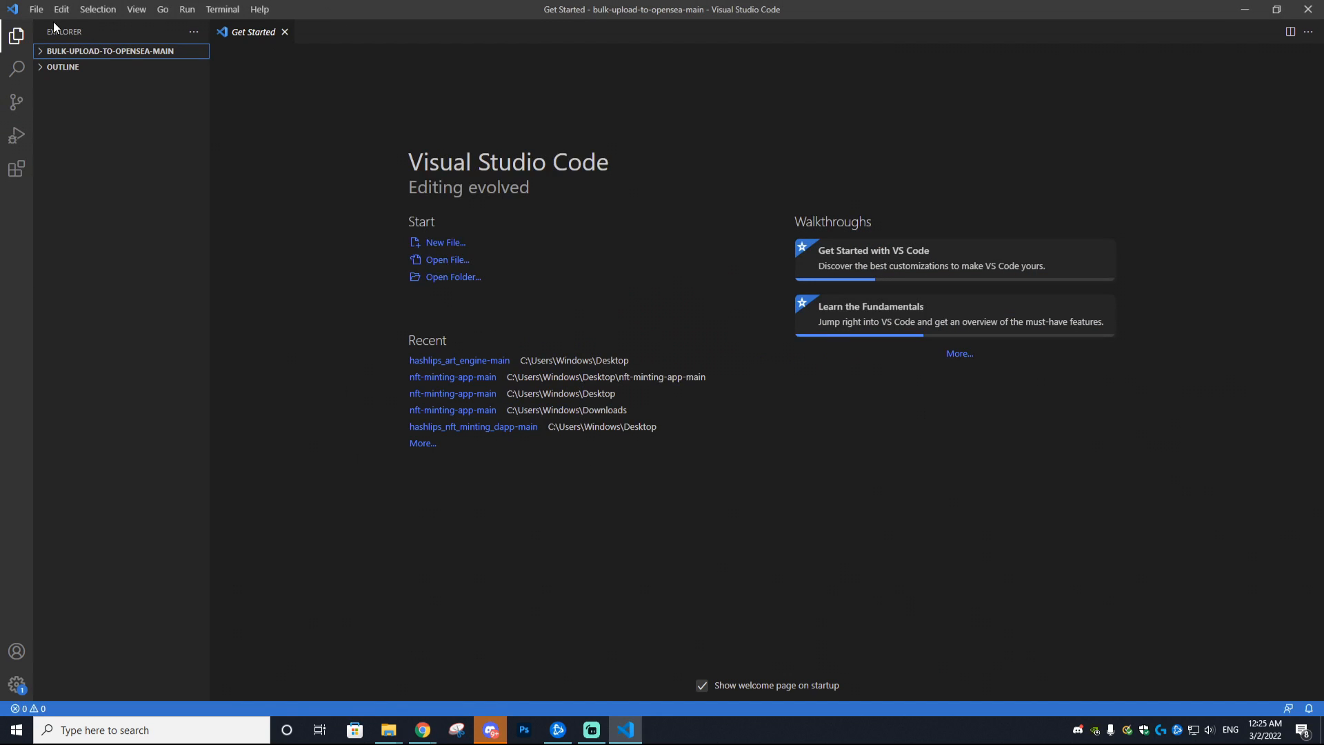
mouse_move(376, 121)
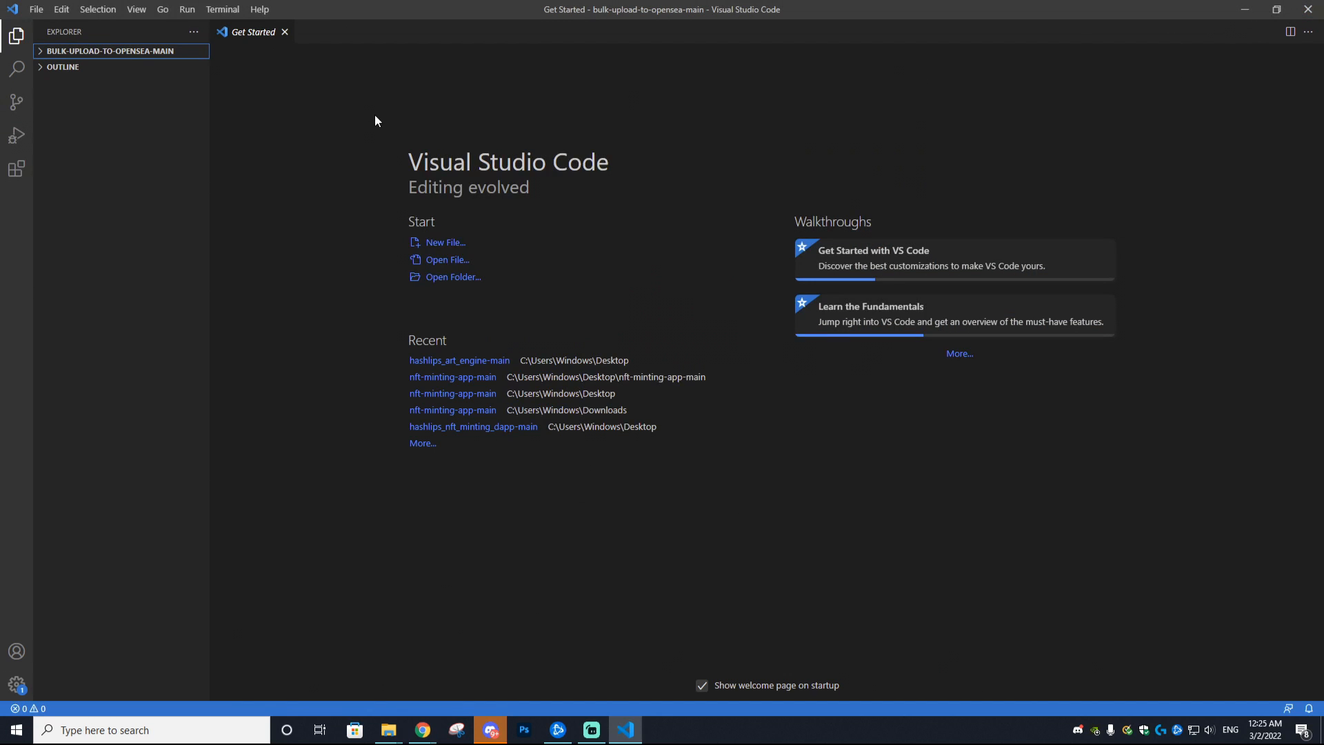
- Cancel File > Open Folder, then expand bulk-upload-to-opensea-main and src > images in Explorer
left_click(45, 9)
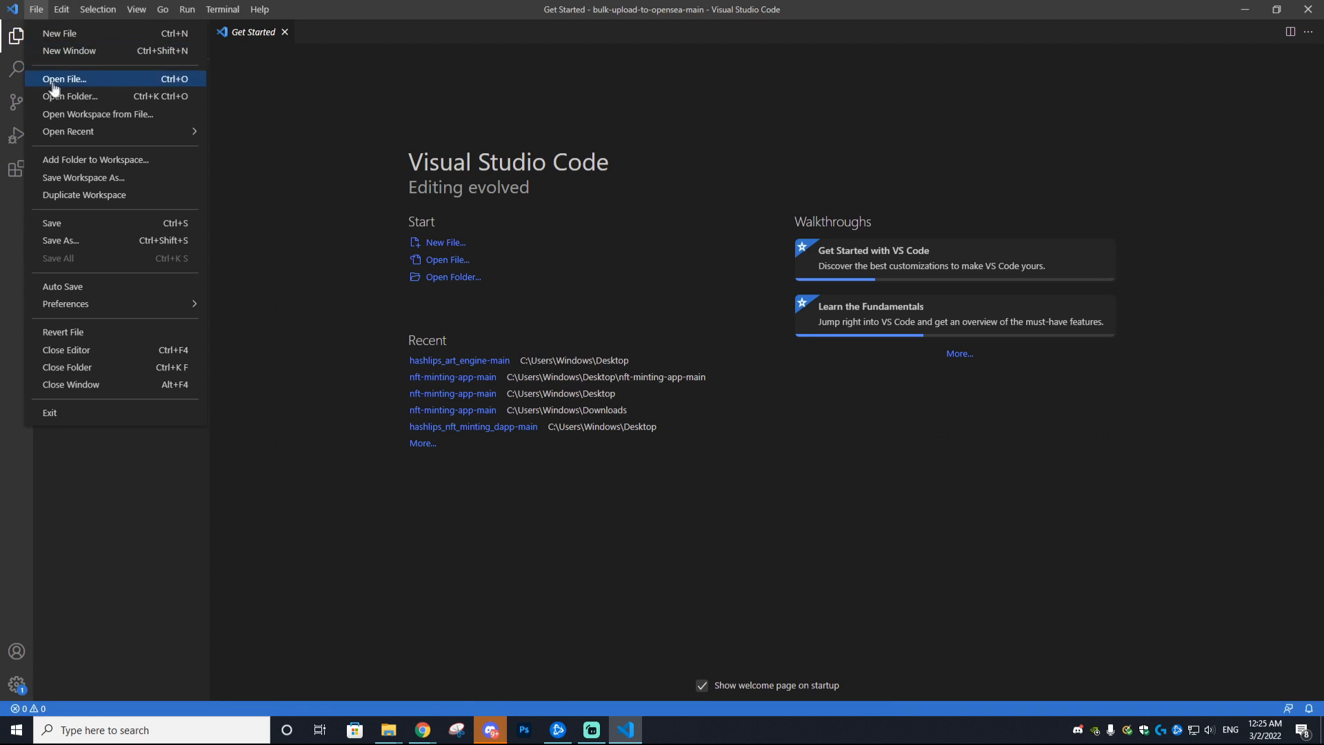
left_click(71, 96)
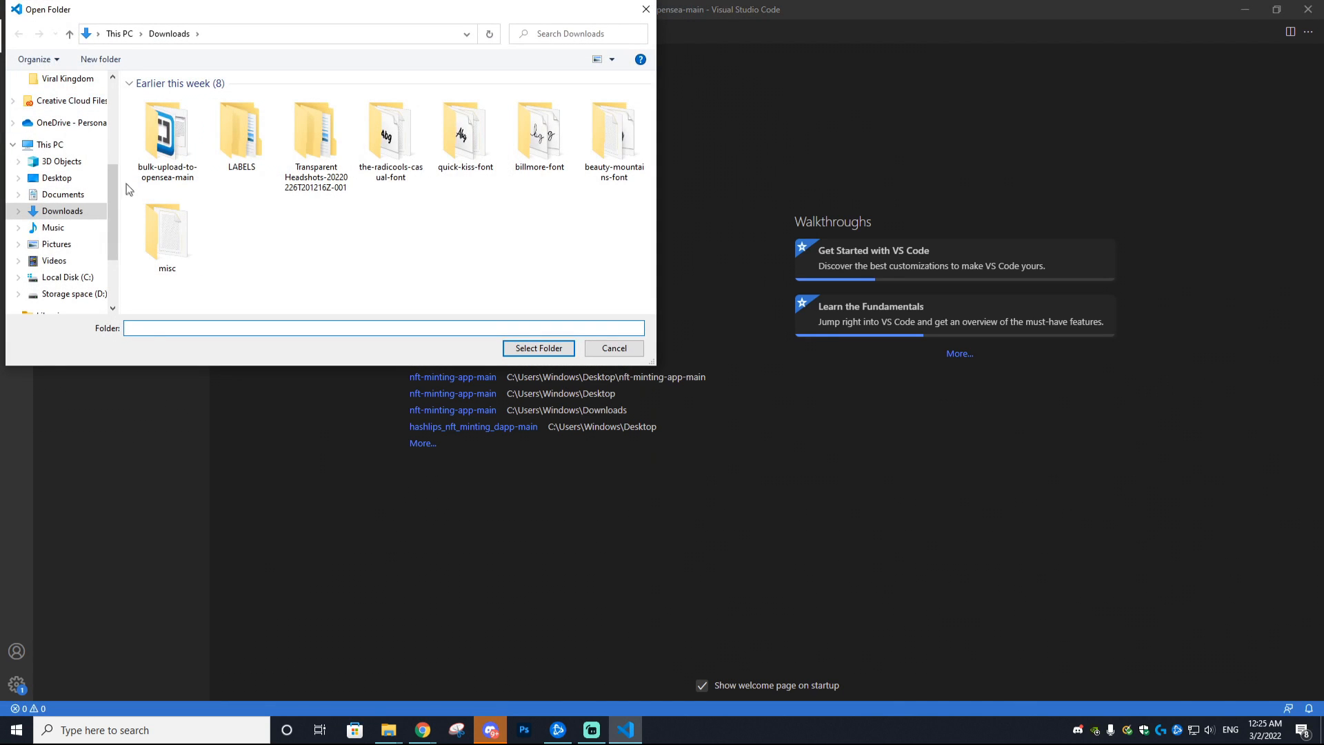
left_click(538, 348)
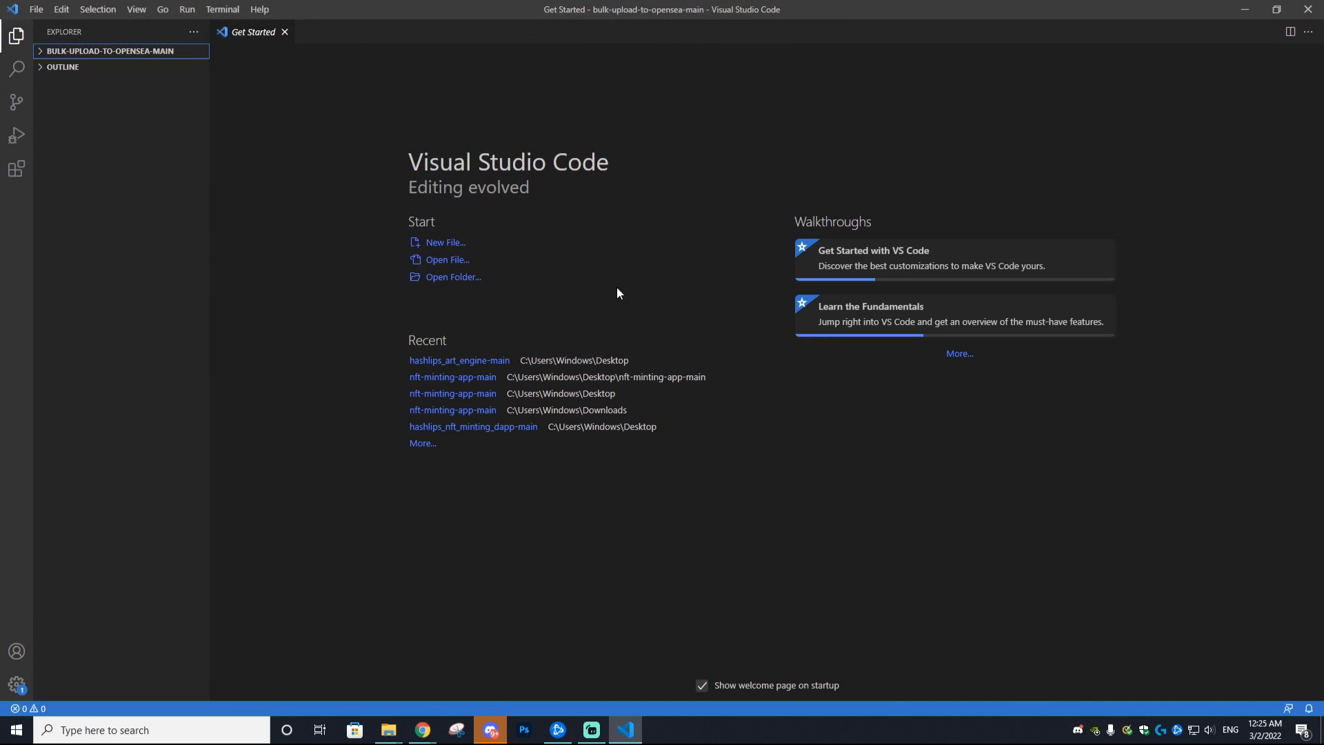
left_click(90, 51)
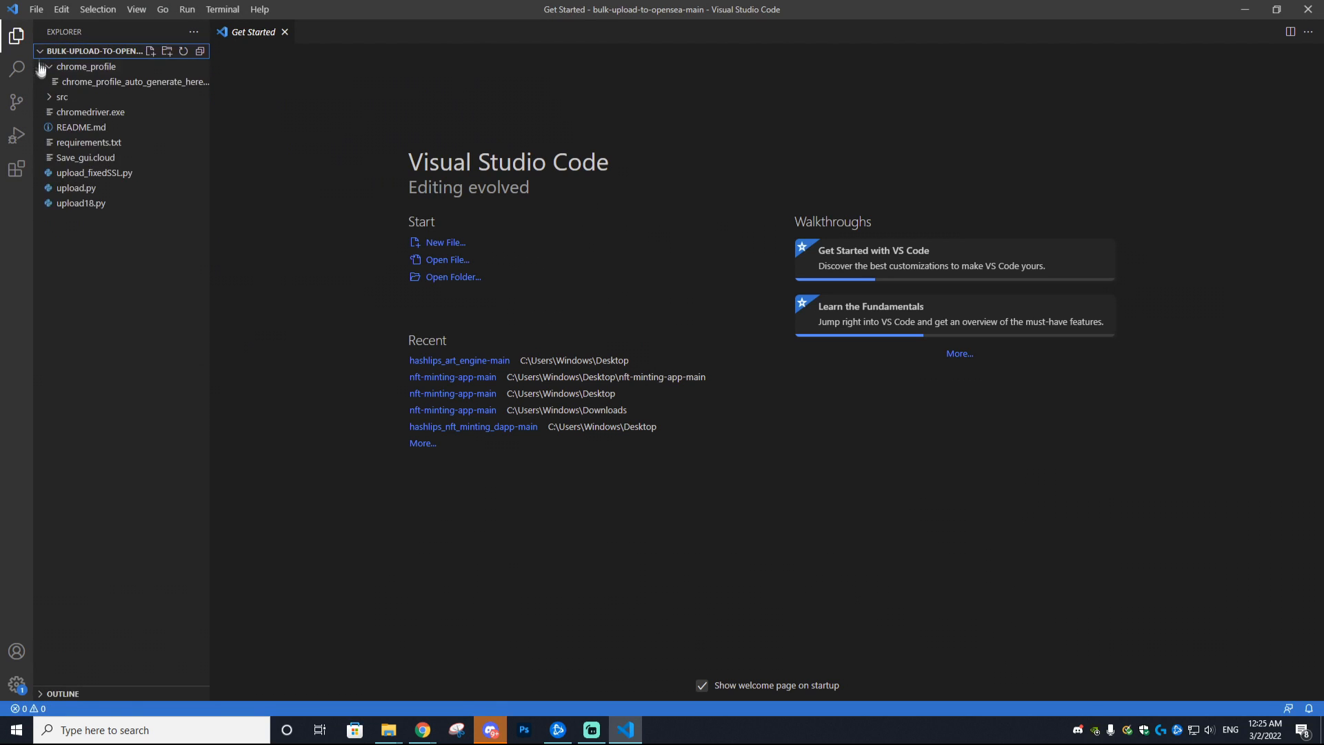
left_click(57, 97)
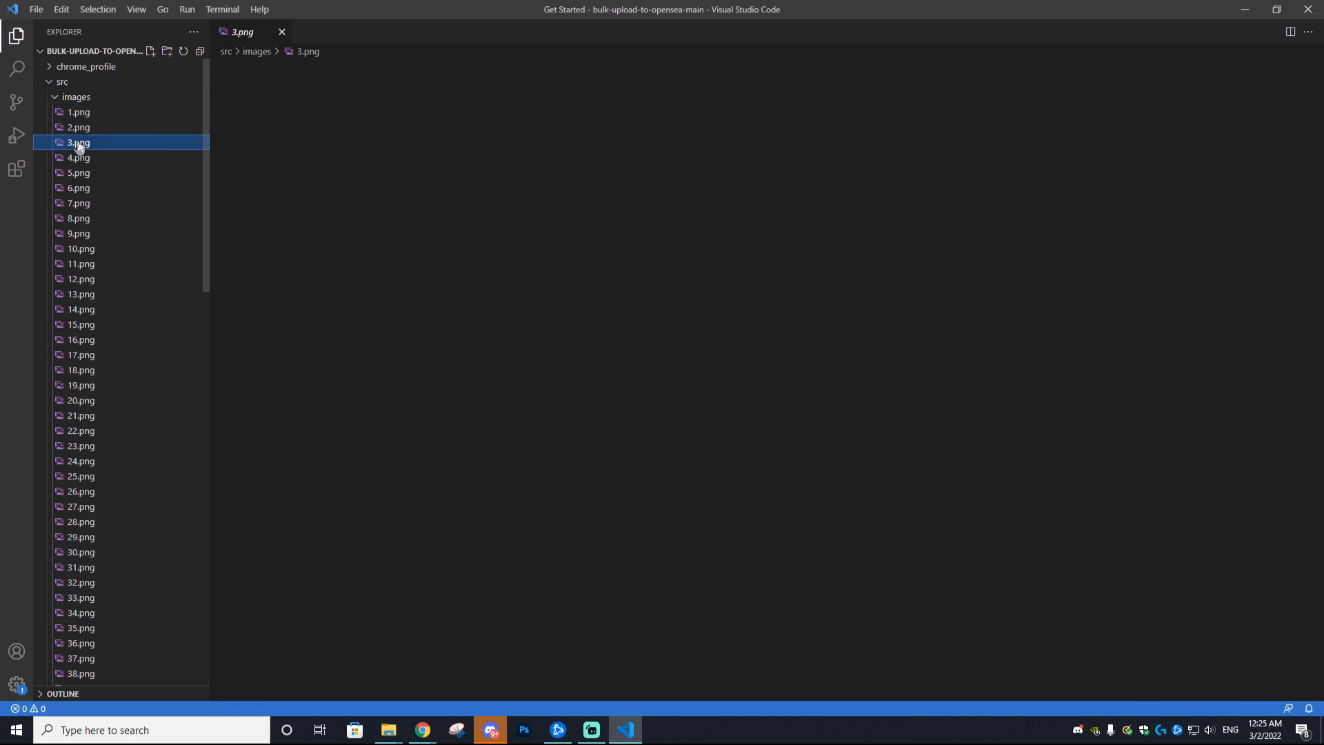
left_click(79, 142)
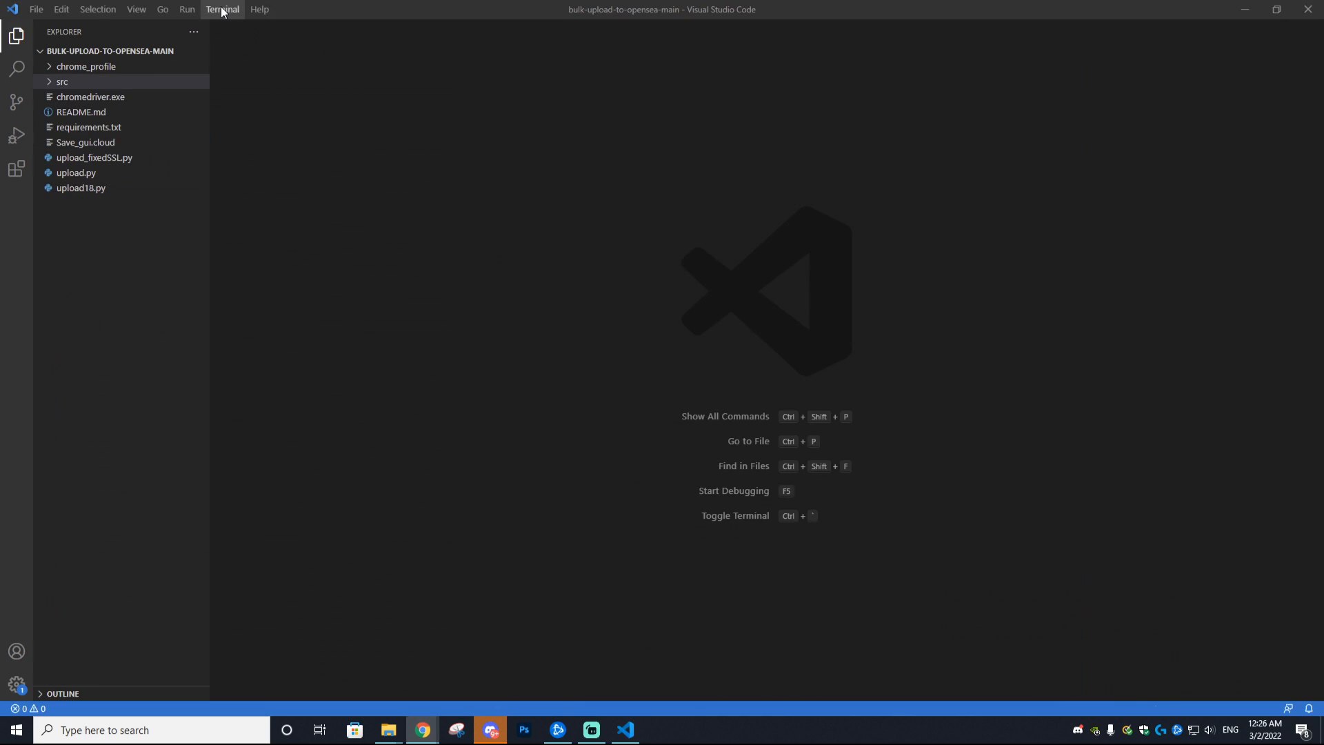
- Confirm Python 3.9.6 and pip 21.1.3 in a new VS Code terminal
left_click(222, 9)
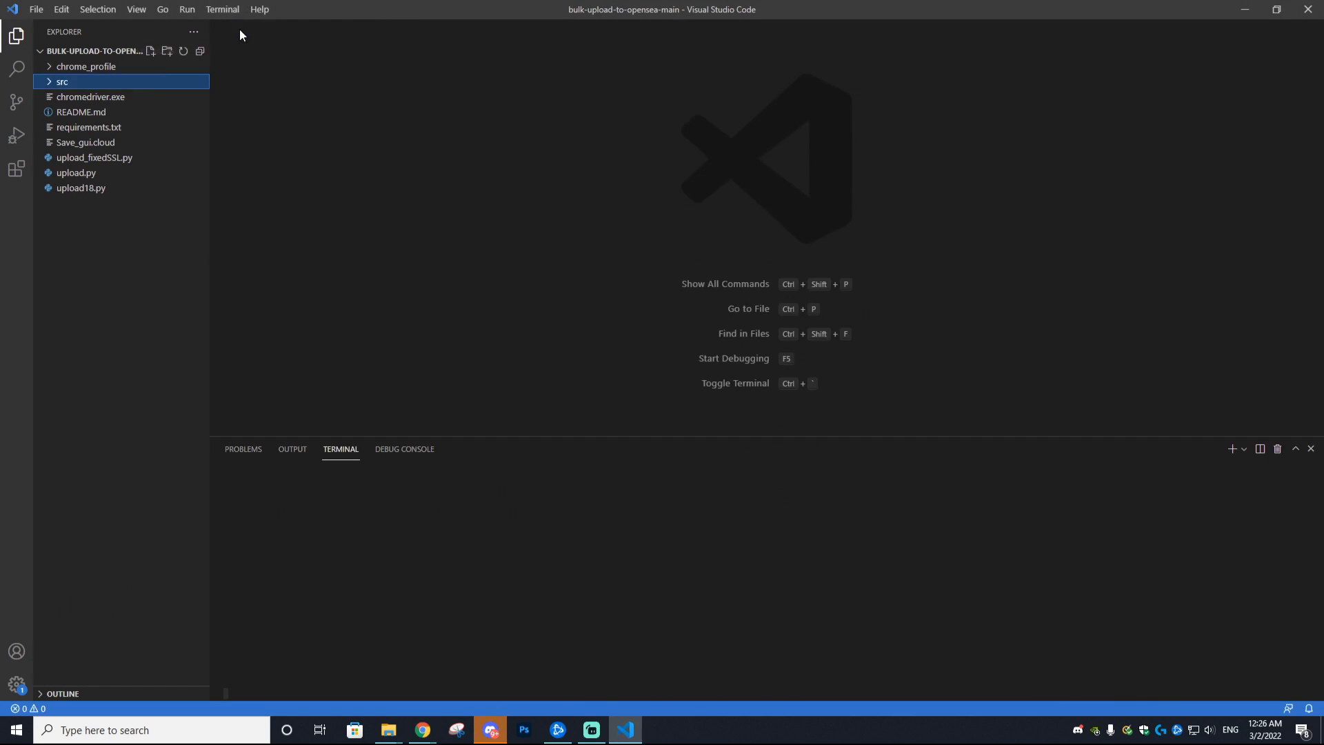
type("python")
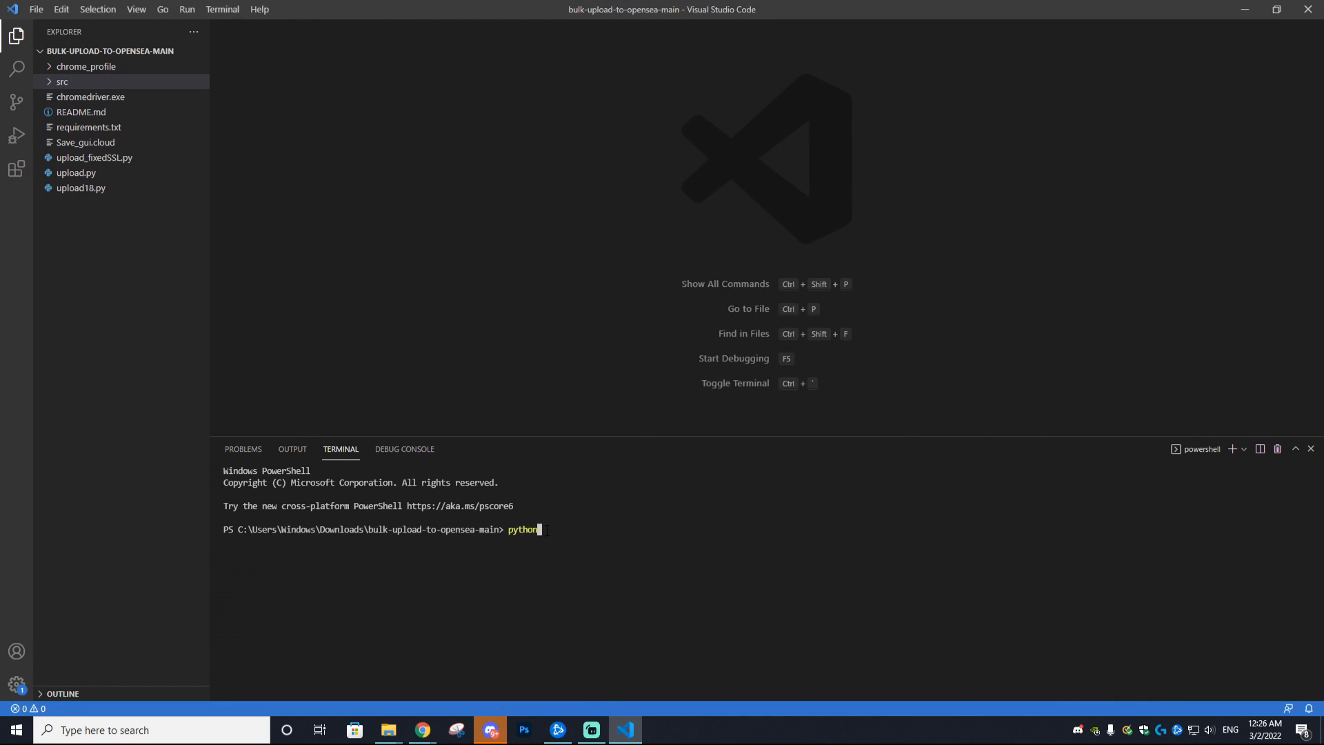
type("--ver")
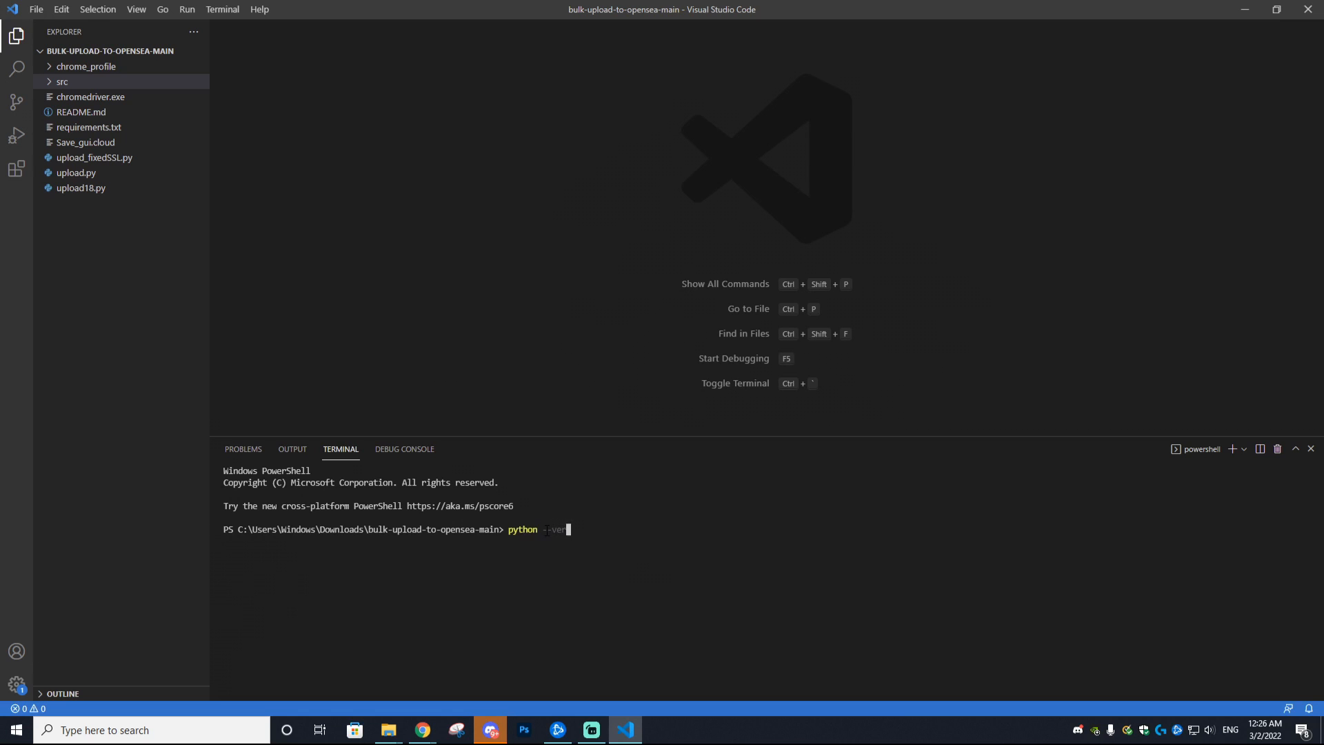
key("Enter")
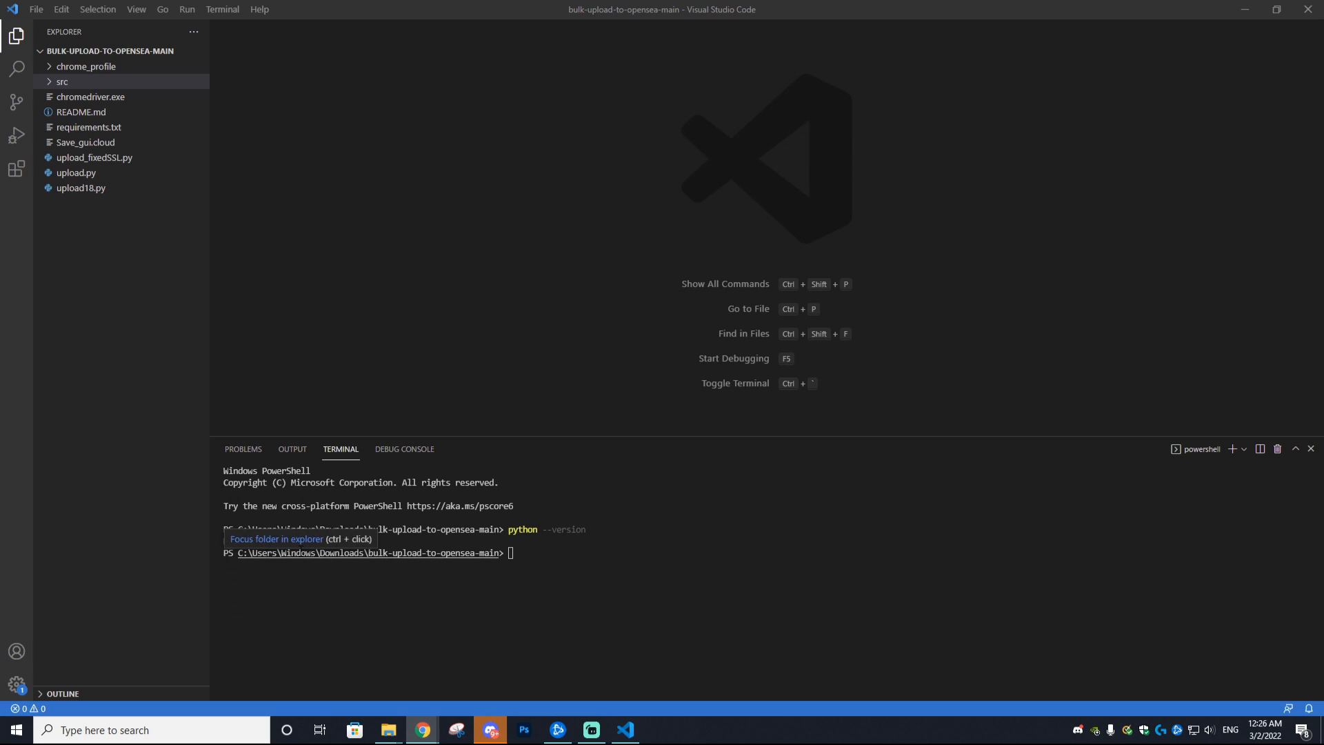
key("Enter")
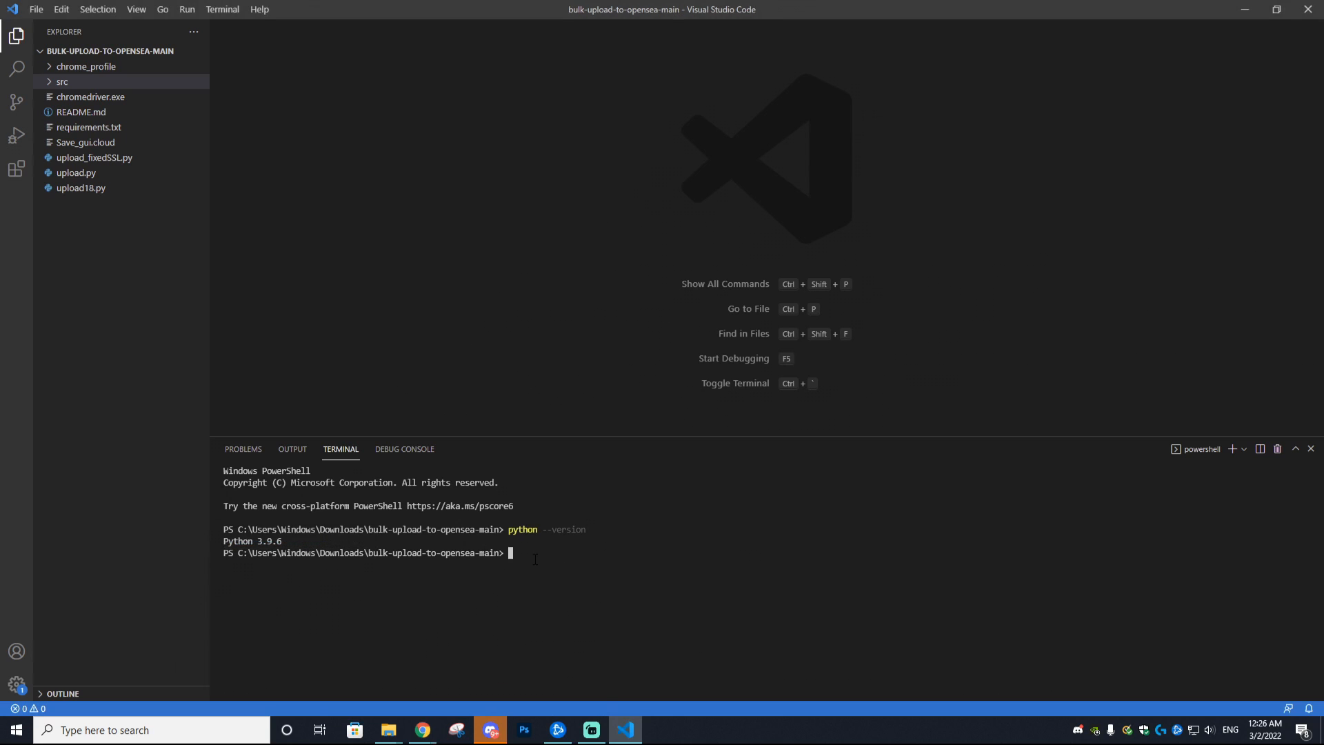
type("pip --version")
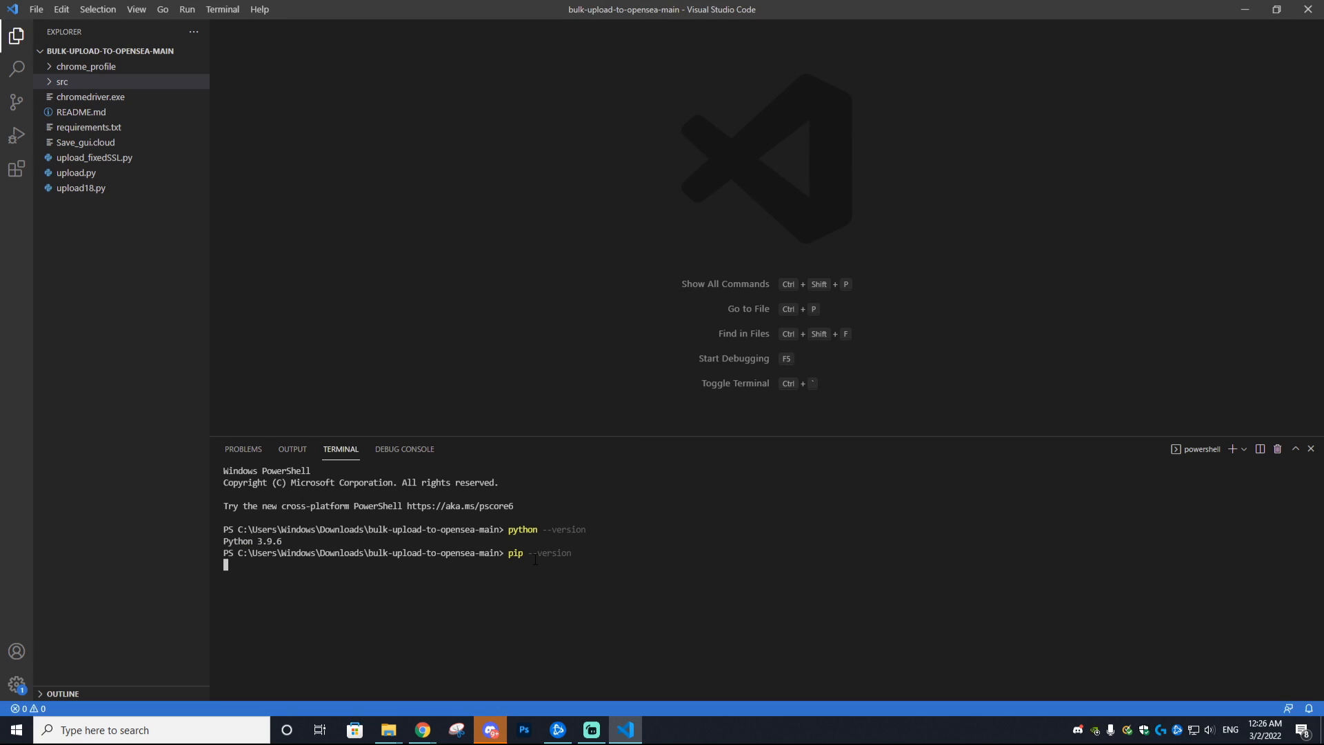
key("Enter")
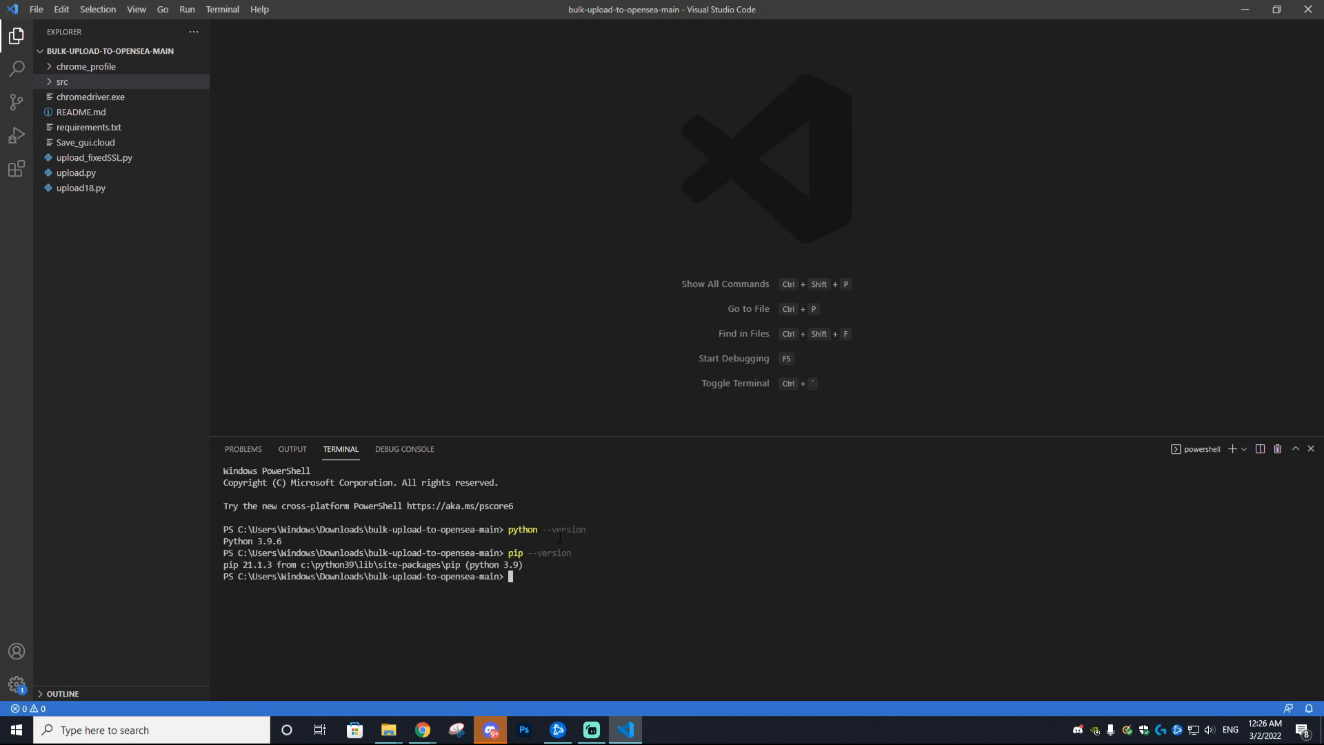
mouse_move(496, 146)
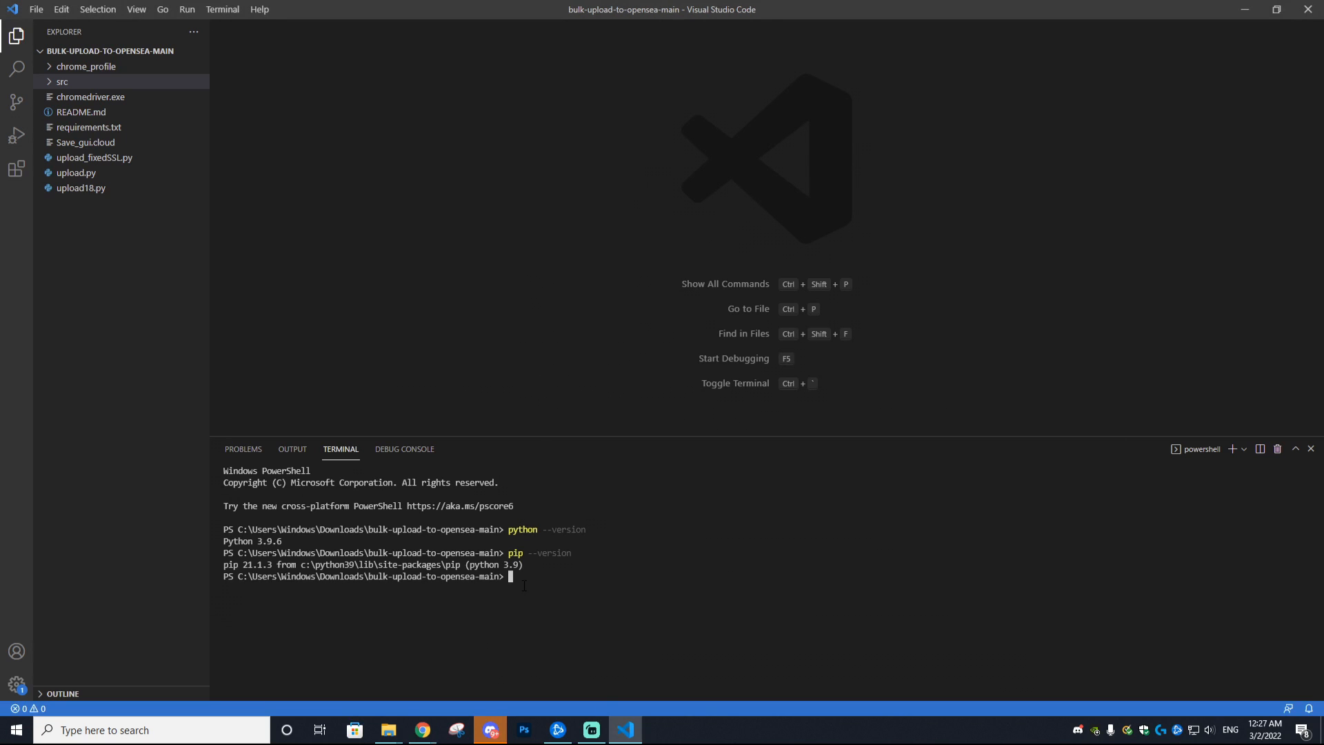
- Install the project's packages with pip install -r requirements.txt
type("pip")
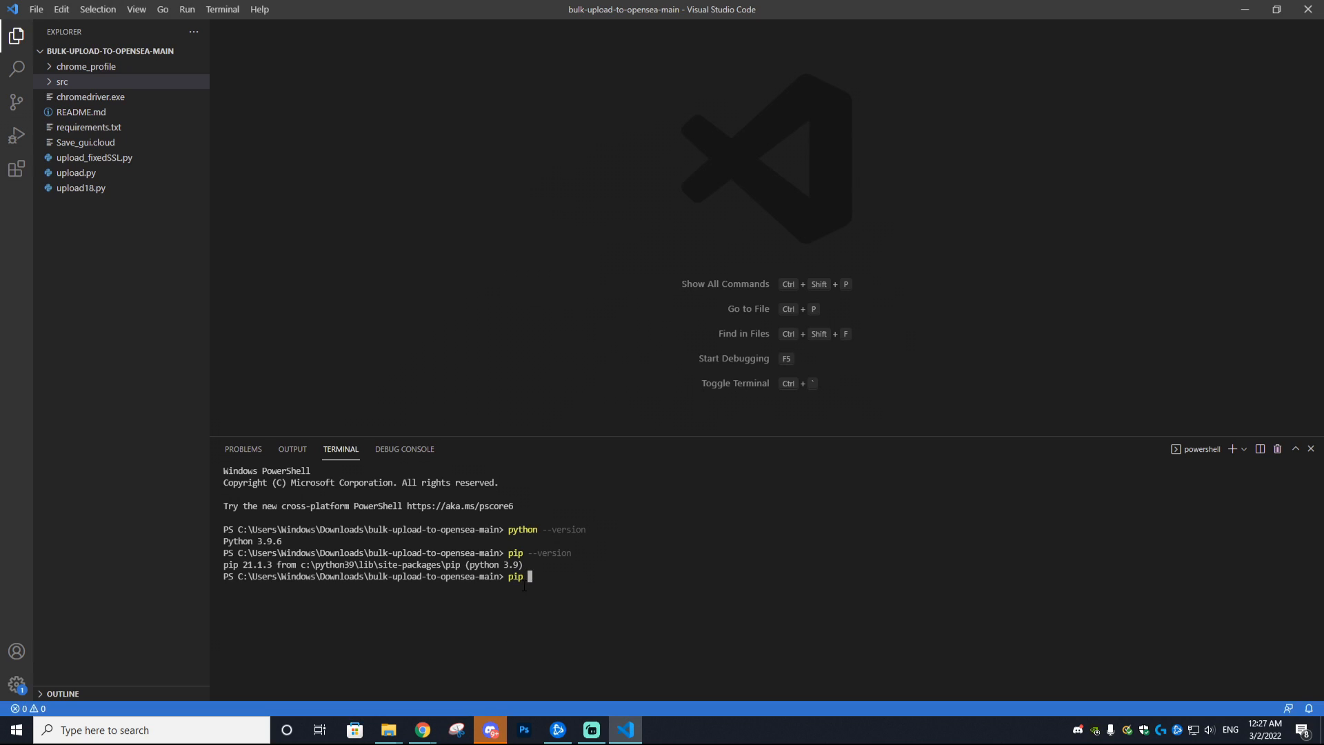
type("install -r requirements.txt")
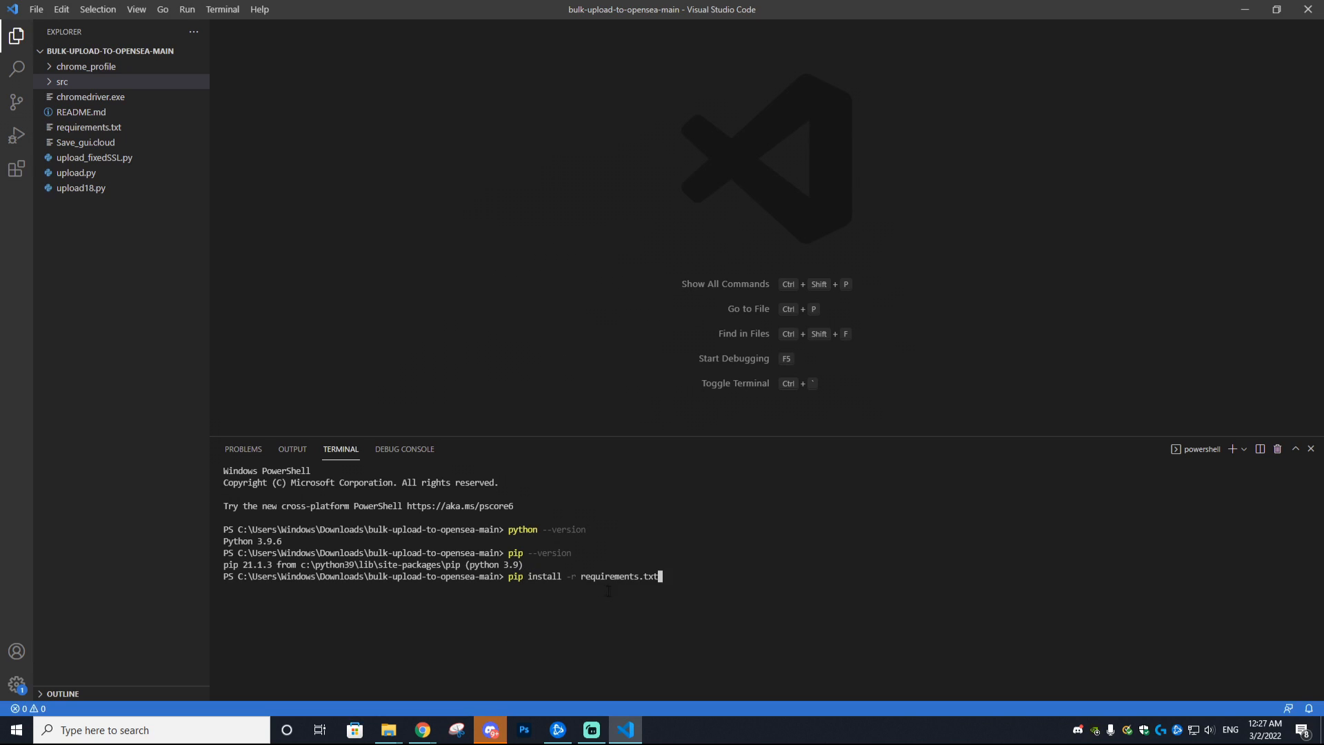
mouse_move(754, 583)
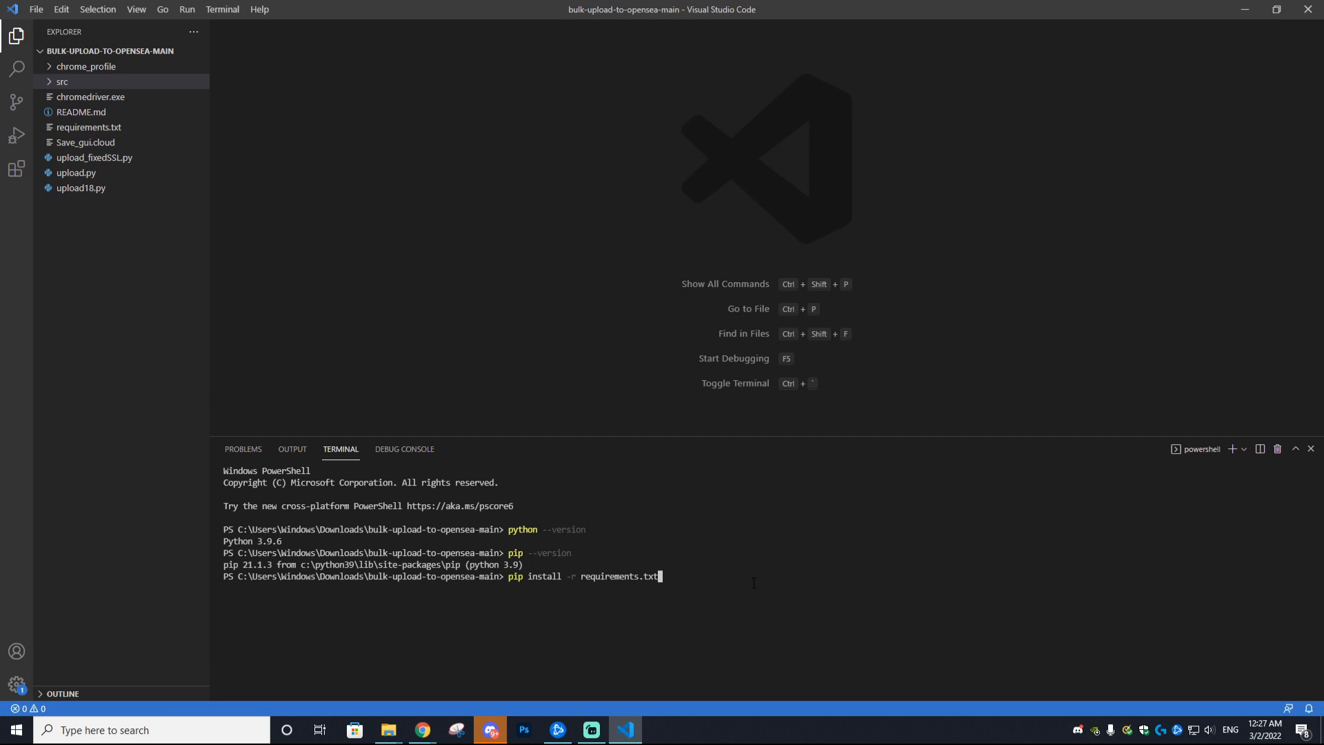
key("Enter")
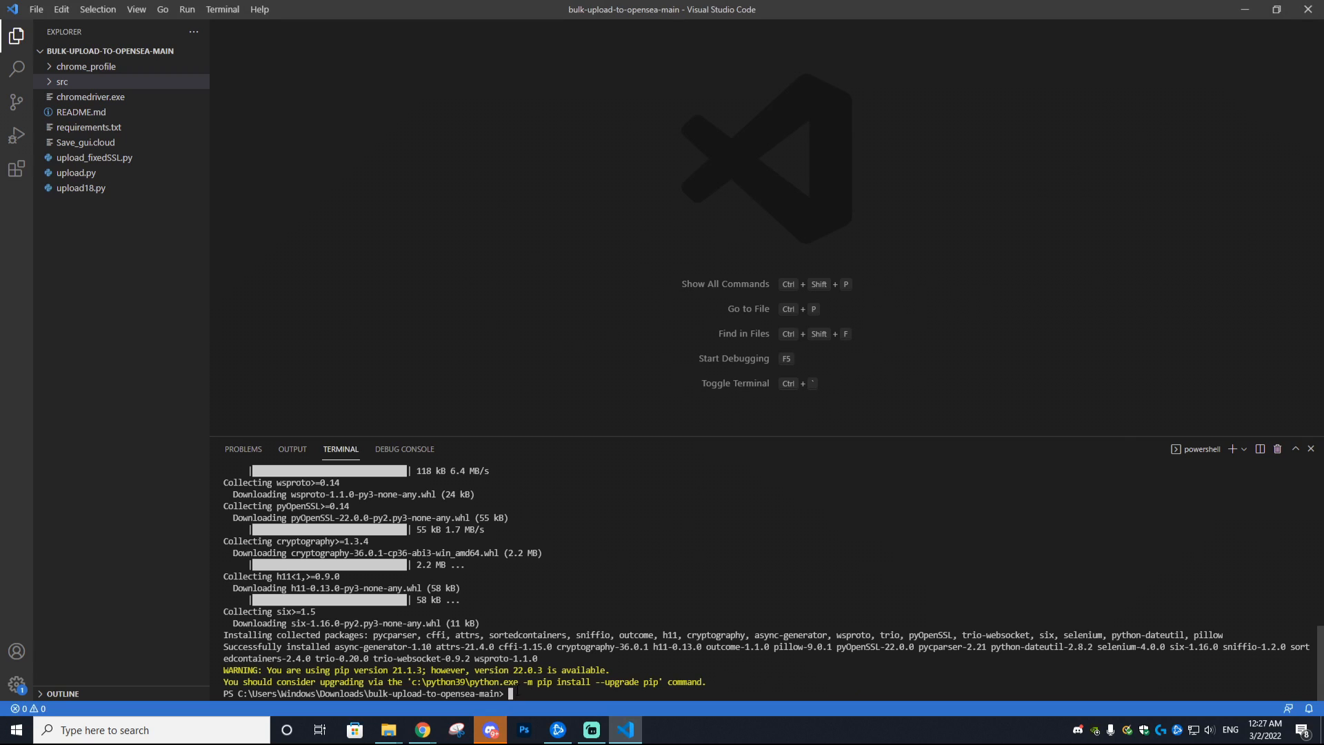
- Run python upload.py to launch the NFTs Upload to OpenSea form
type("pi")
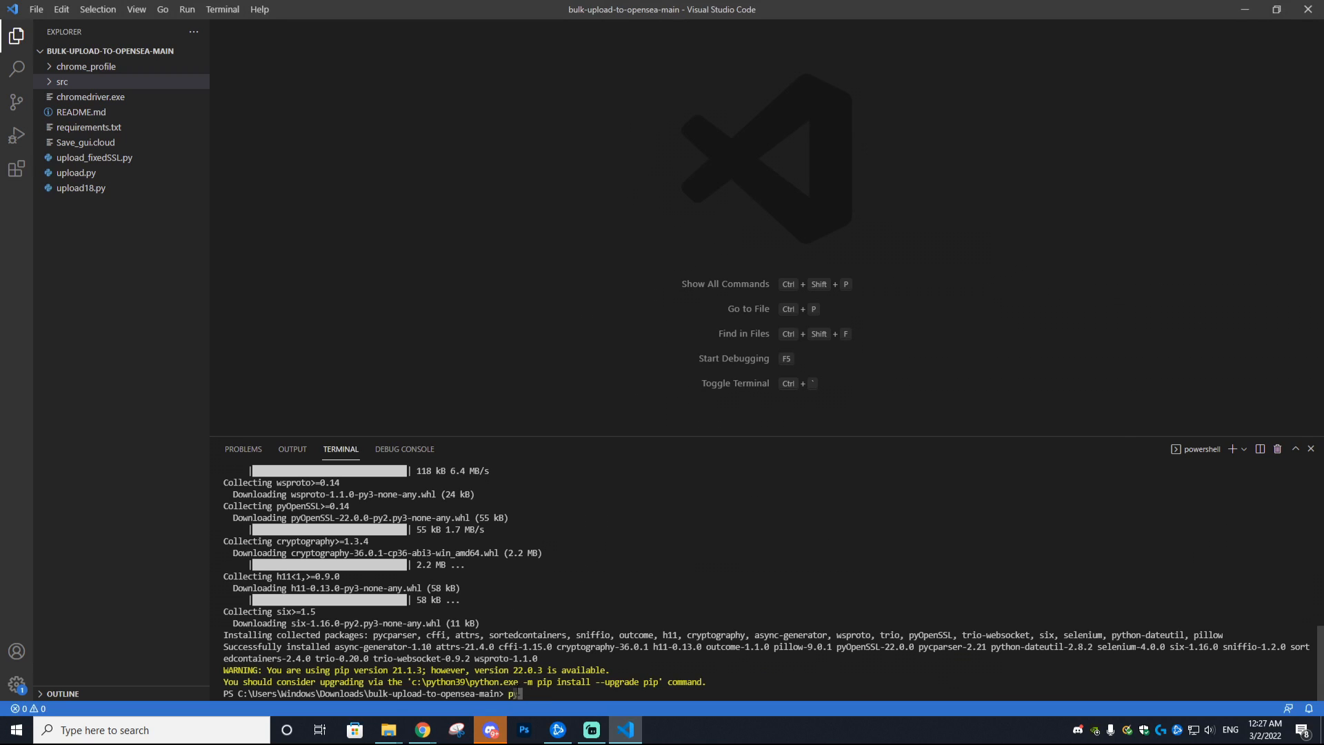
type("ython upload.")
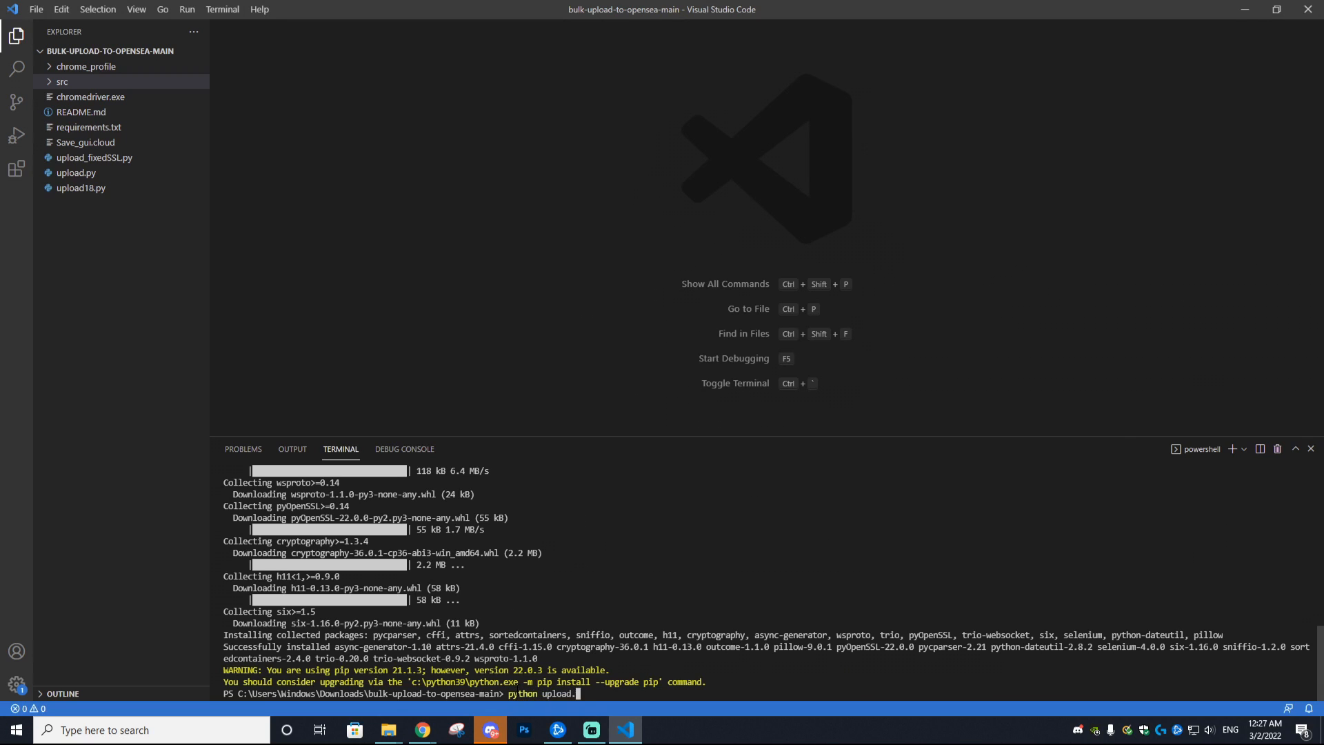
key("Enter")
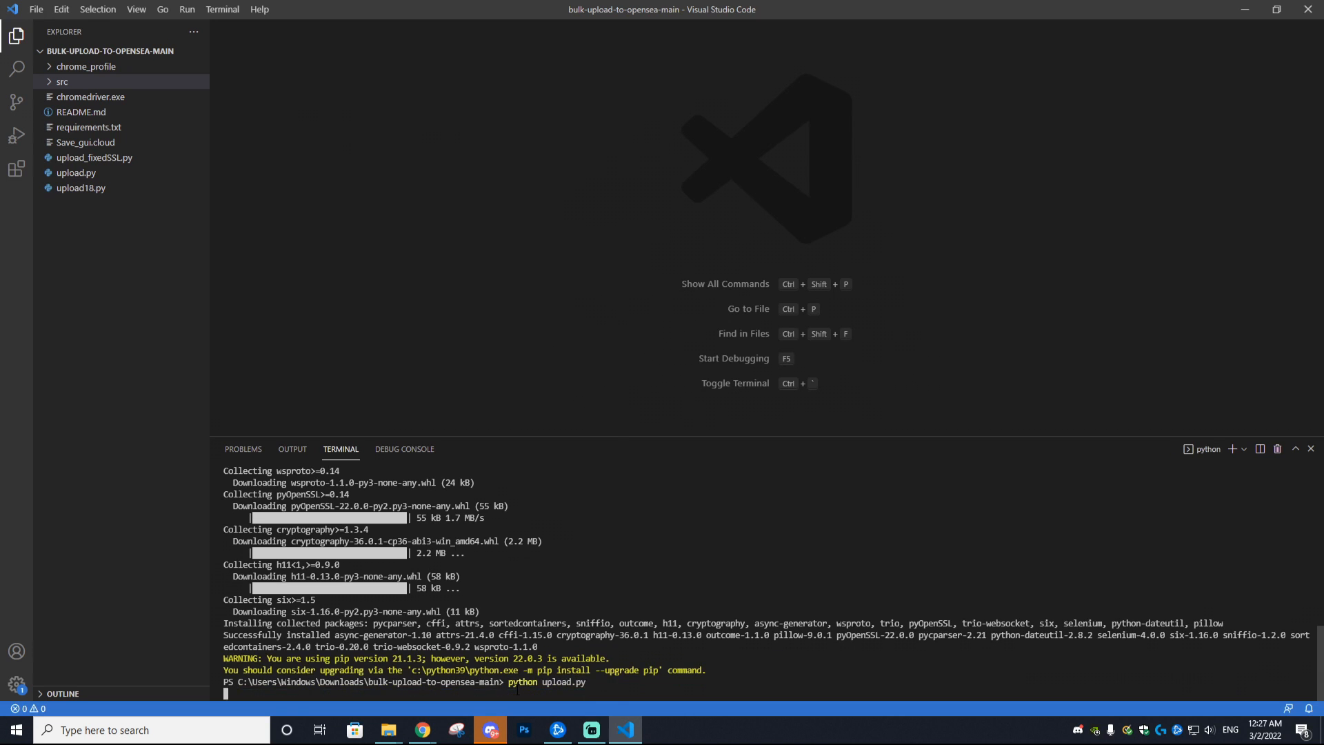
key("Enter")
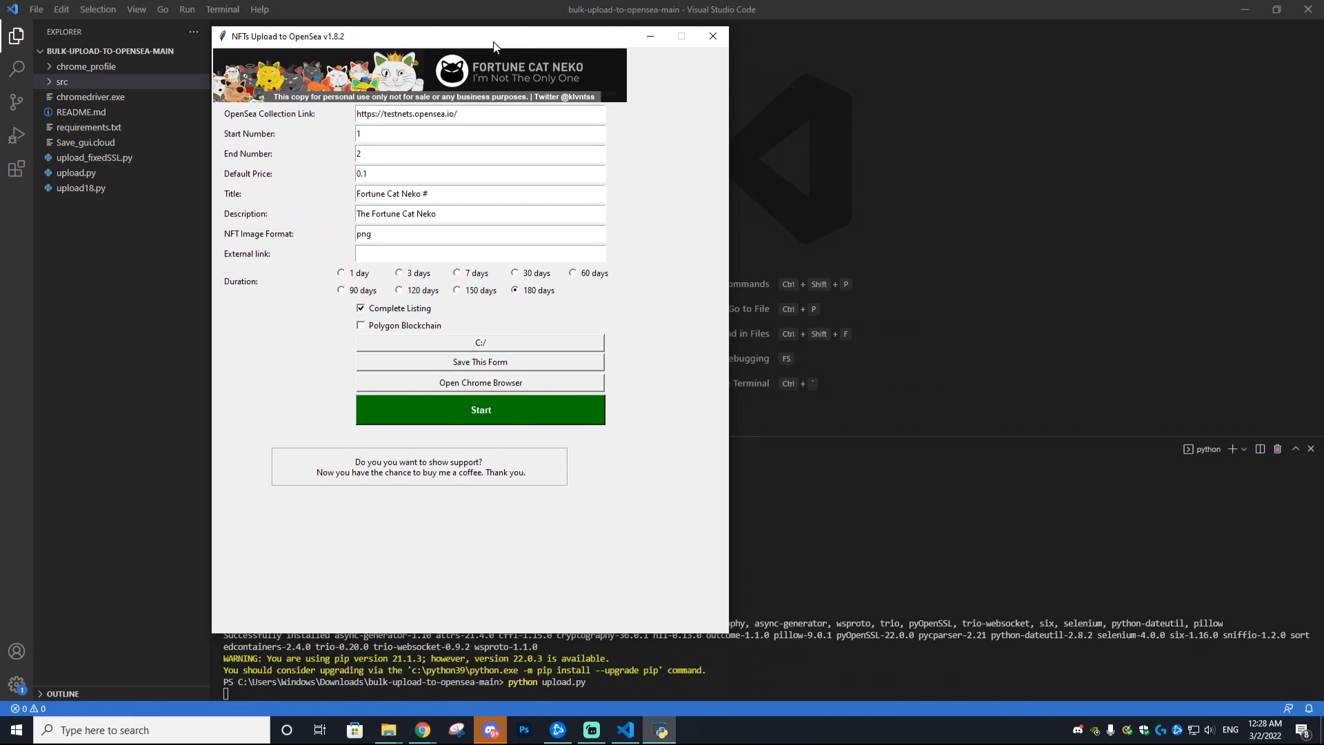
mouse_move(577, 100)
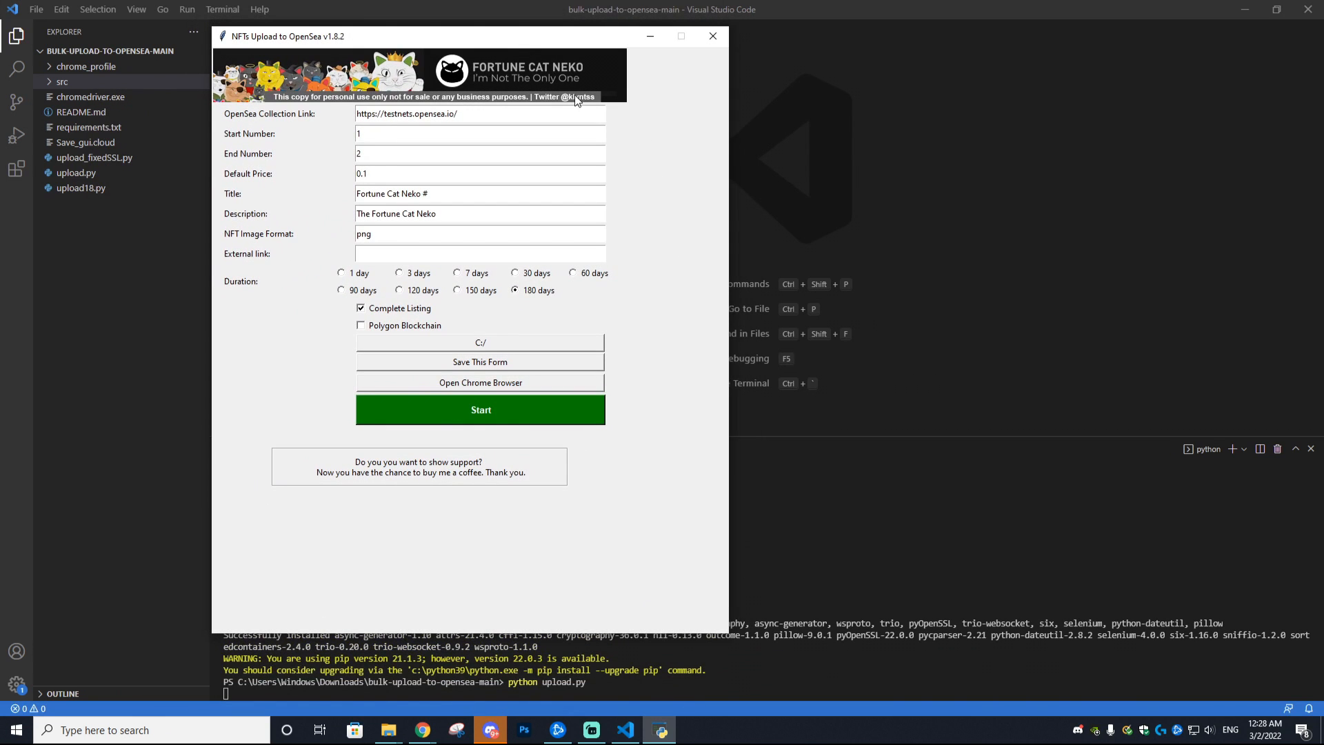
mouse_move(591, 107)
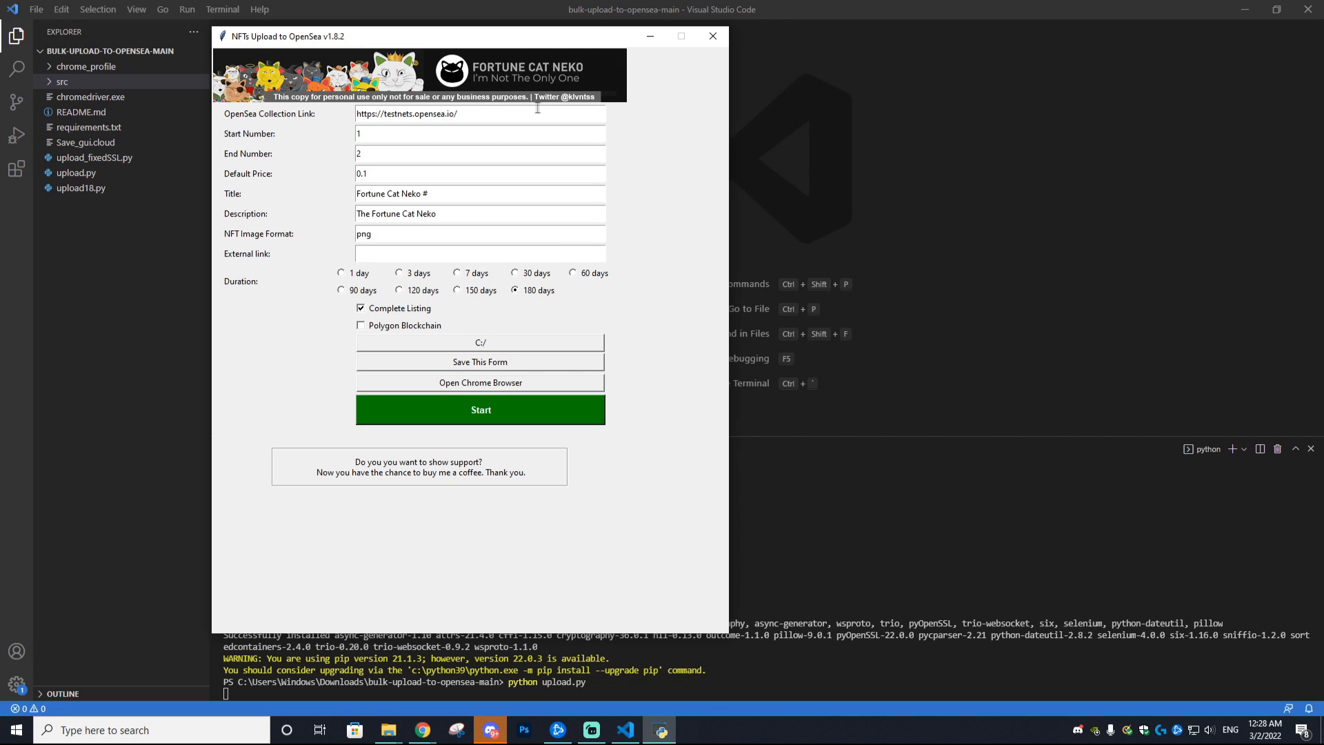
mouse_move(584, 104)
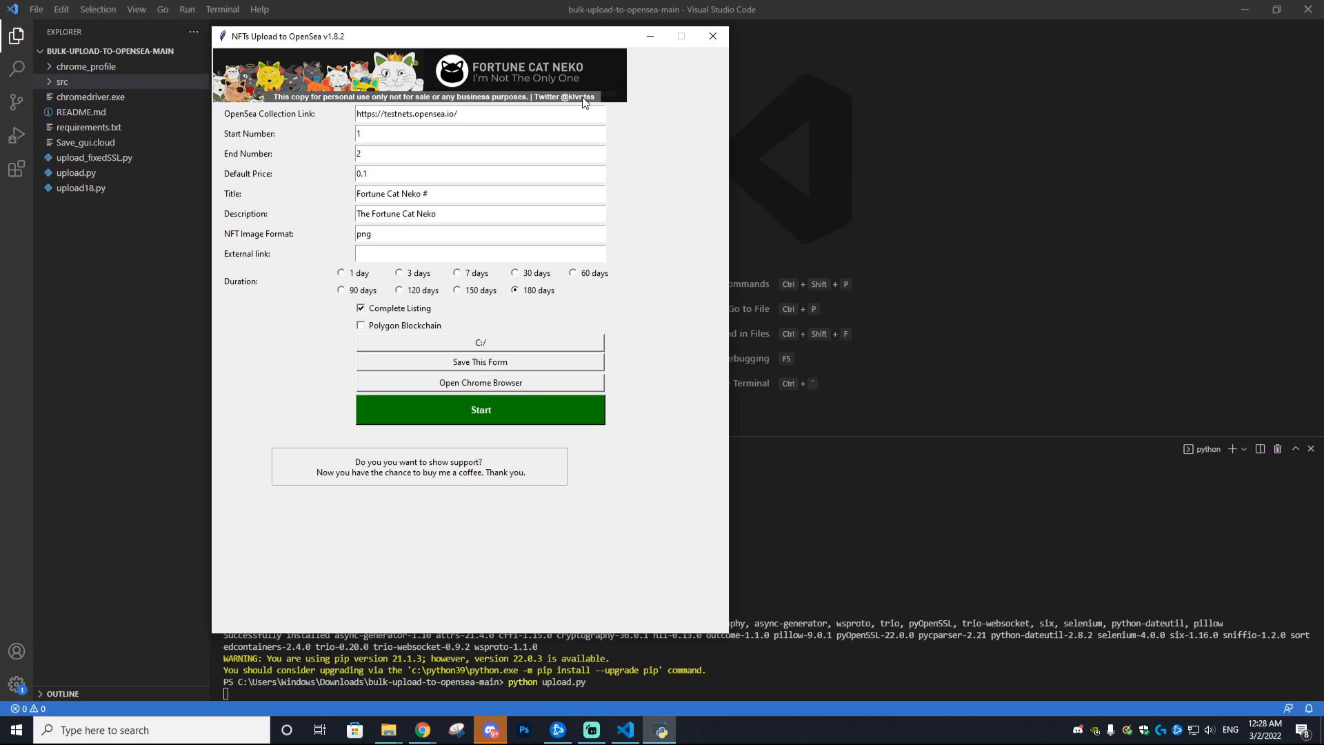
left_click(340, 273)
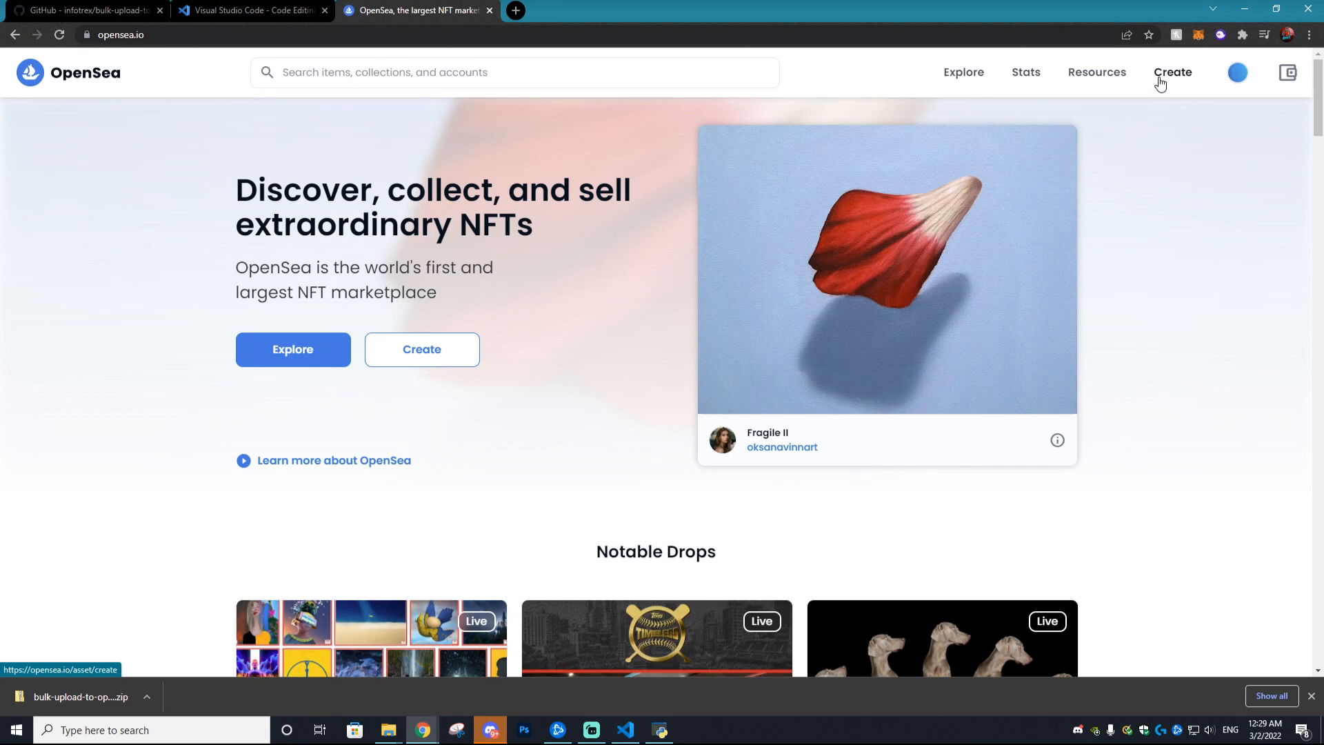
- Start a new OpenSea collection from My Collections in the account menu
left_click(1238, 72)
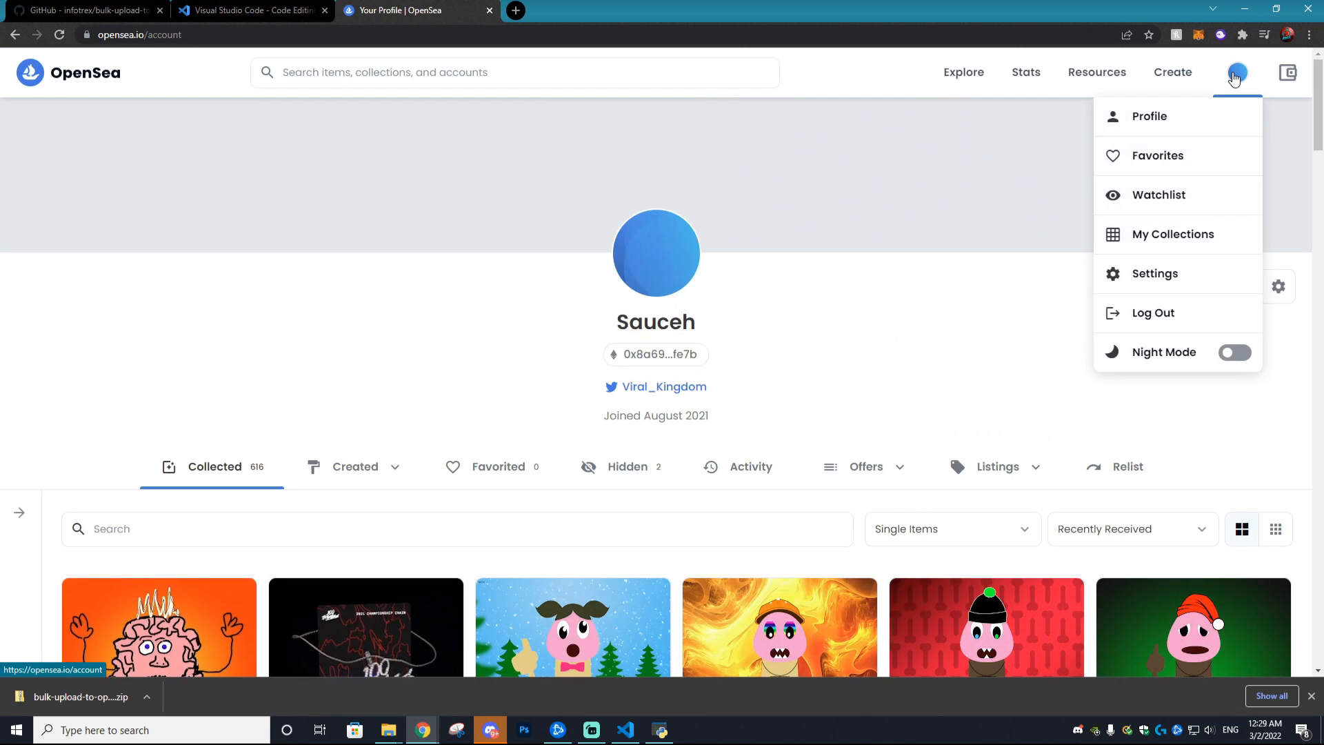
left_click(1174, 235)
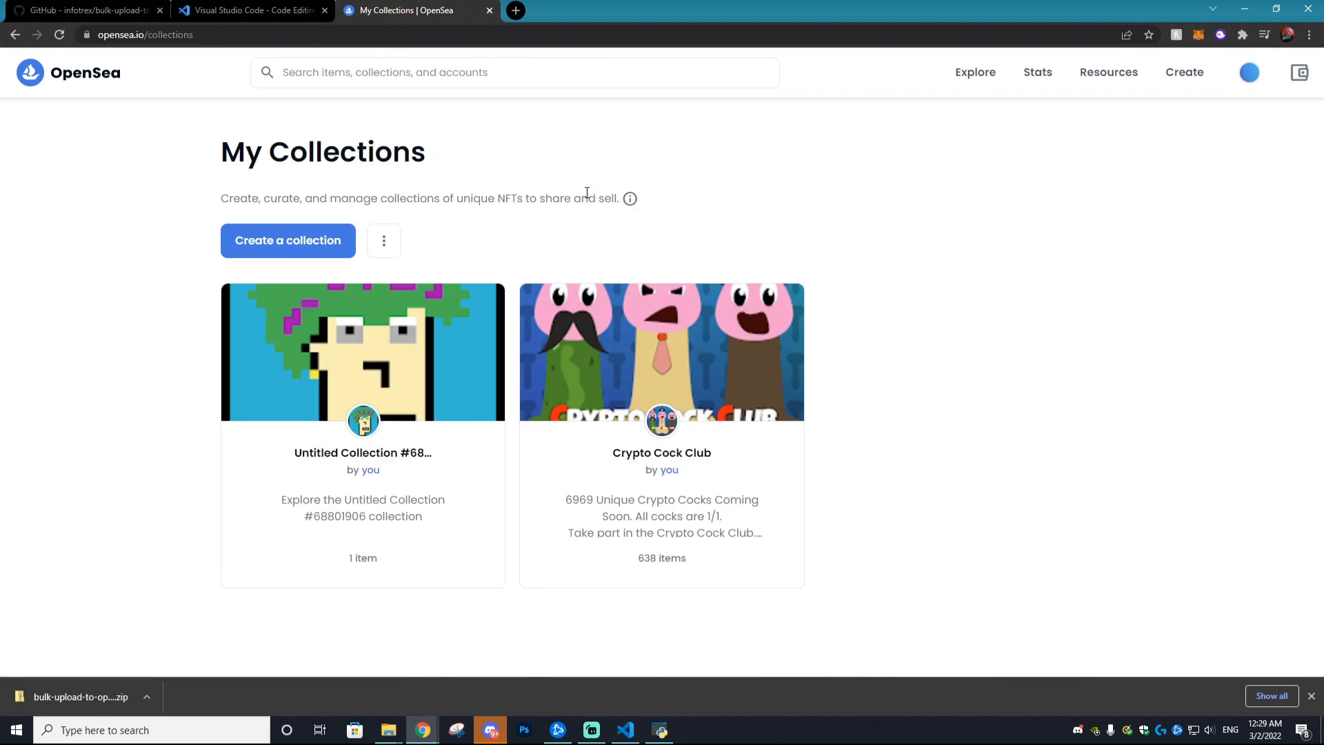
left_click(287, 241)
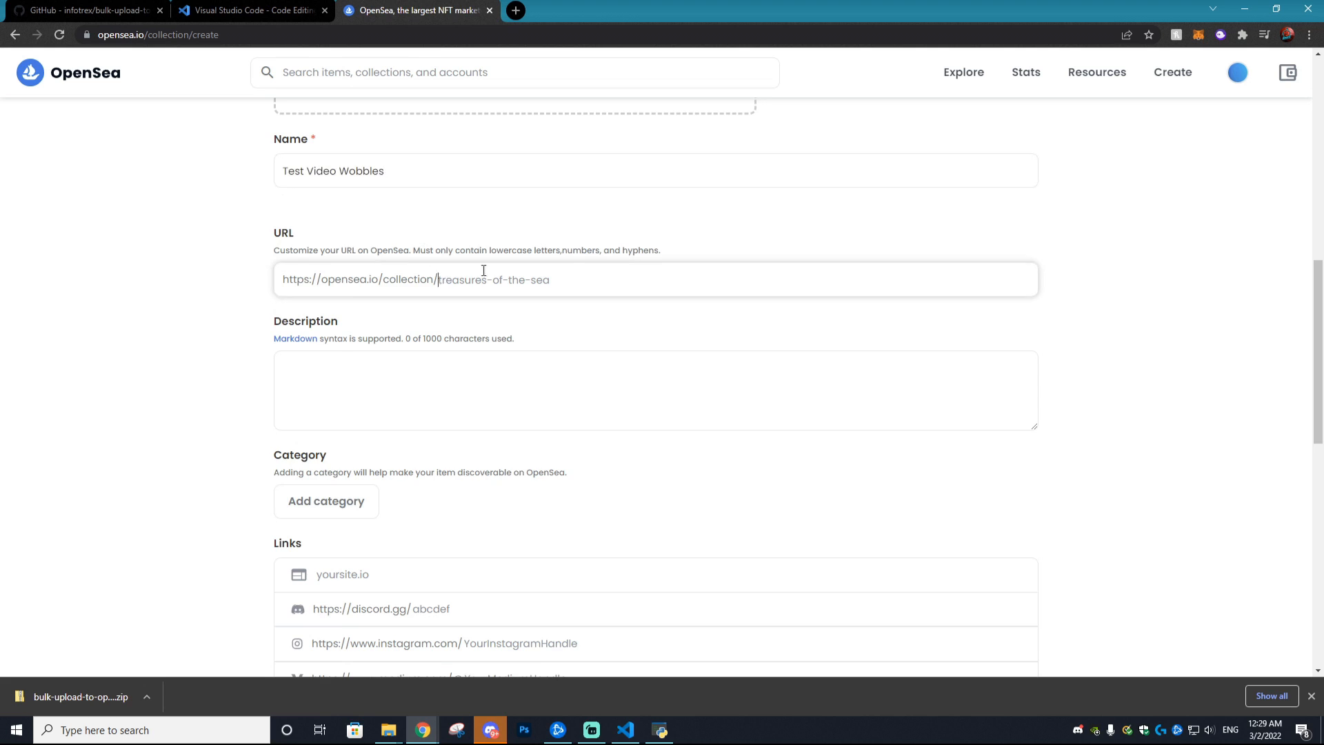
- Enter a 5 percent Creator Earnings fee on the collection form
scroll("down", 3)
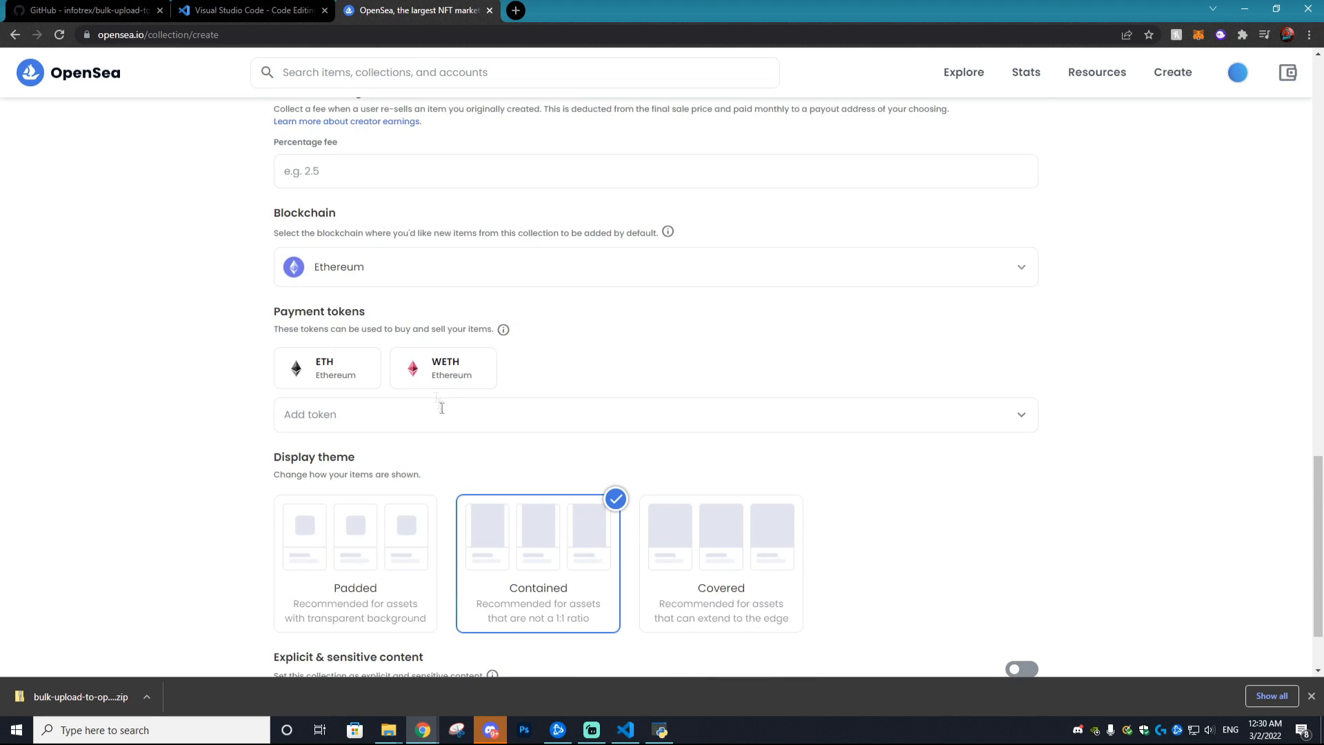
scroll("up", 3)
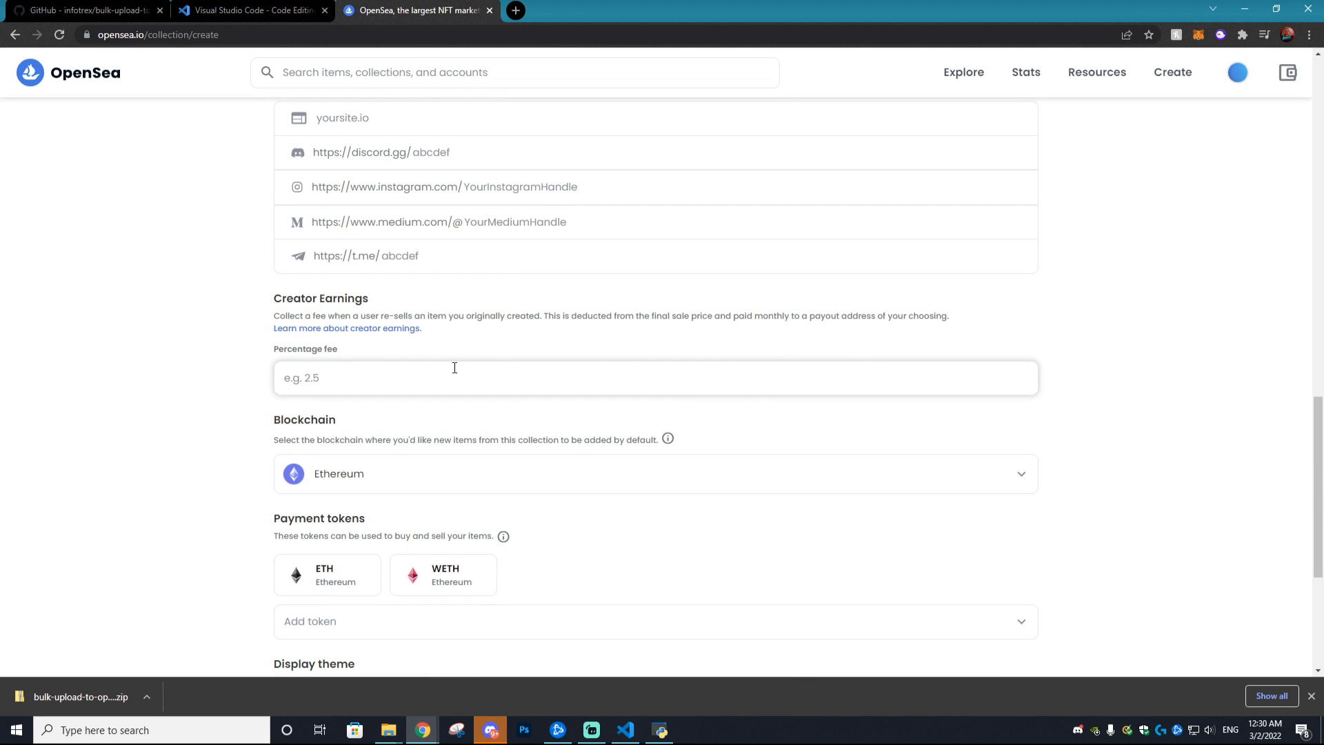
type("5")
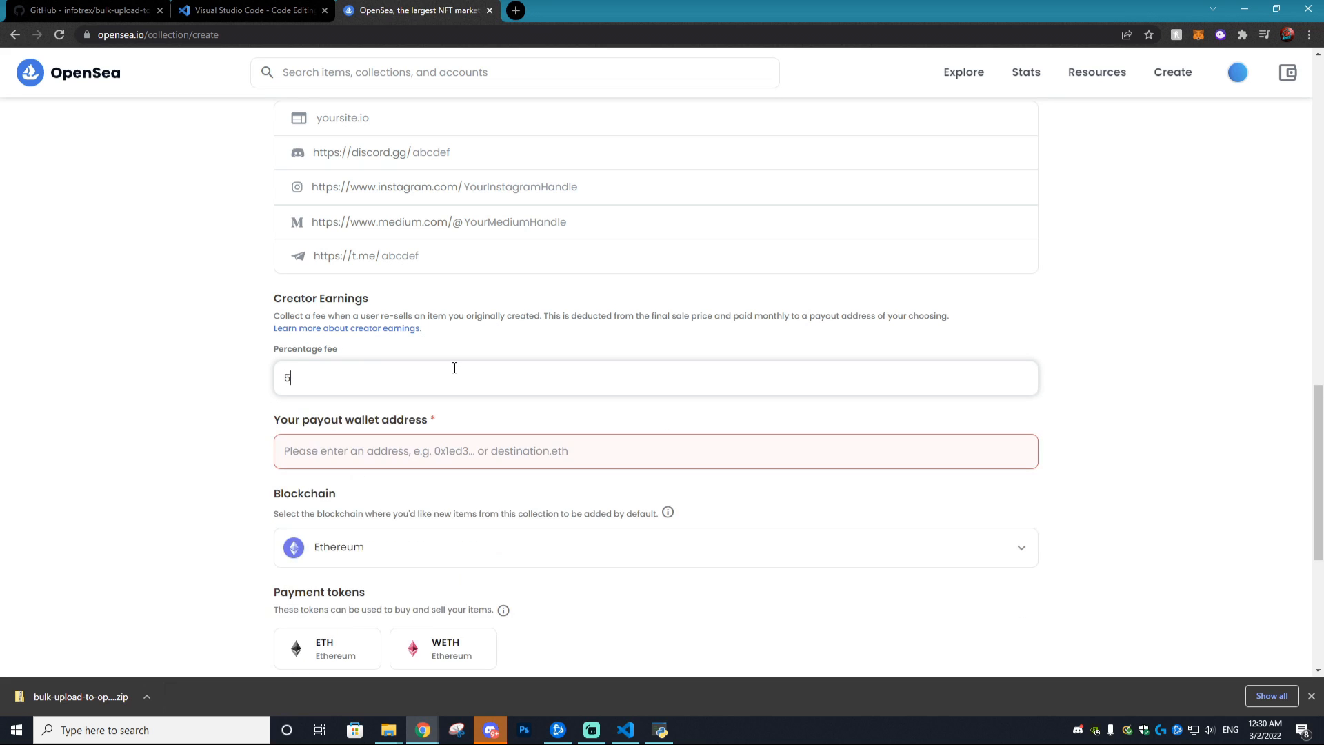
scroll("down", 3)
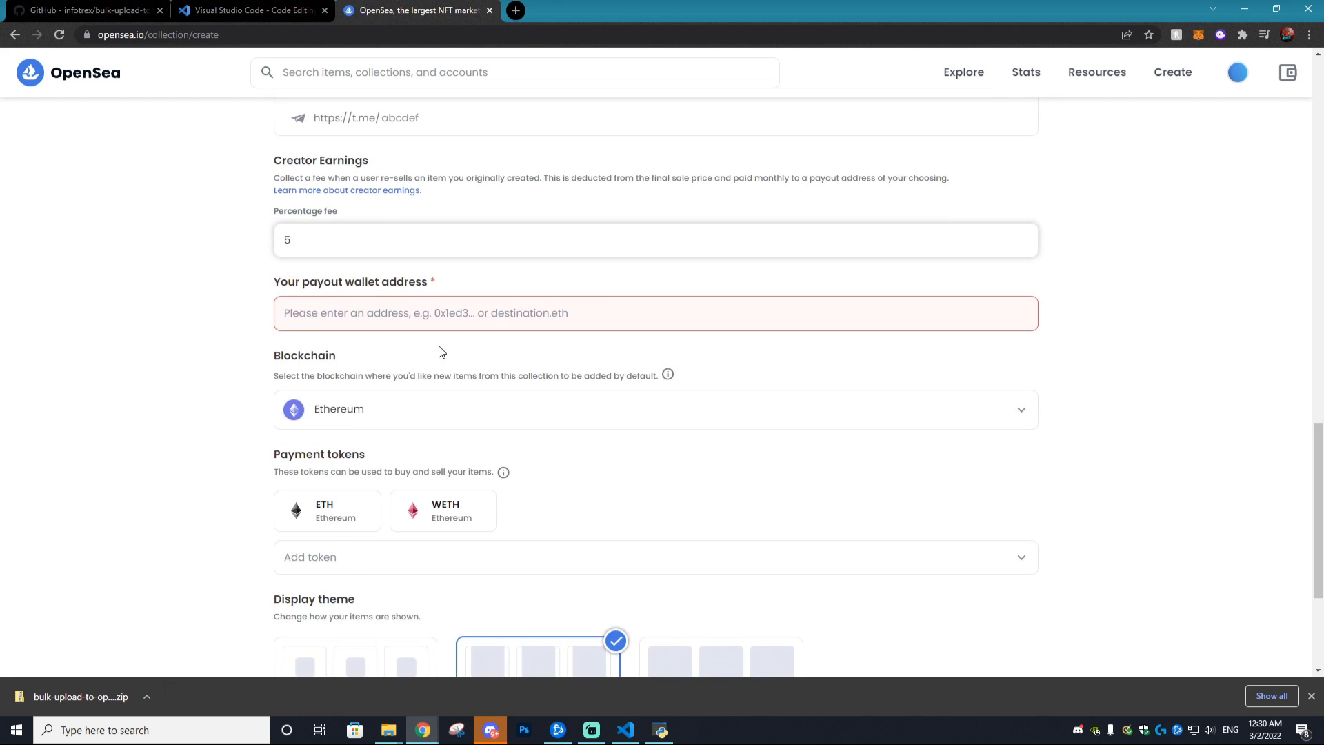
mouse_move(1204, 47)
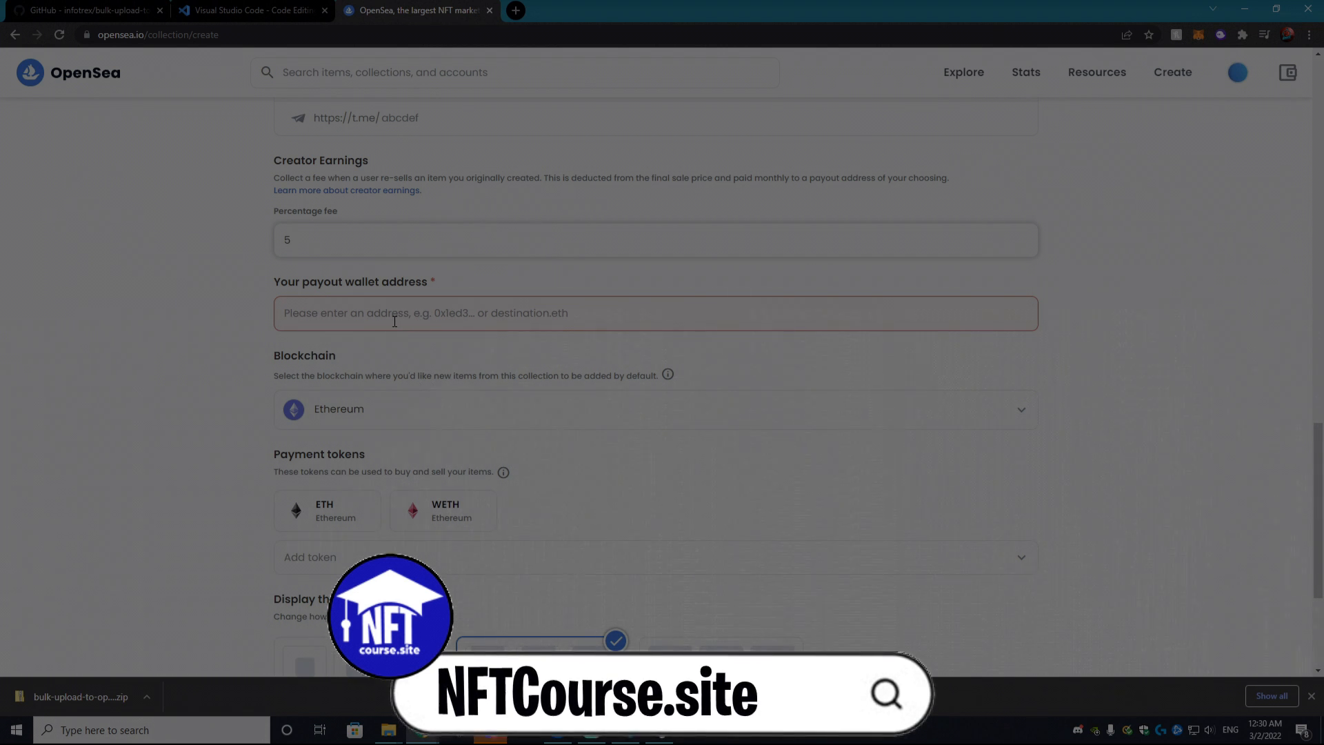
left_click(1238, 72)
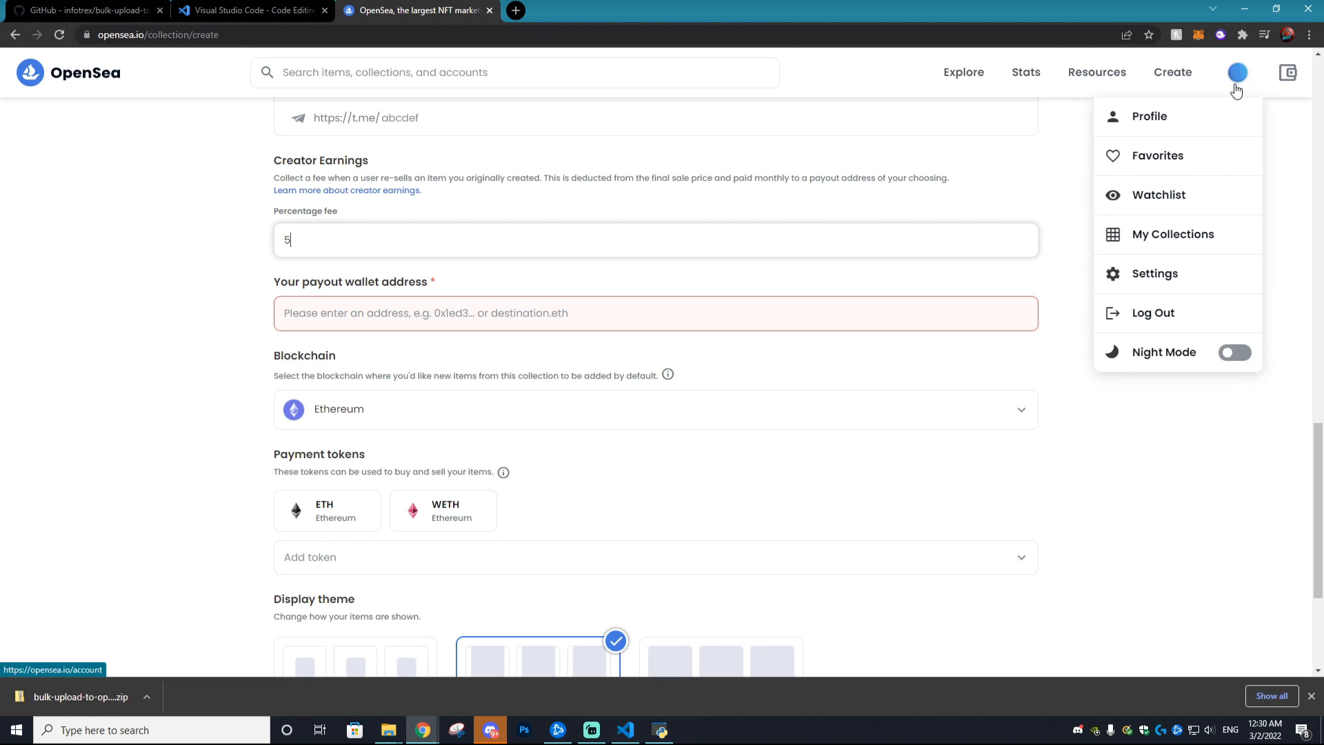
left_click(1198, 34)
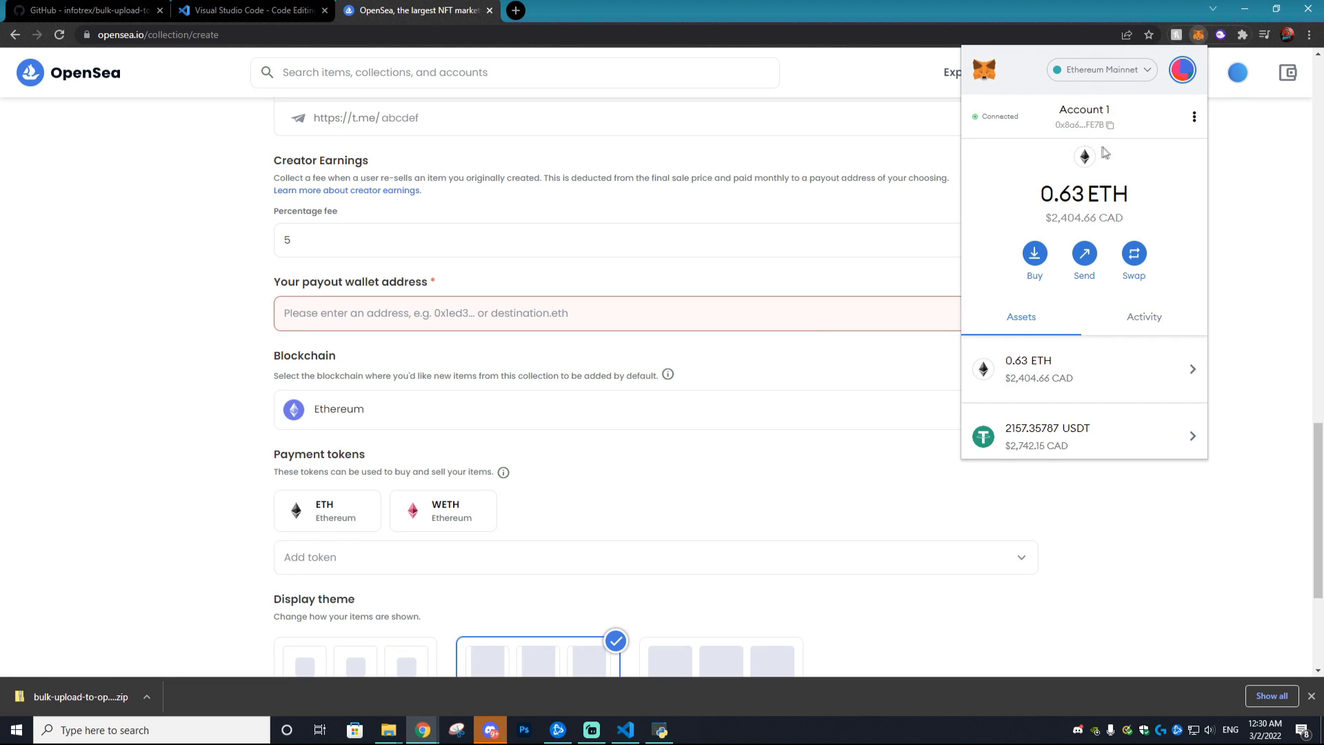
left_click(1107, 125)
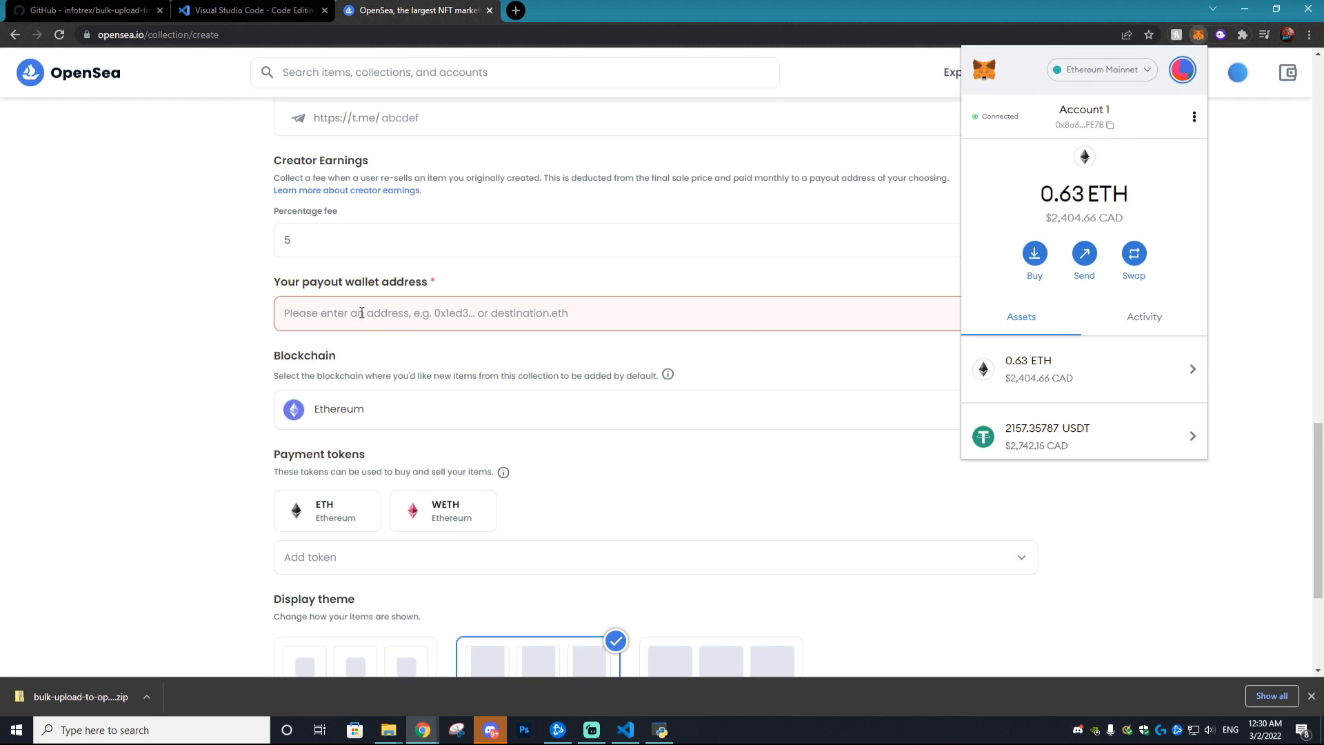
type("0x8a691b7CD23E6154AD14e4d001a616ece27bFE7B")
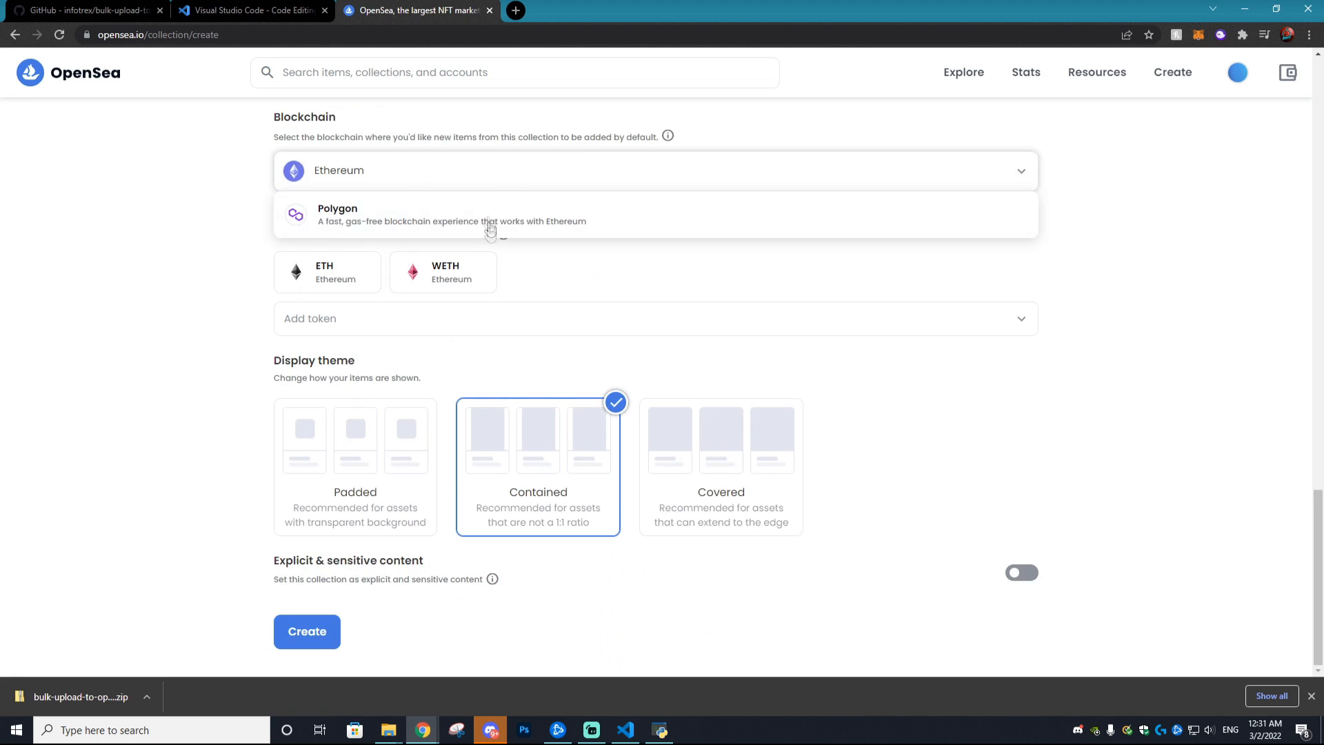
mouse_move(378, 224)
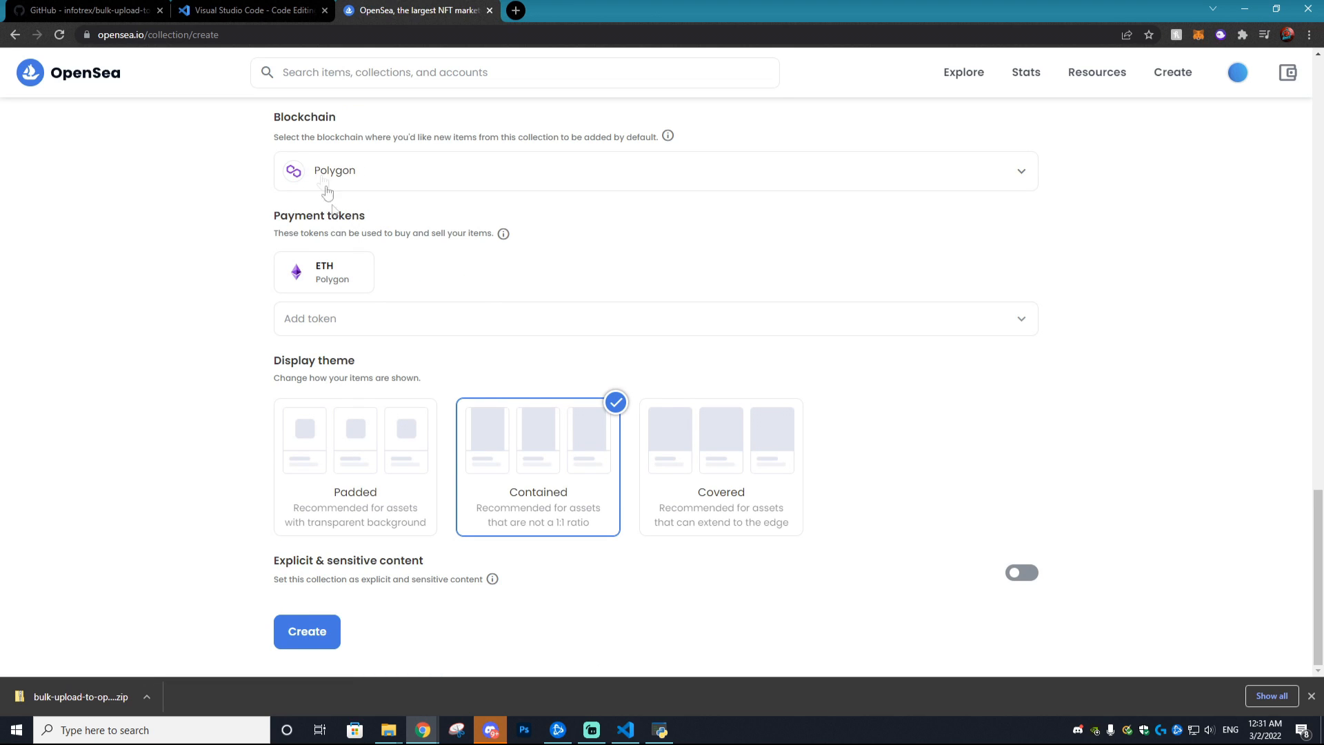
mouse_move(425, 254)
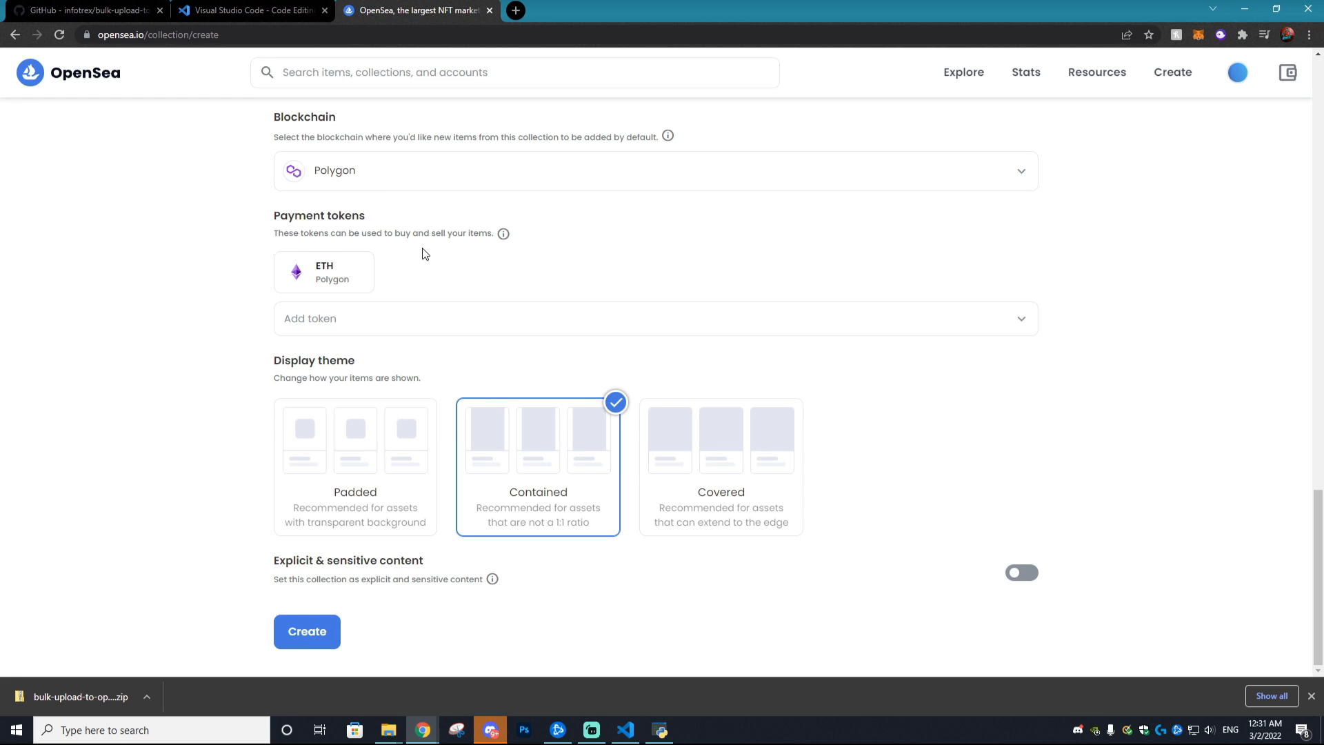
mouse_move(385, 366)
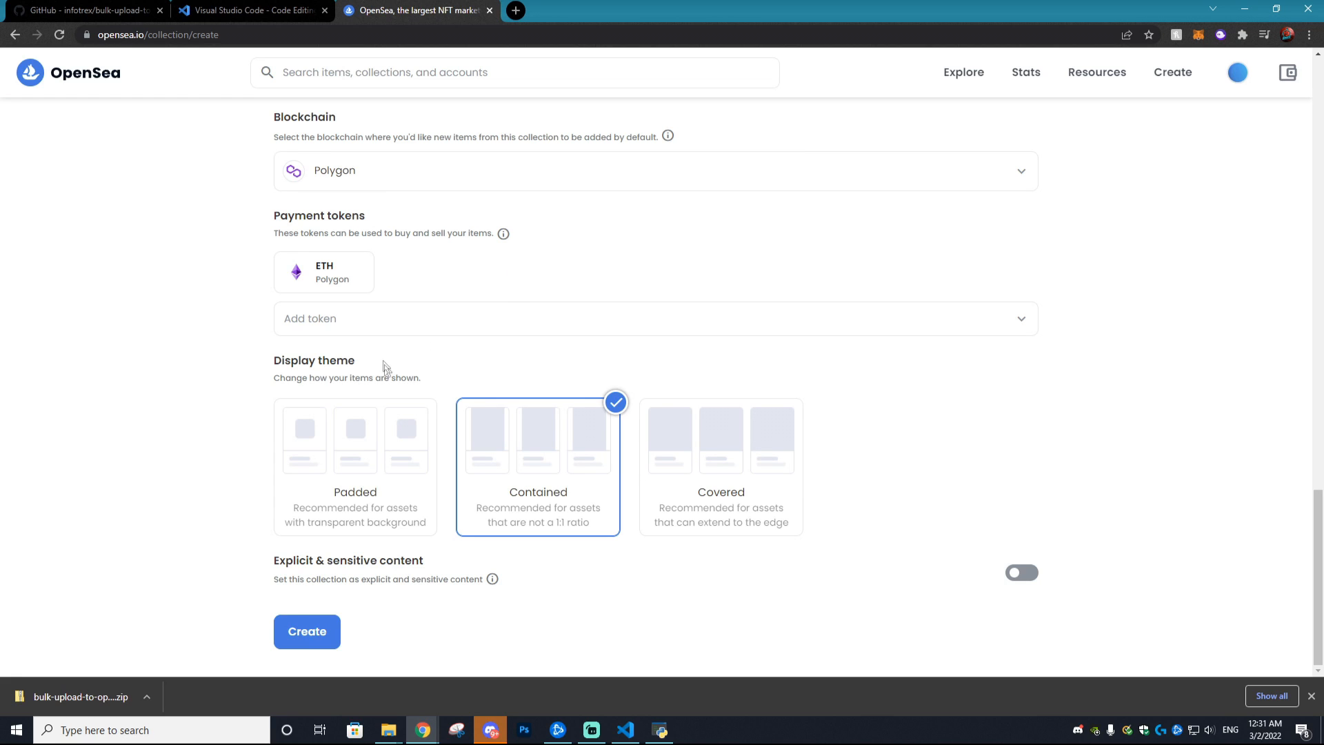
left_click(306, 632)
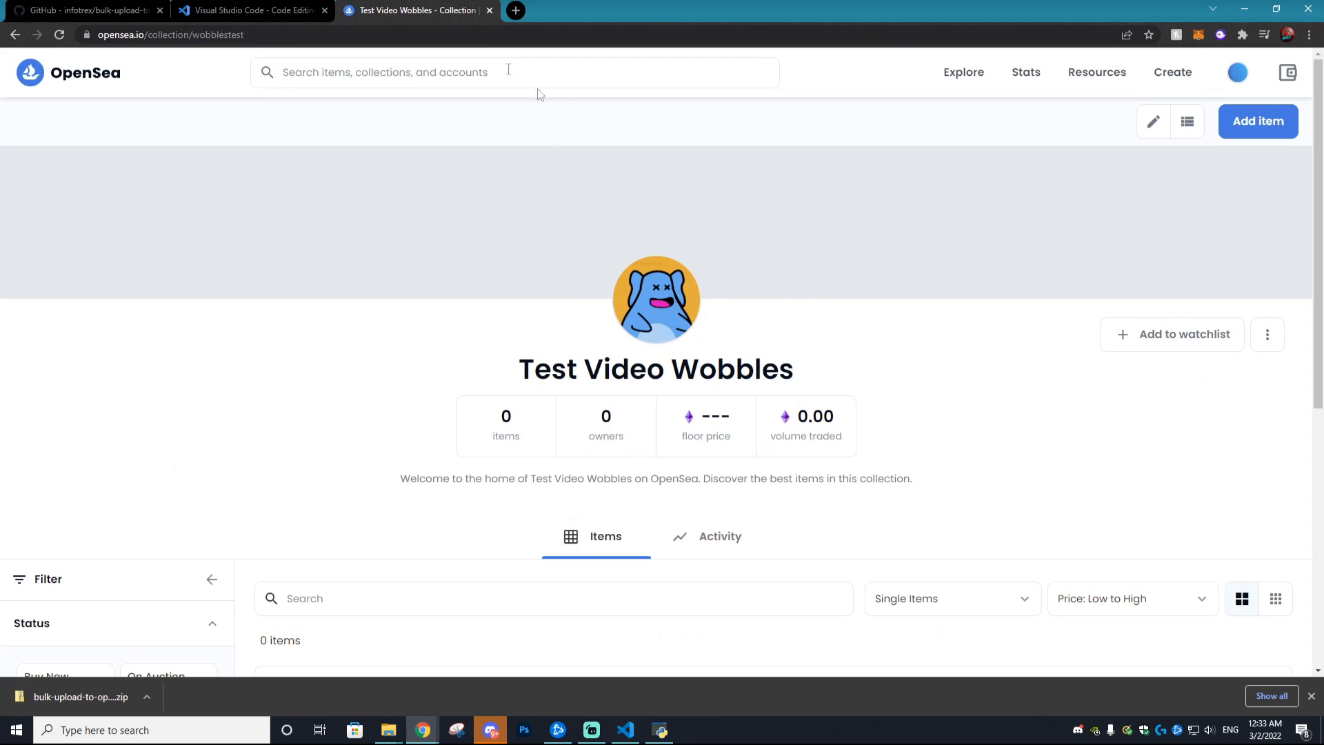
mouse_move(840, 178)
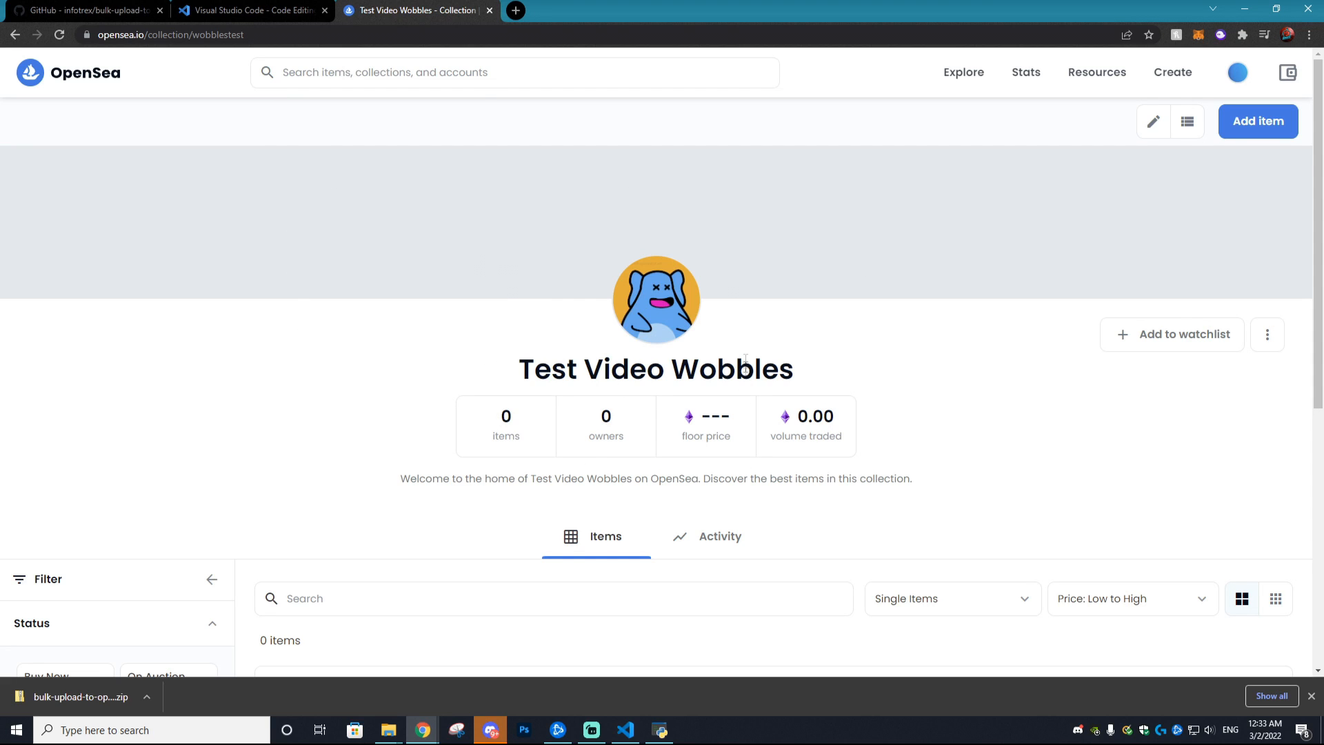
mouse_move(555, 338)
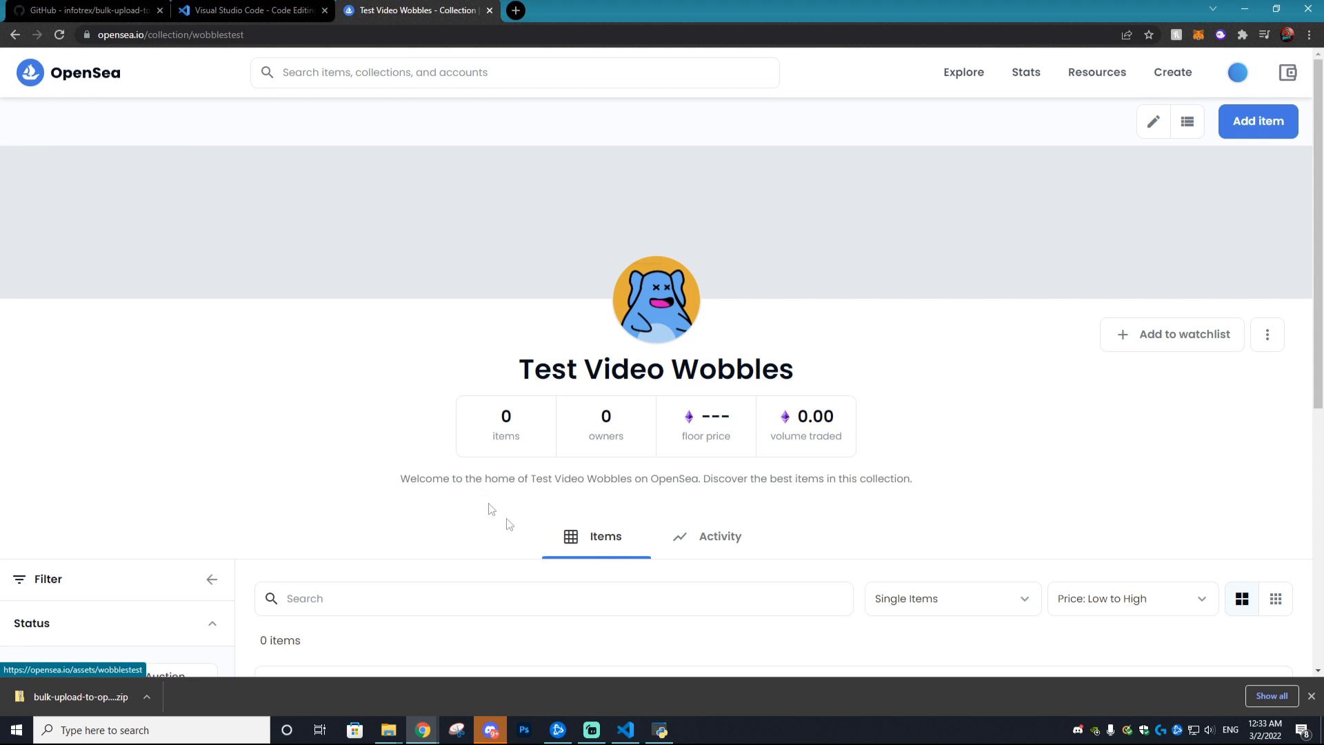
- Bring the NFTs Upload to OpenSea window to the front from the taskbar
left_click(659, 730)
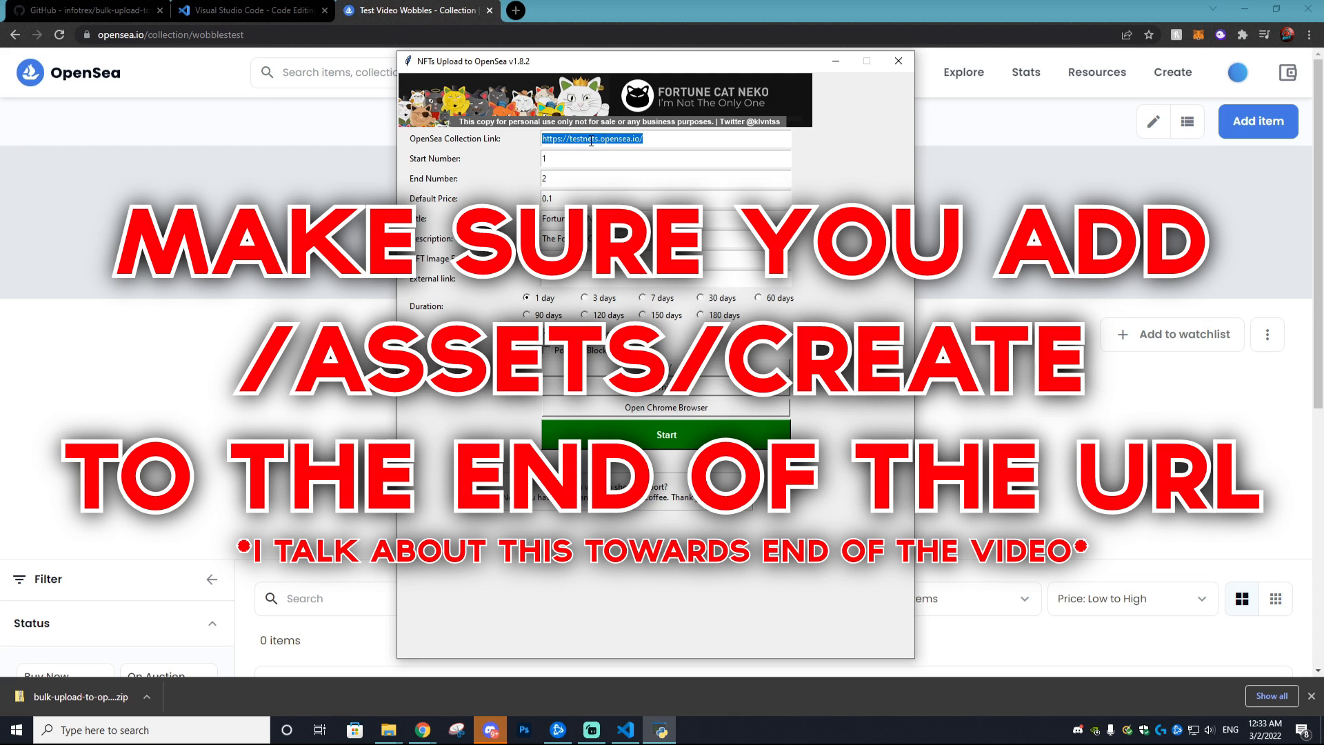
- Set collection link to opensea.io/collection/wobblestest, end number 99, price 0.001, and title Wobbles
type("https://opensea.io/collection/wobblestest")
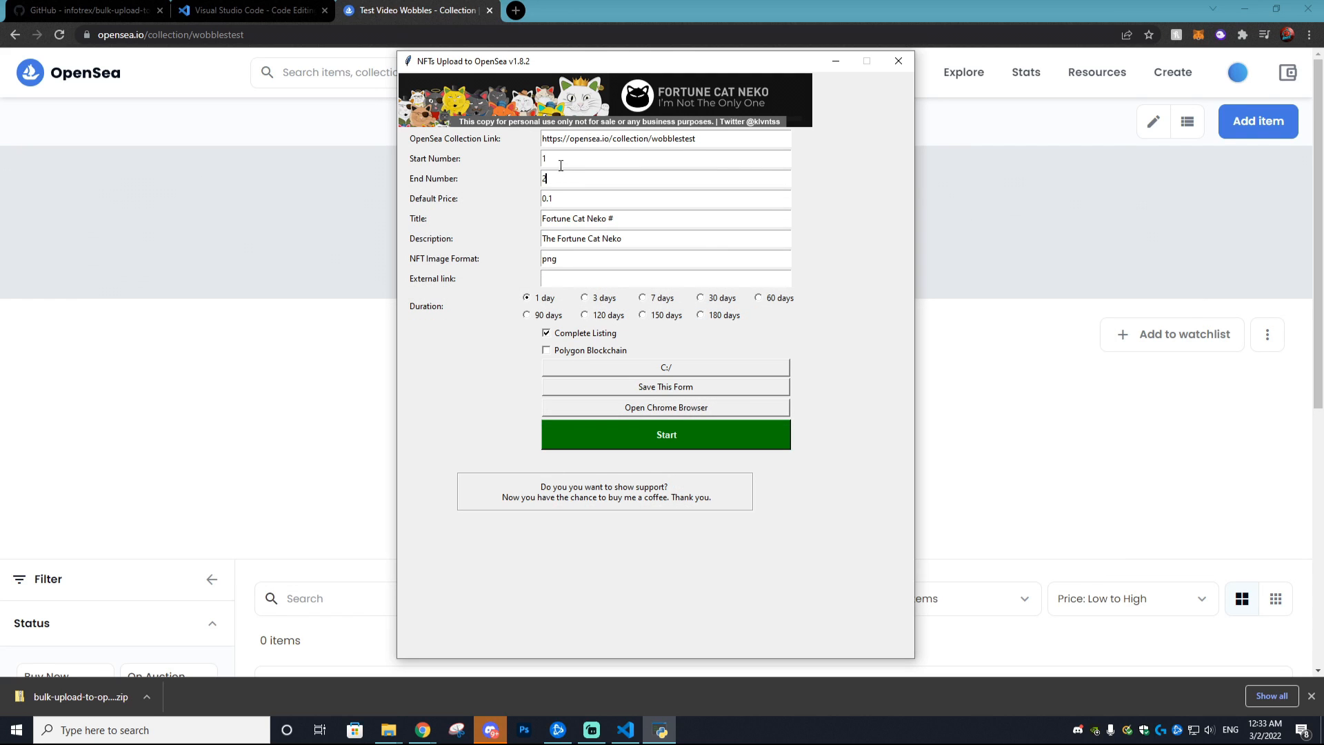
key("Backspace")
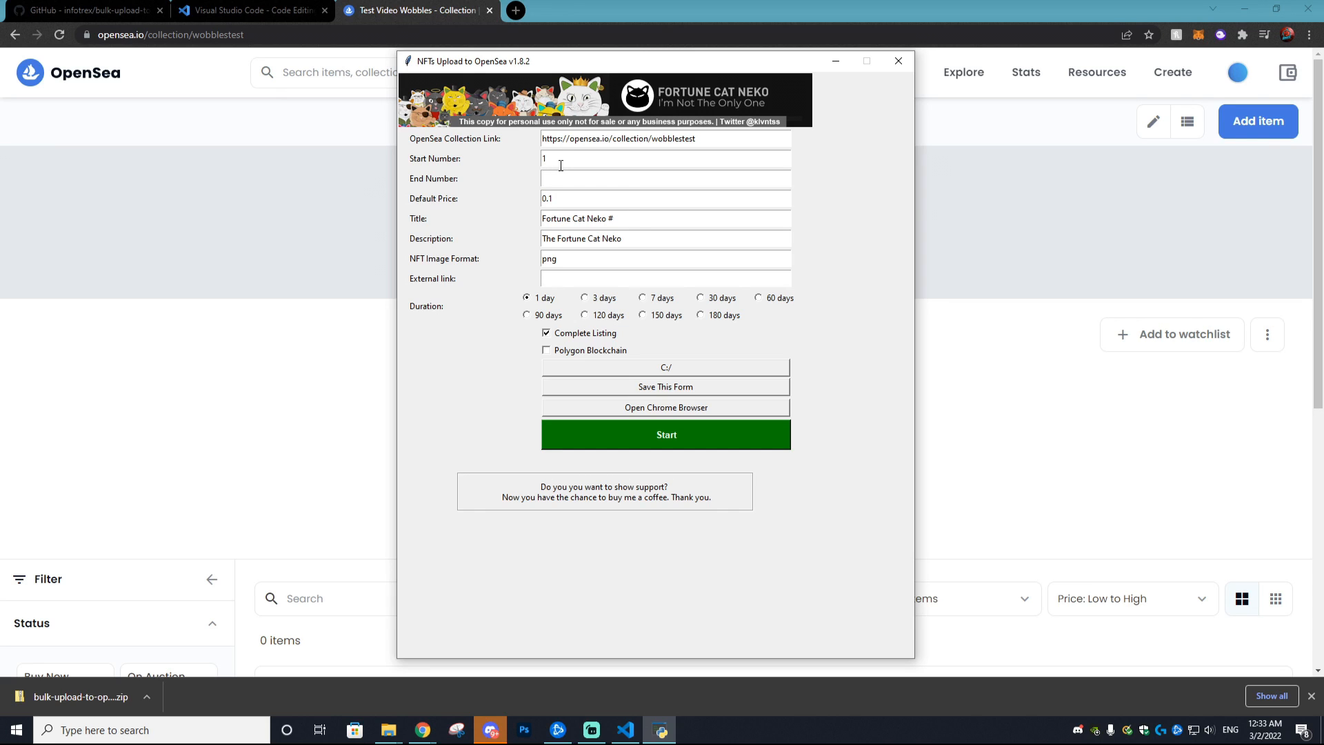
type("99")
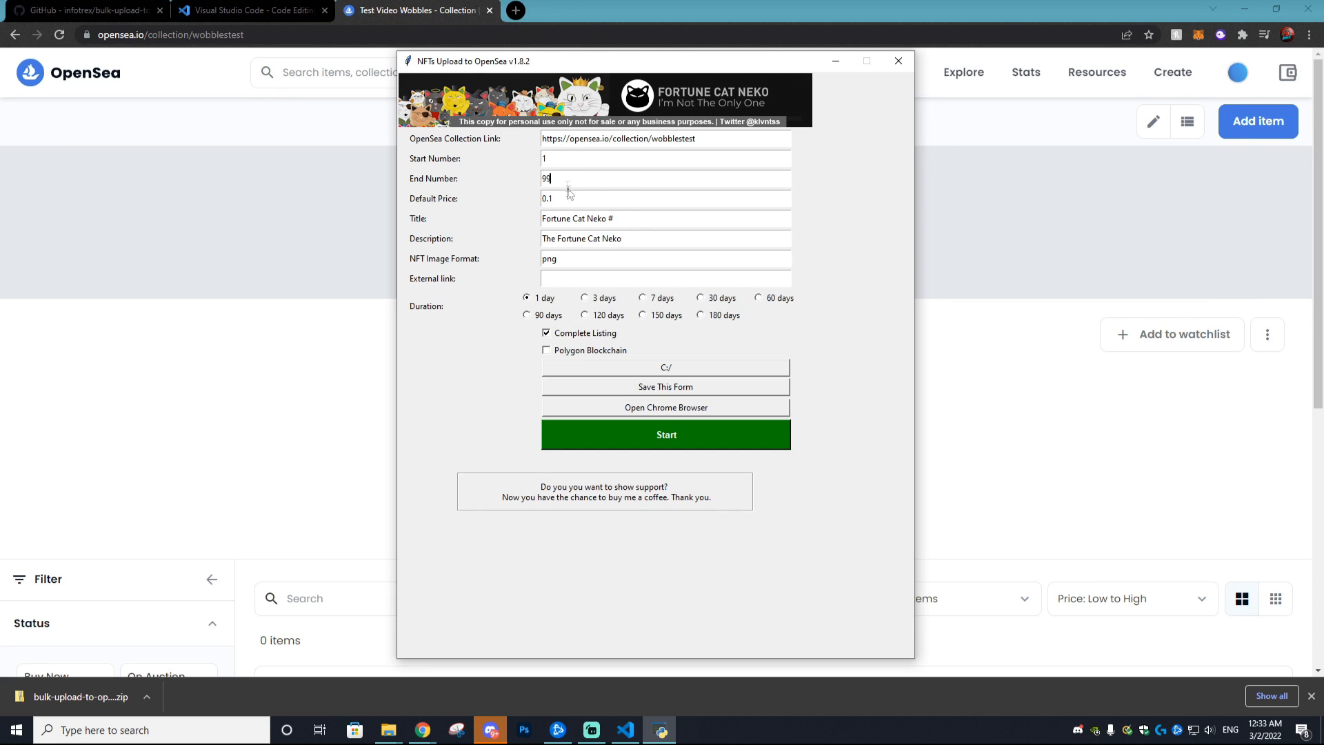
mouse_move(574, 185)
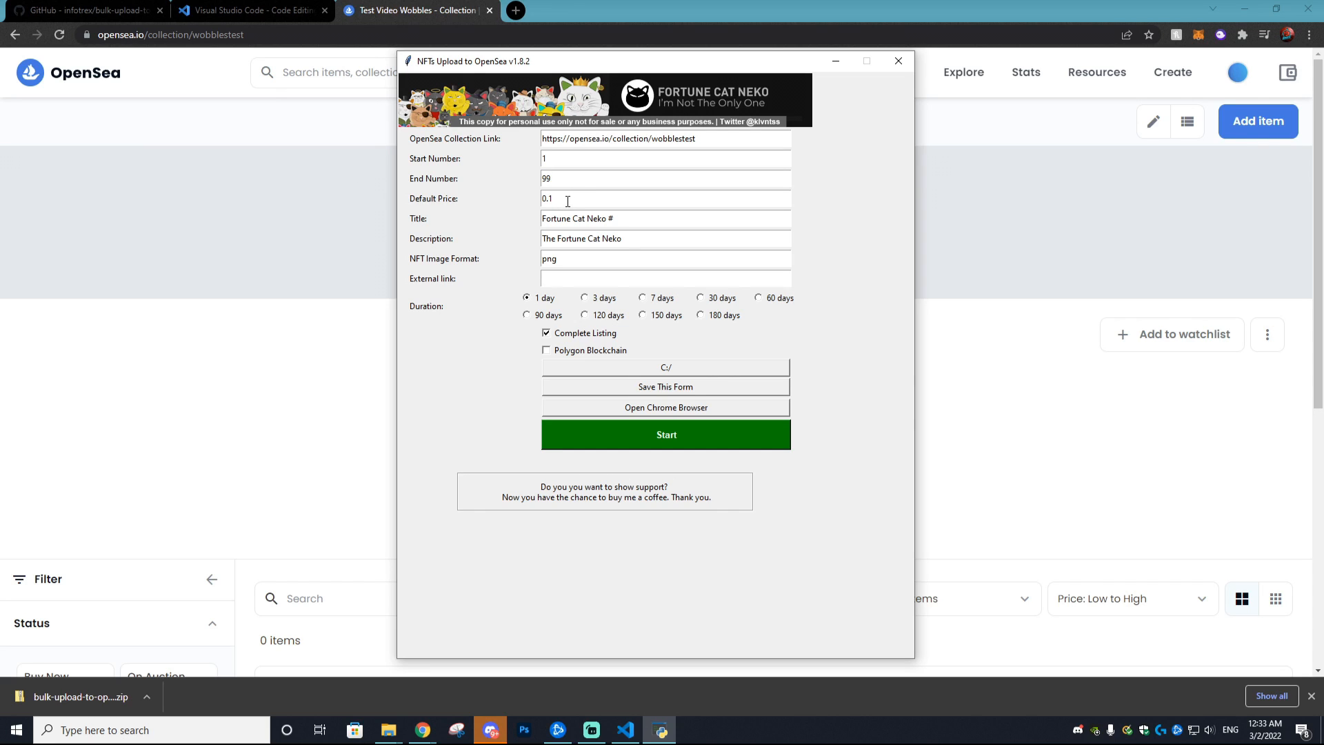
key("Backspace")
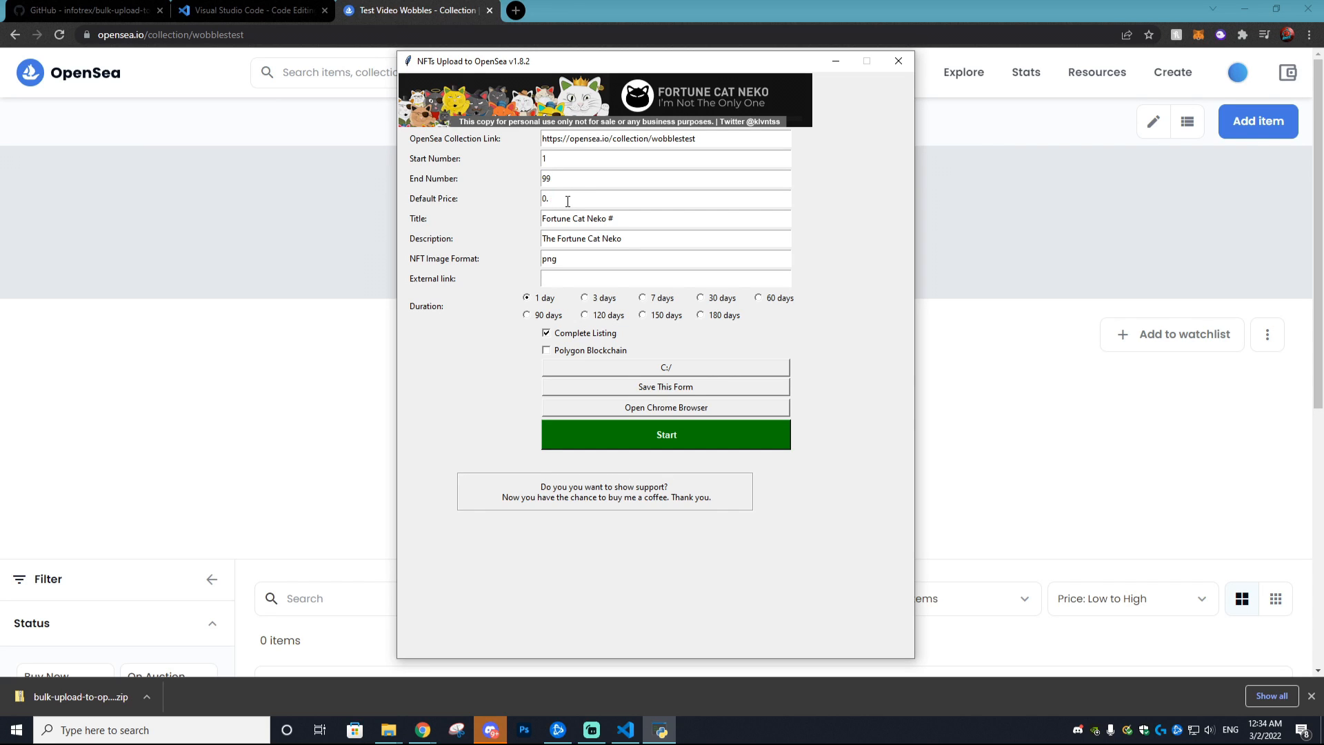
key("Backspace")
type("001")
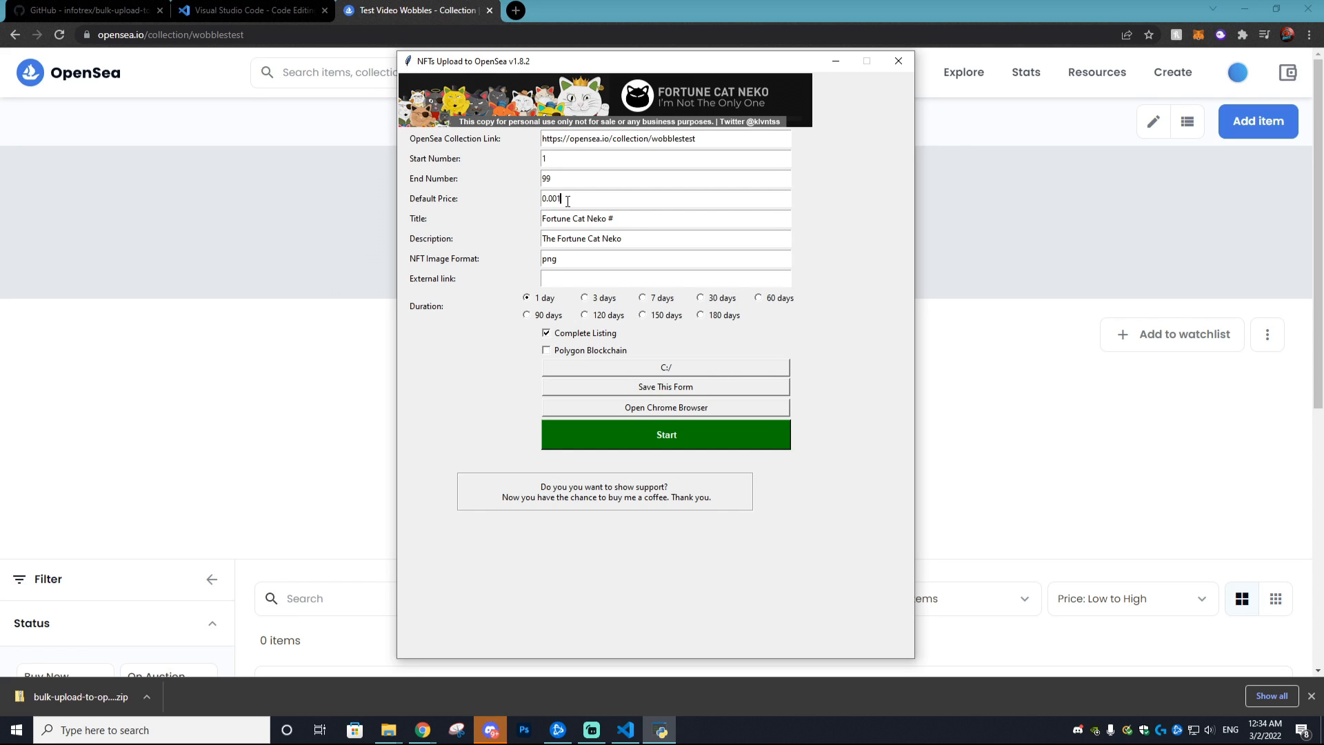
triple_click(578, 219)
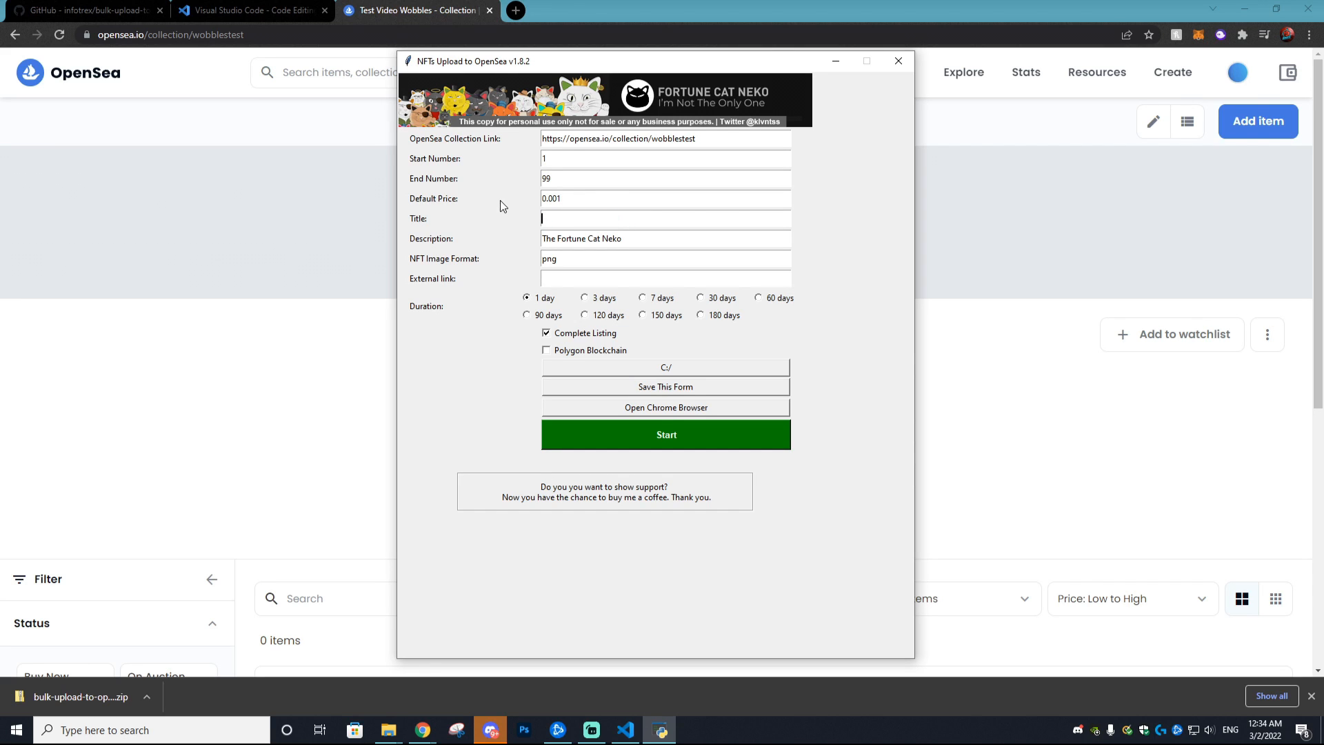
type("Wobbles #")
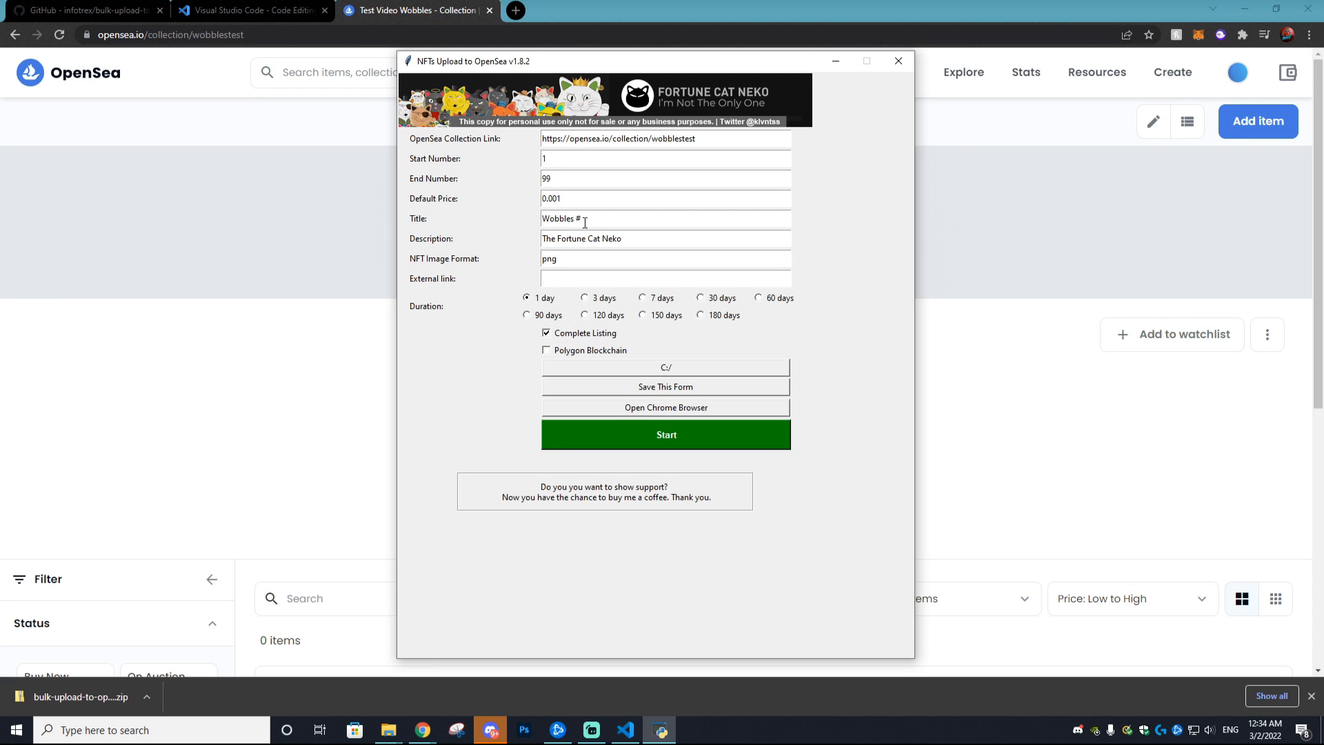
- Enter the description 'This is the Wobbles NFT creatyed by the Viral Kingdom' and browse into the assets folder
triple_click(581, 238)
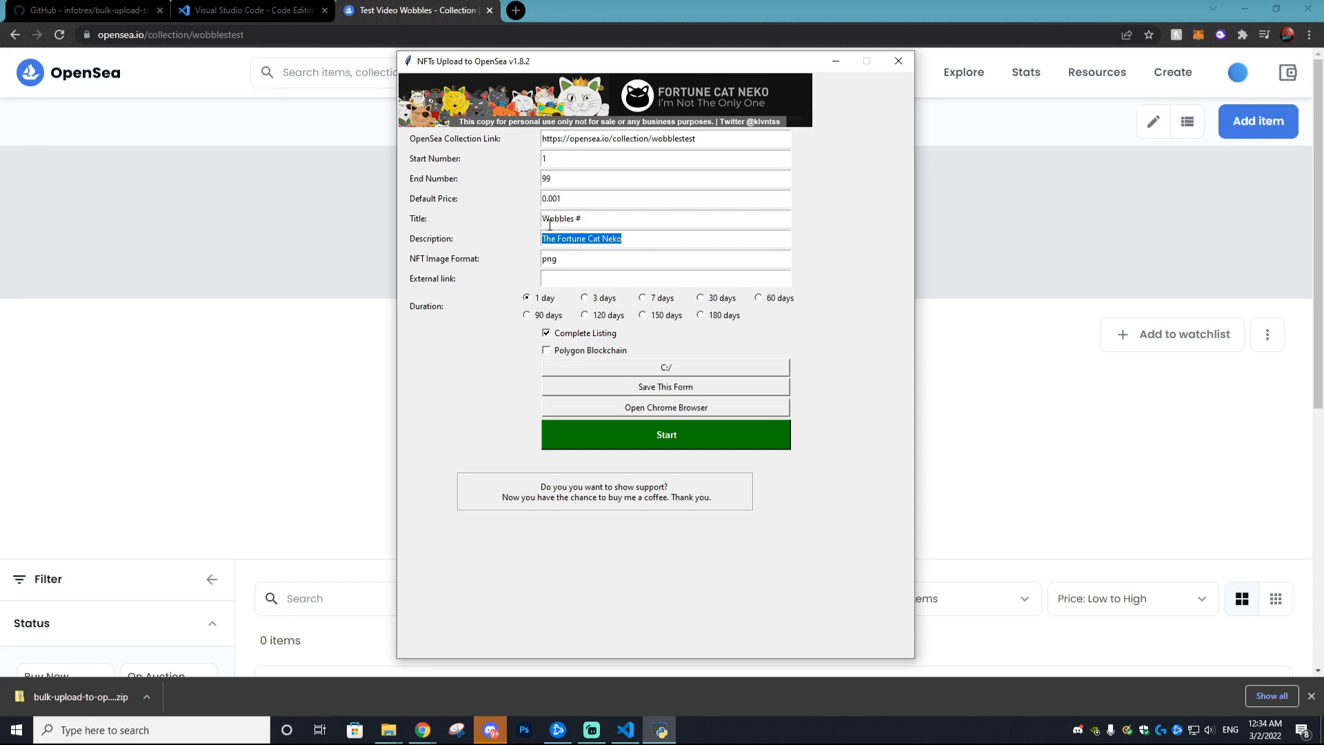
type("This is the")
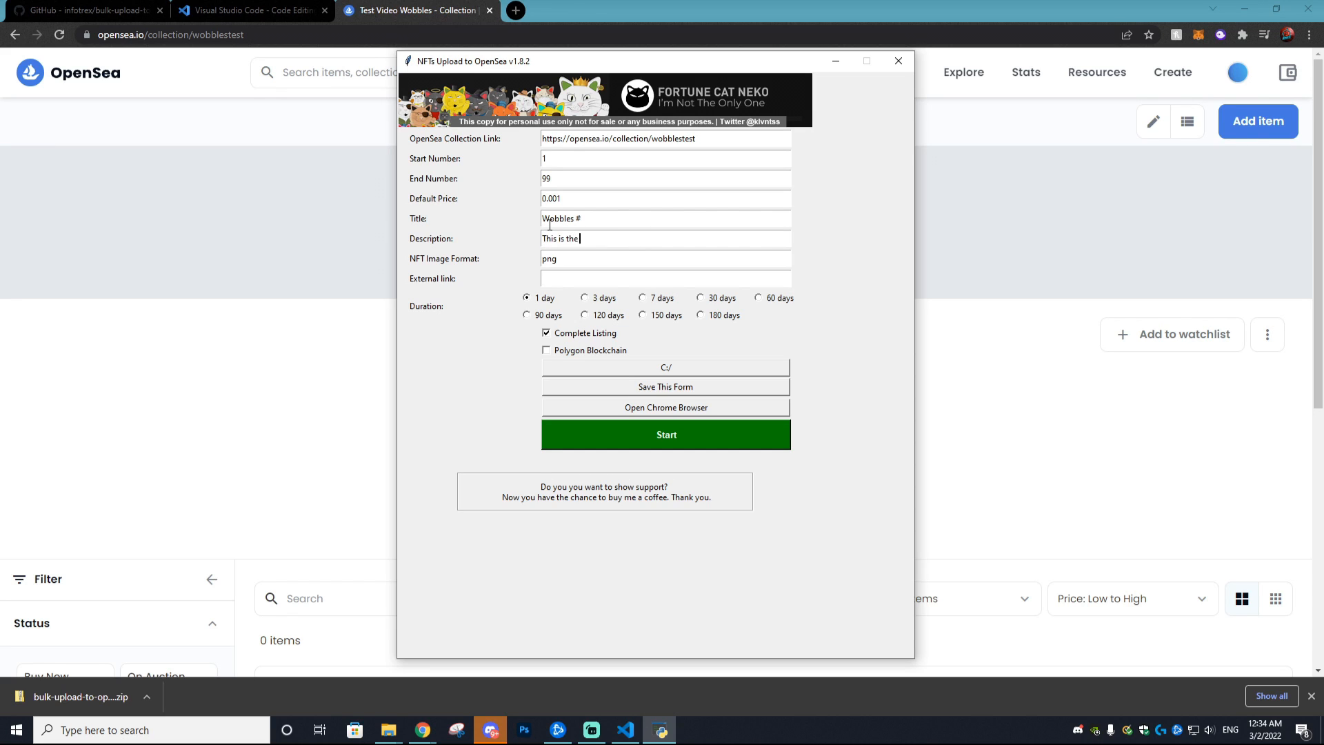
type("Wobbles NFT creatyed by the V")
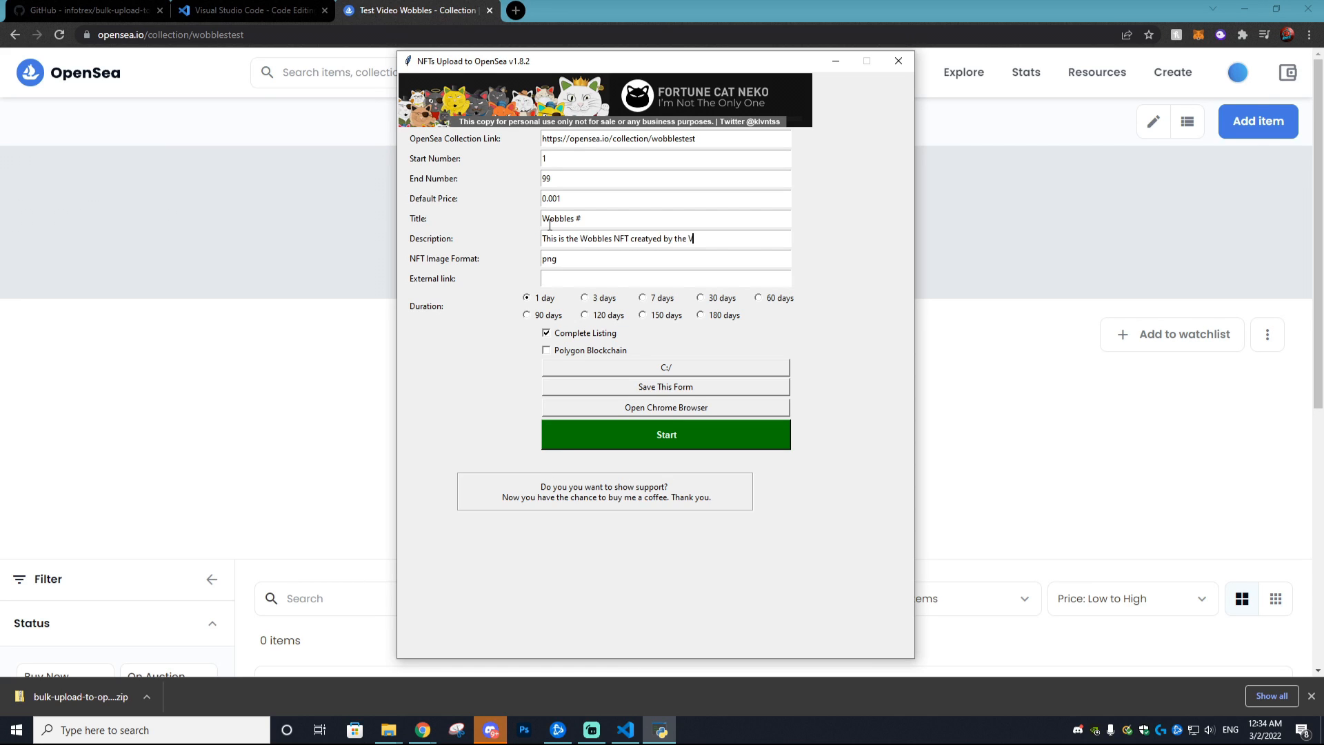
type("iral Kingdom")
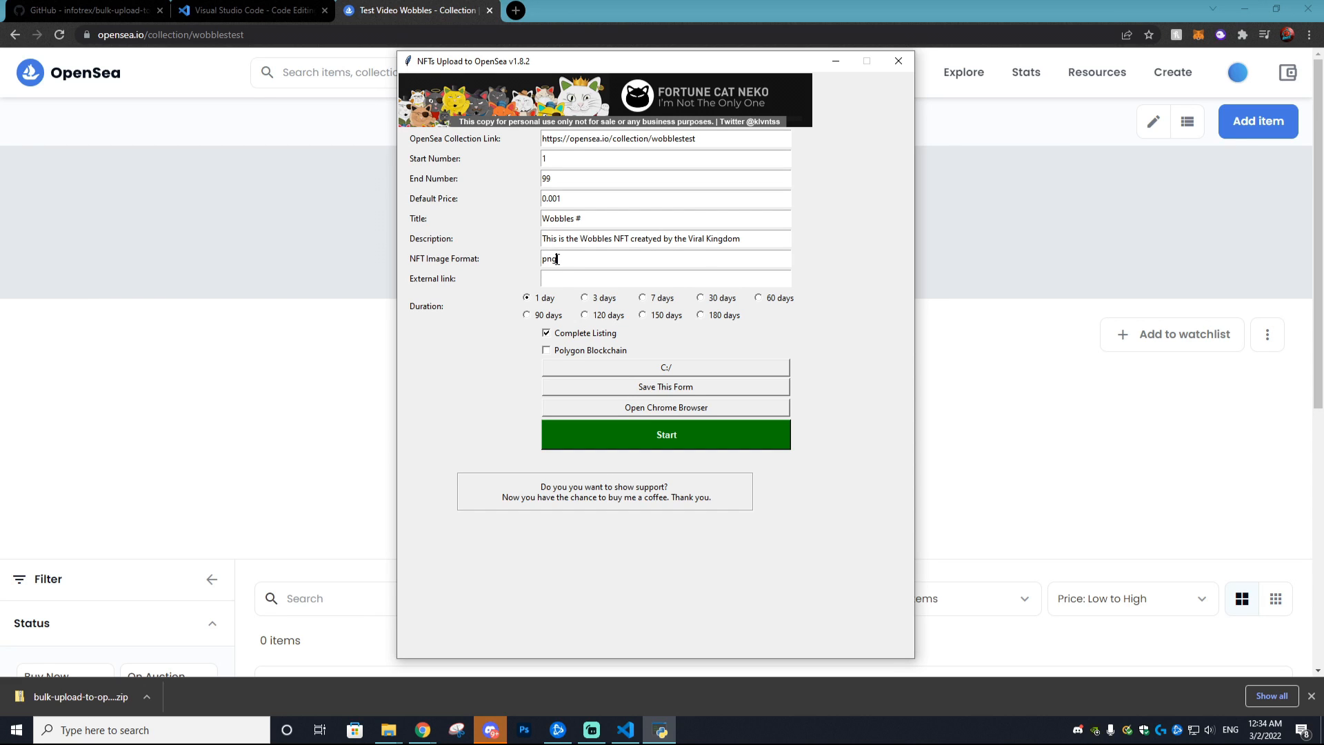
left_click(665, 278)
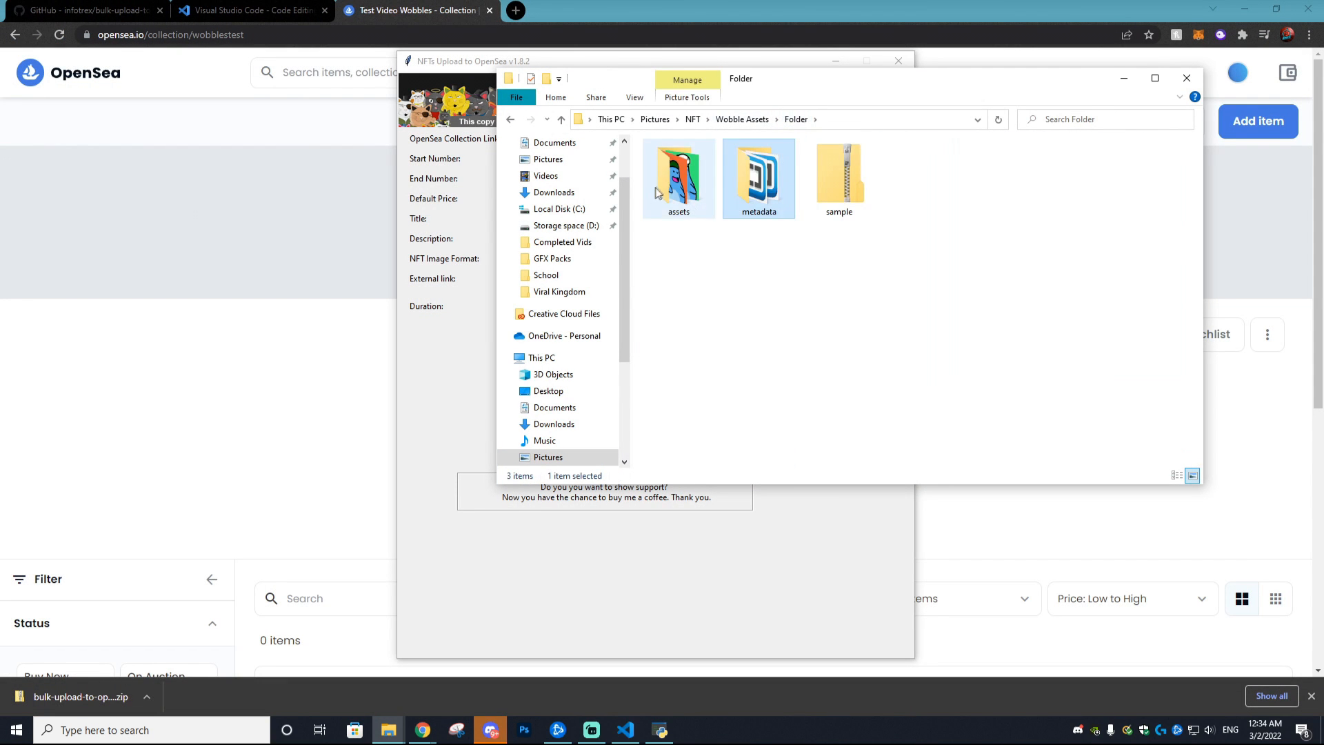
double_click(679, 173)
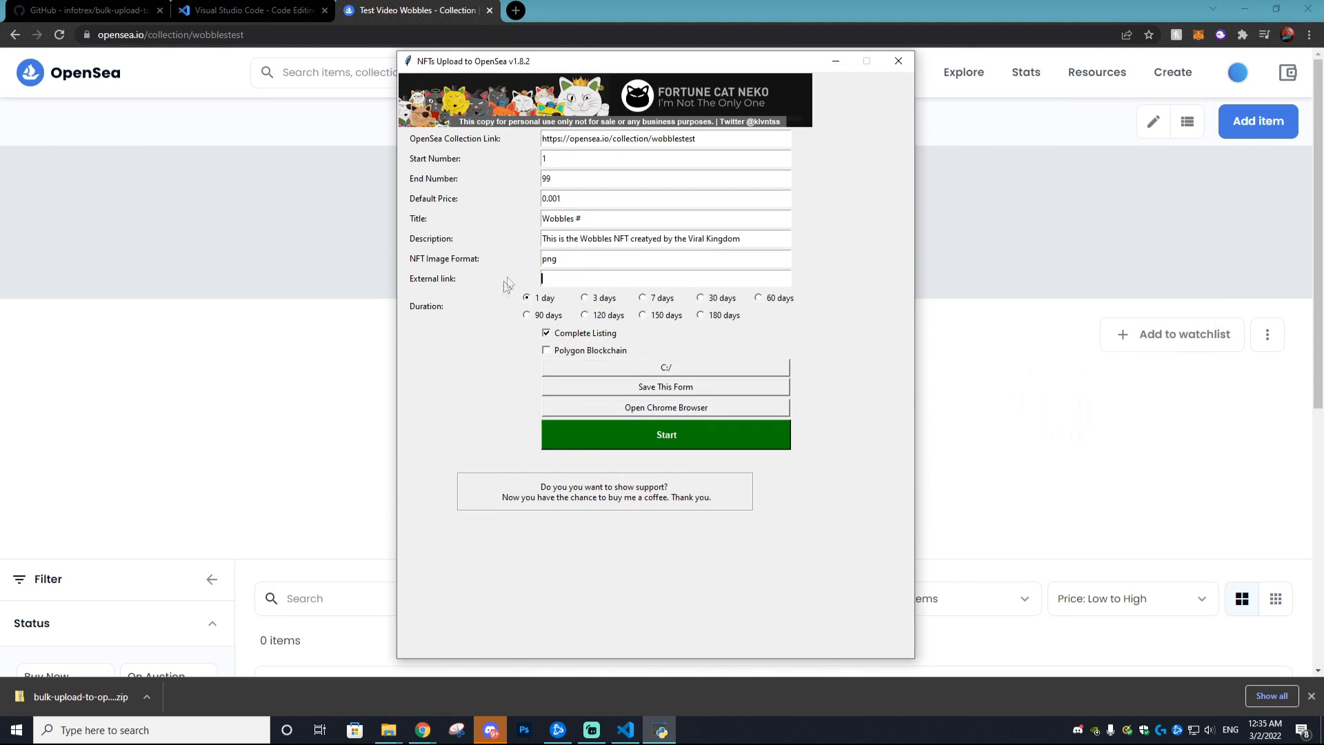
- Tick Polygon Blockchain and set the folder to Downloads/bulk-upload-to-opensea-main
left_click(547, 350)
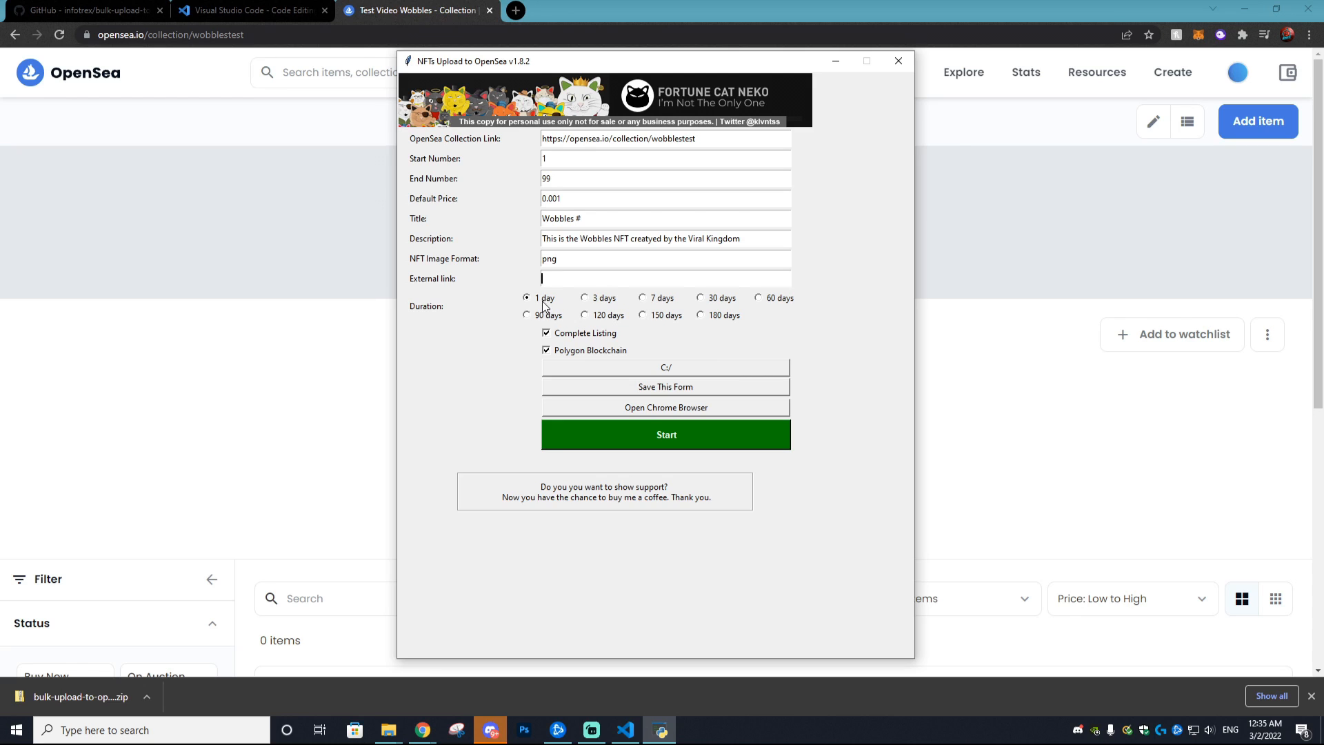
mouse_move(712, 353)
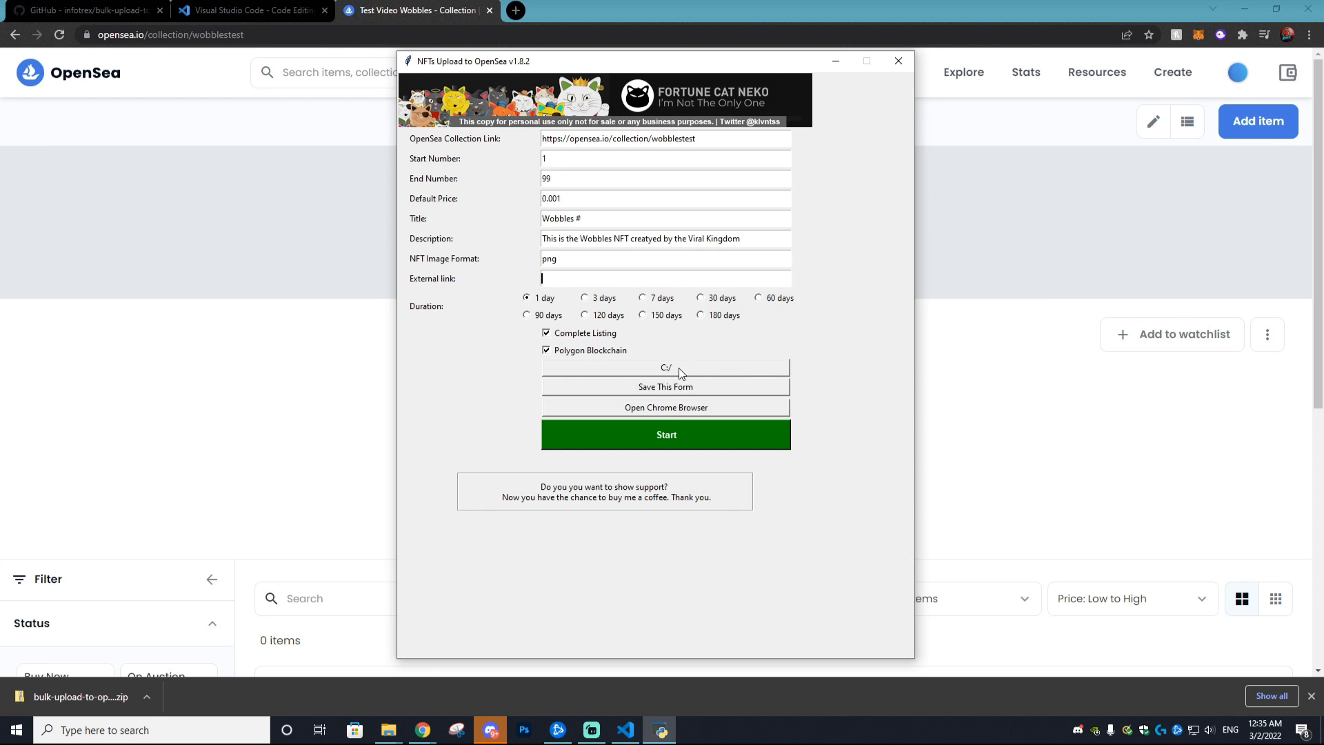
left_click(666, 368)
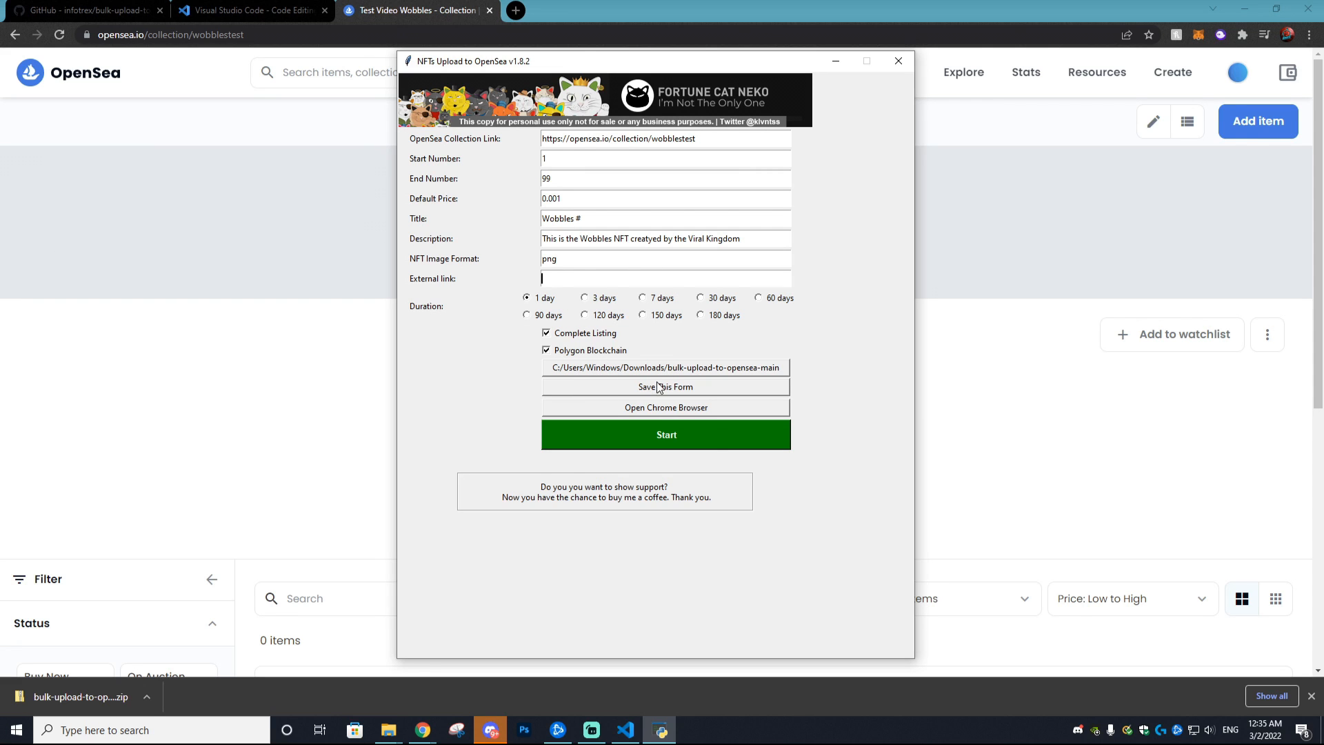
mouse_move(690, 417)
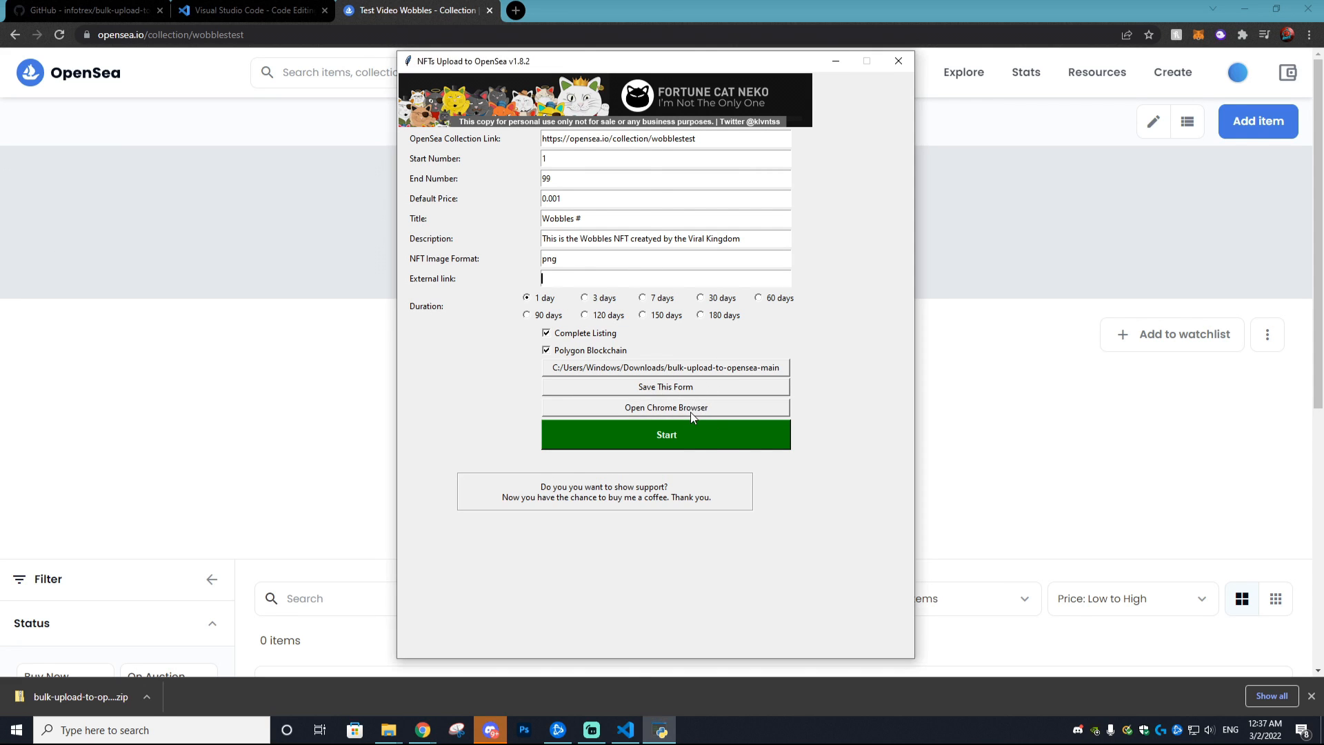
- In the tool's Chrome, install the MetaMask extension and begin creating a new wallet
left_click(666, 408)
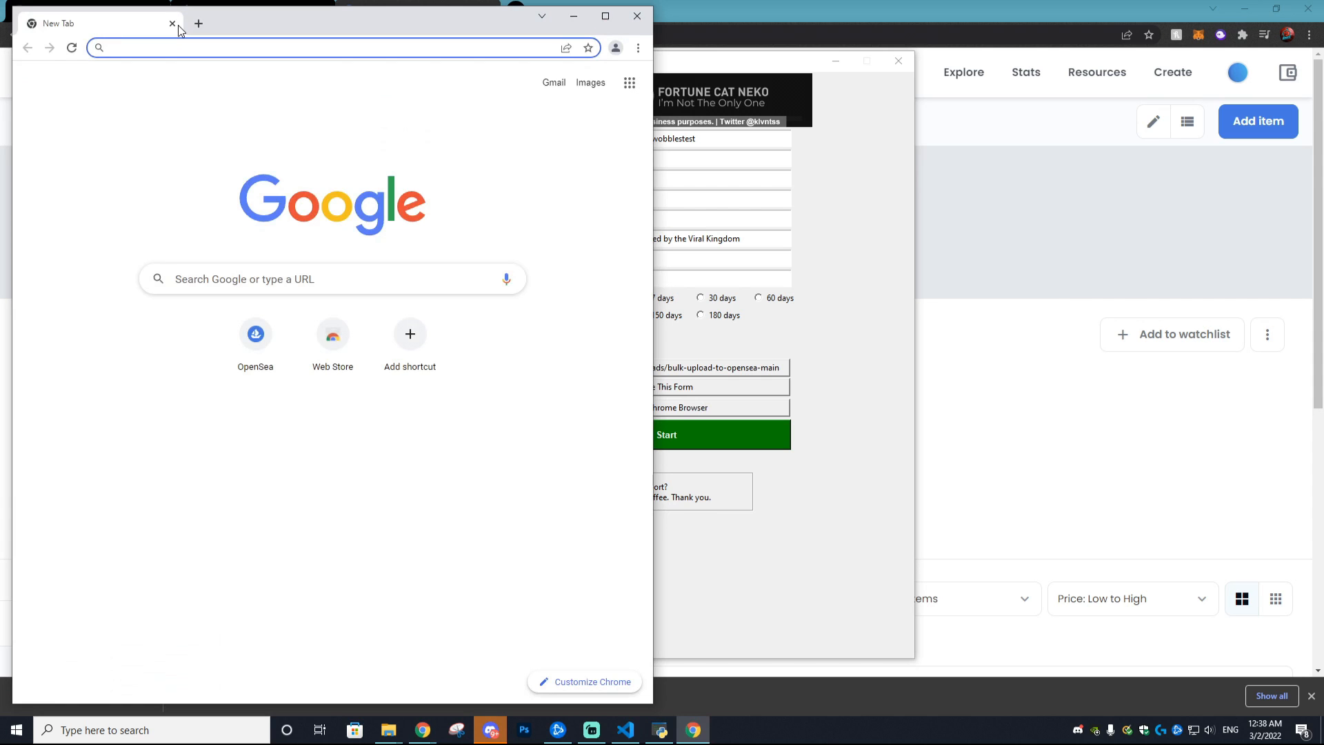
type("metamask e")
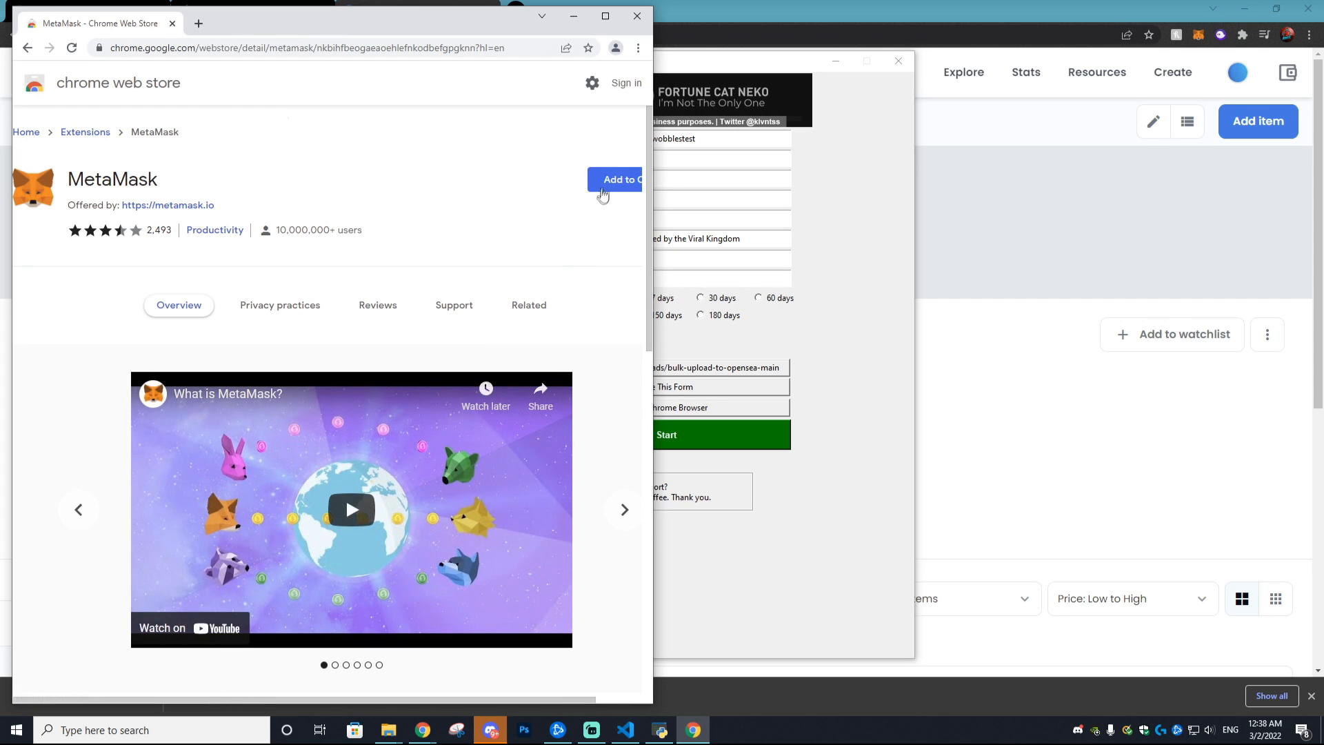
left_click(614, 179)
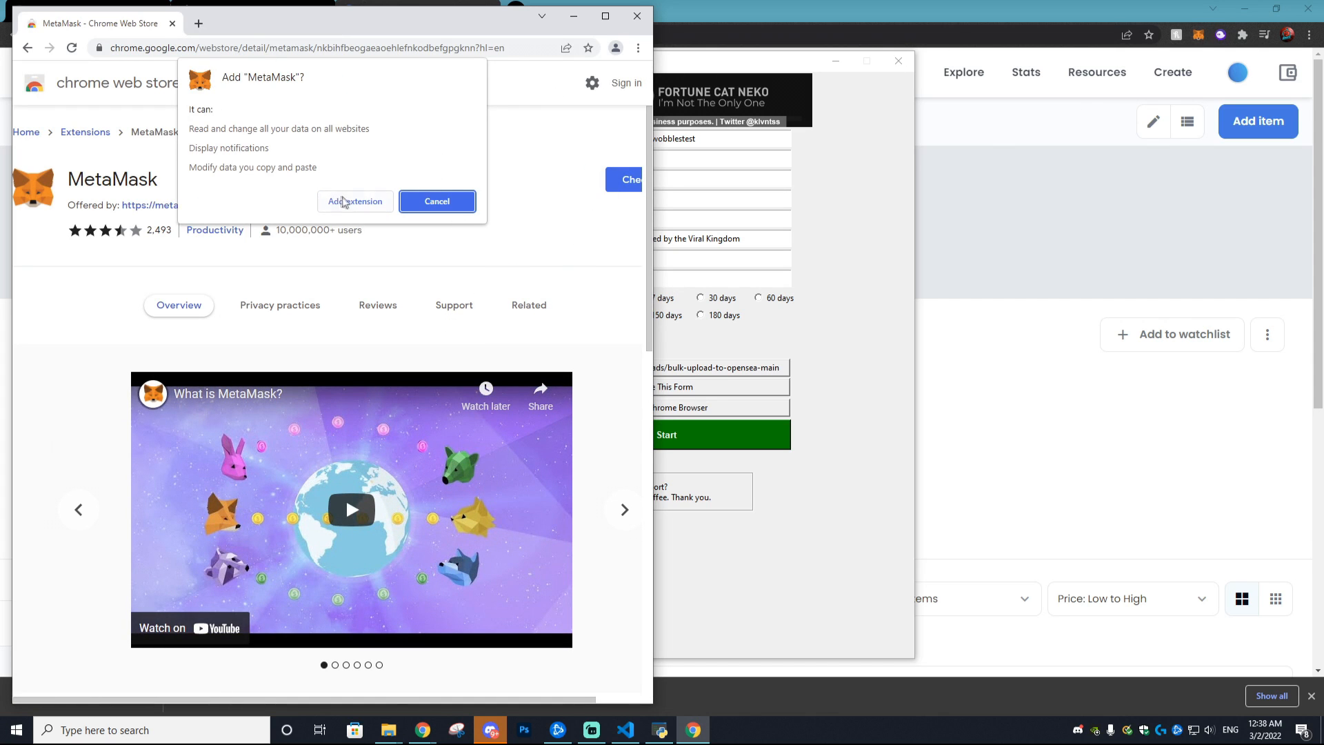
left_click(355, 201)
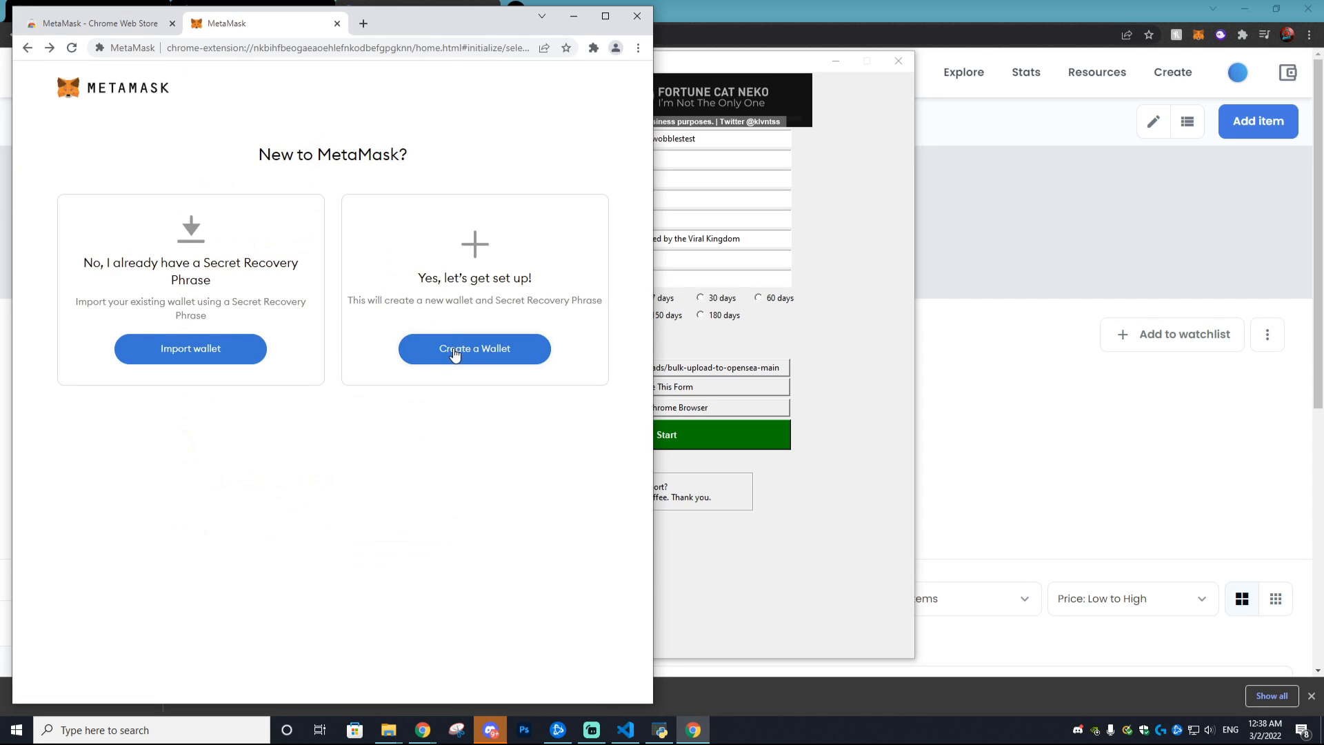
left_click(474, 349)
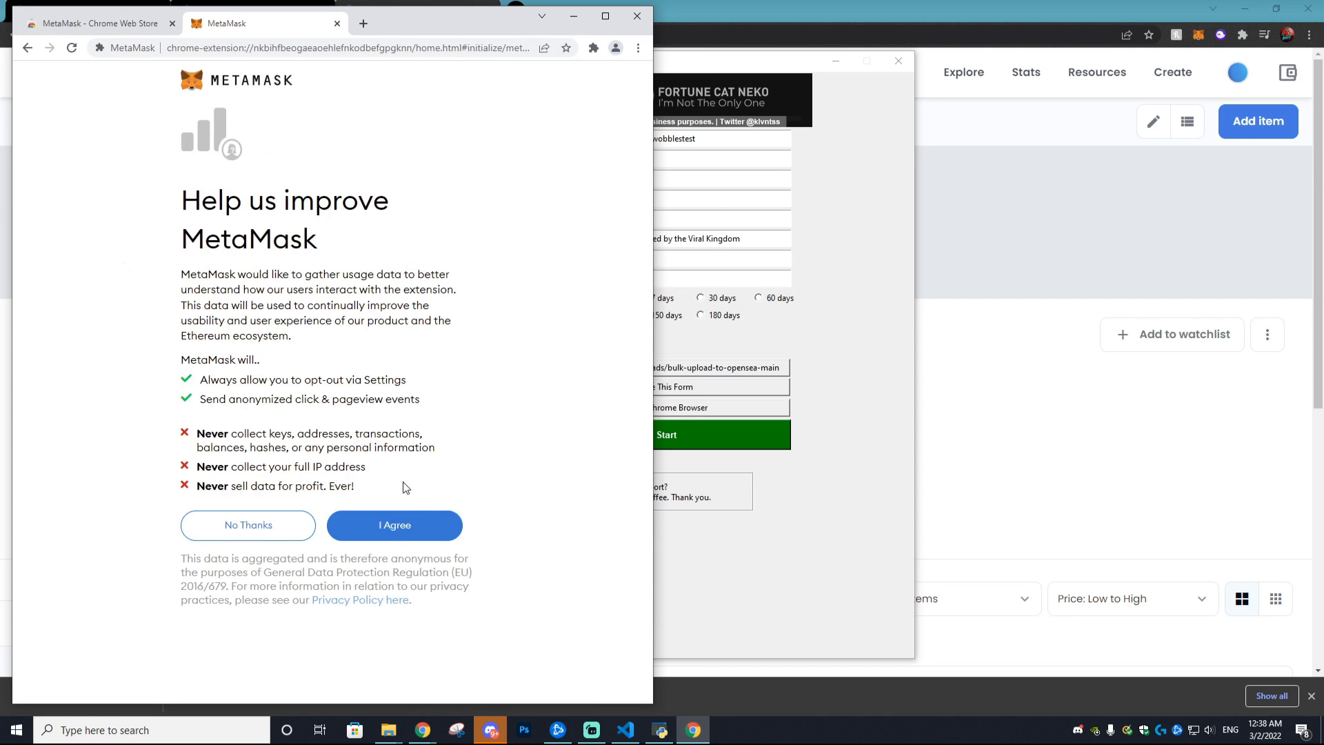
left_click(391, 23)
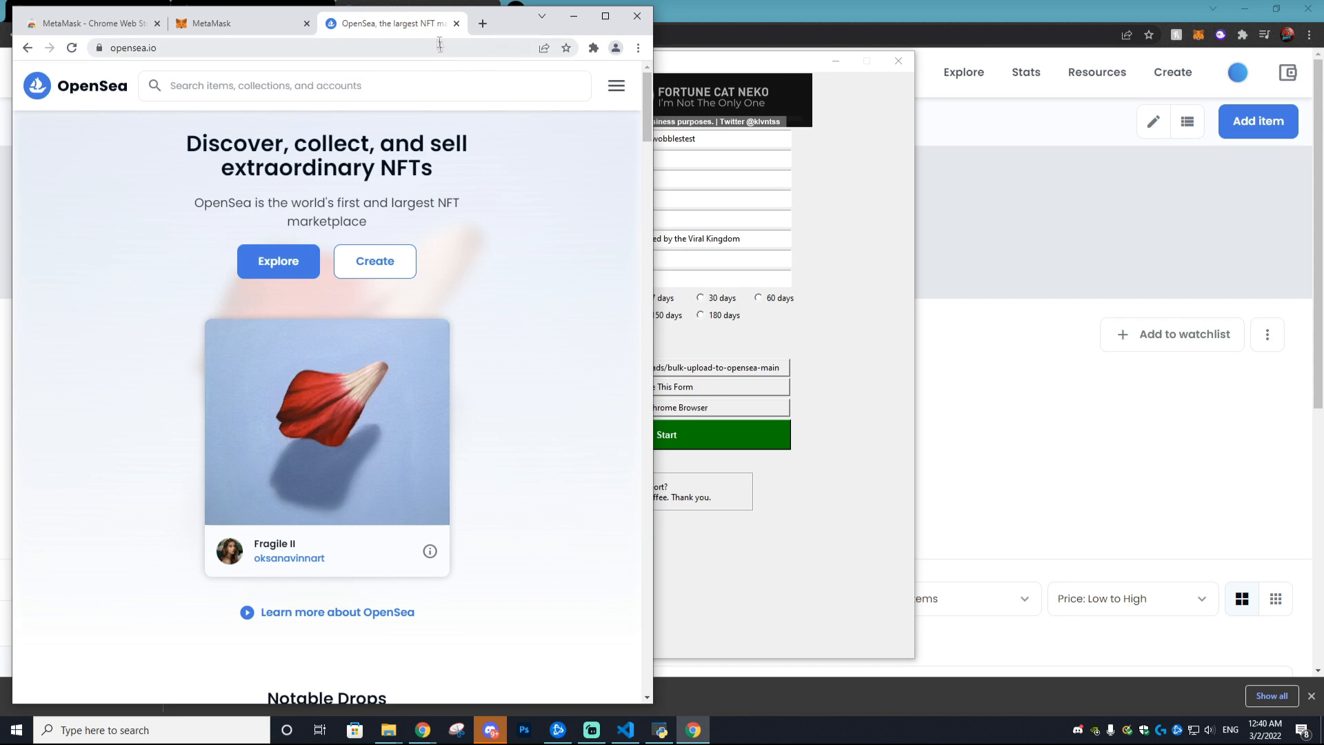
mouse_move(516, 247)
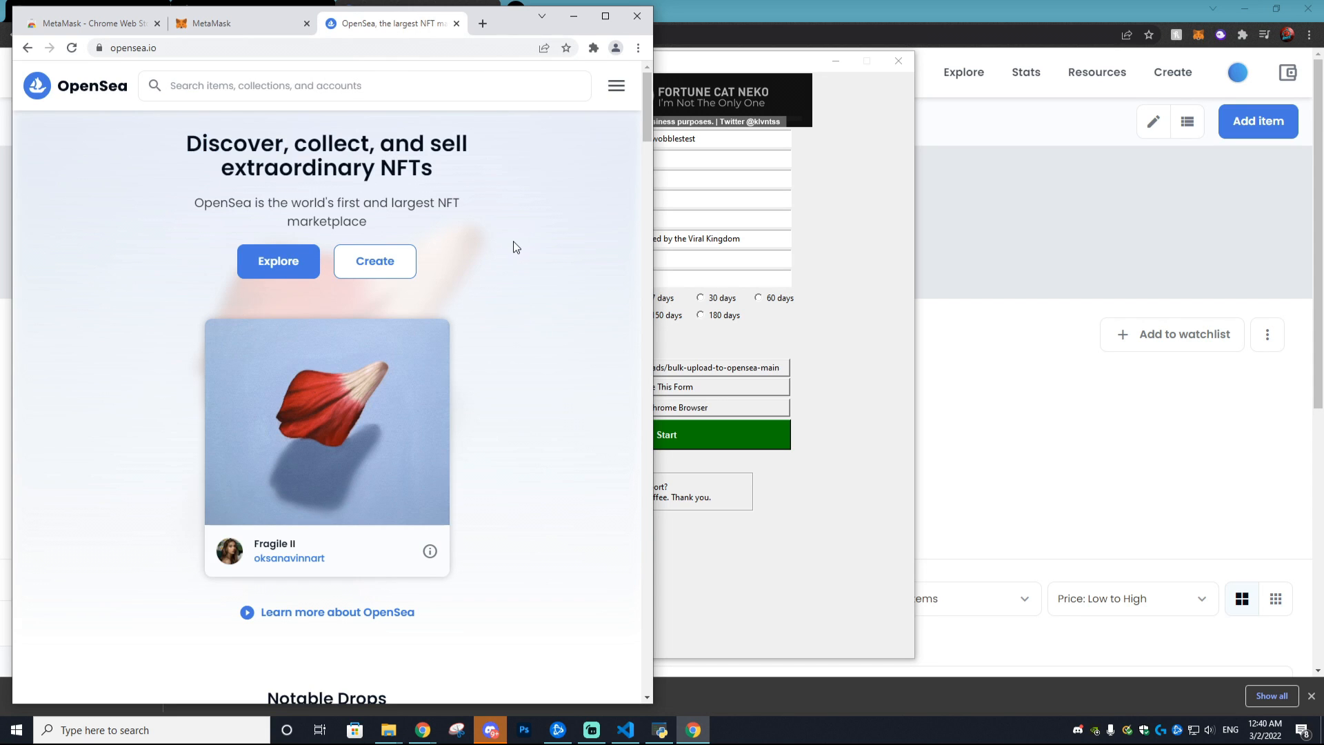
mouse_move(620, 92)
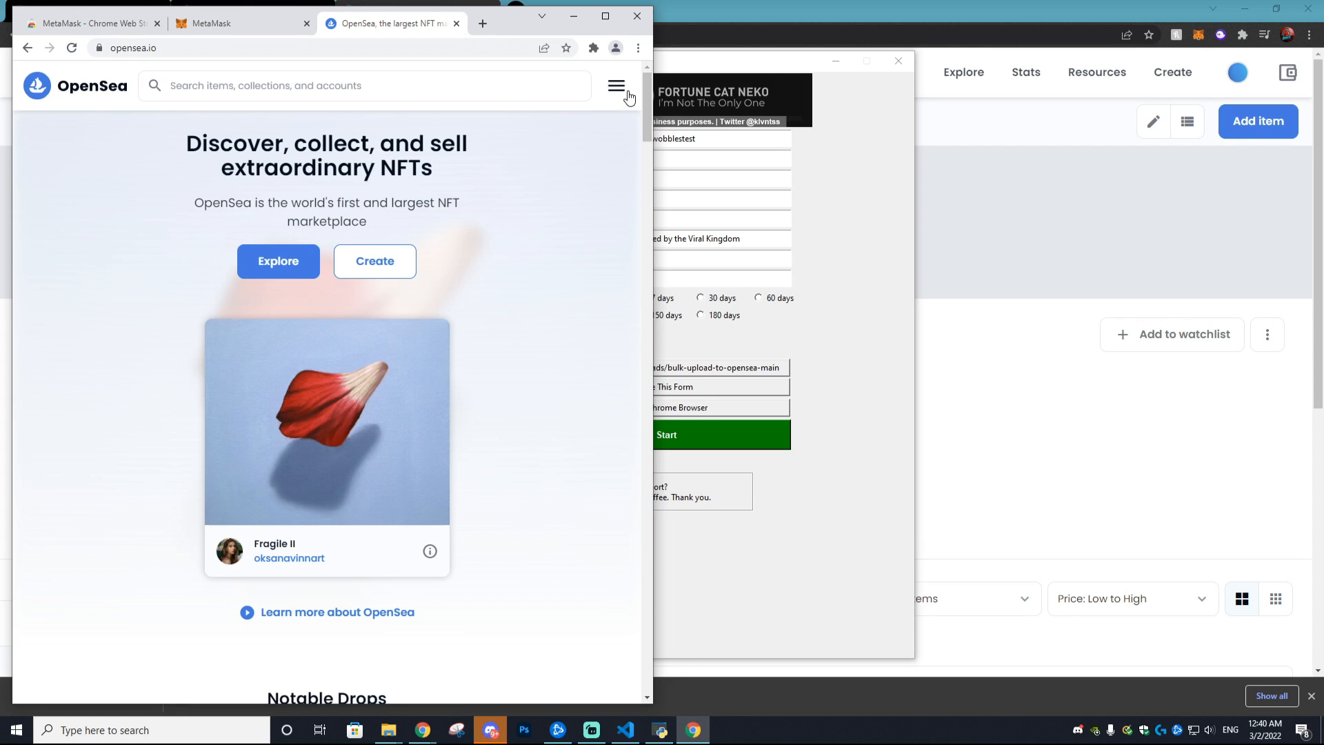
mouse_move(601, 91)
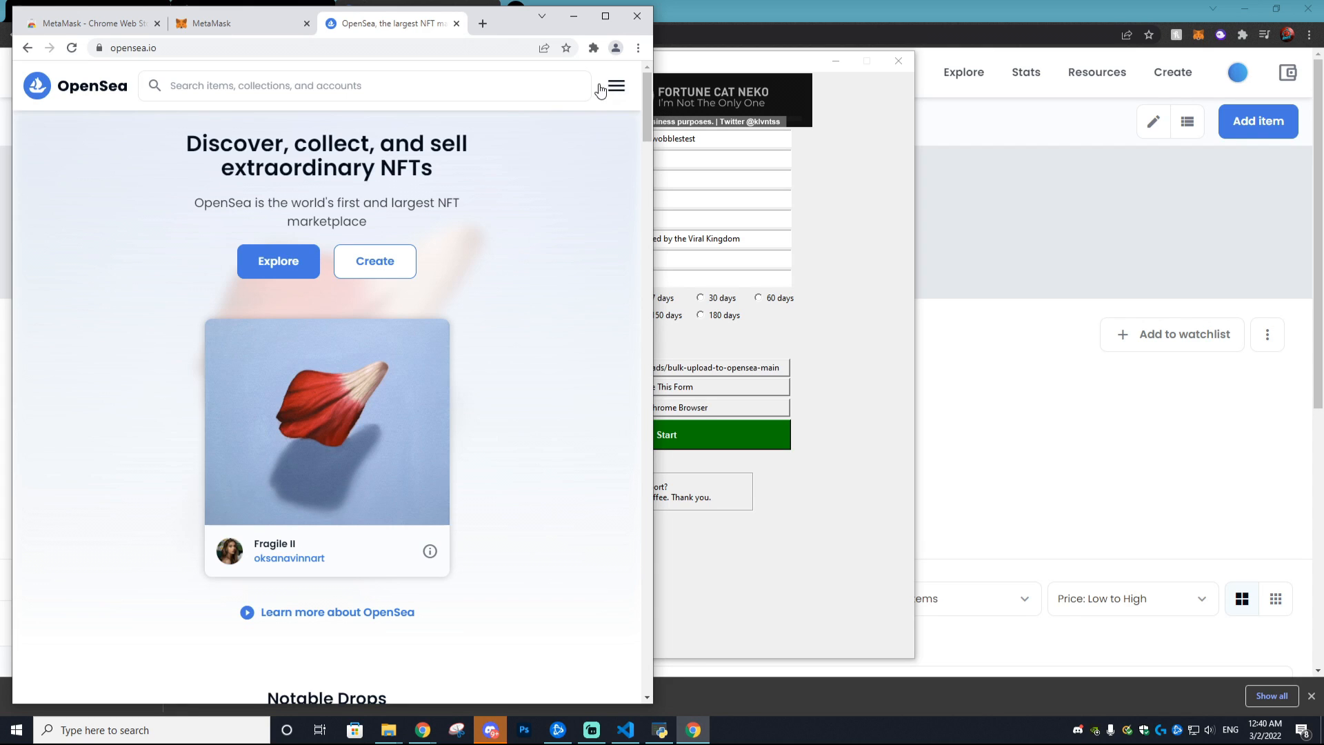
mouse_move(274, 225)
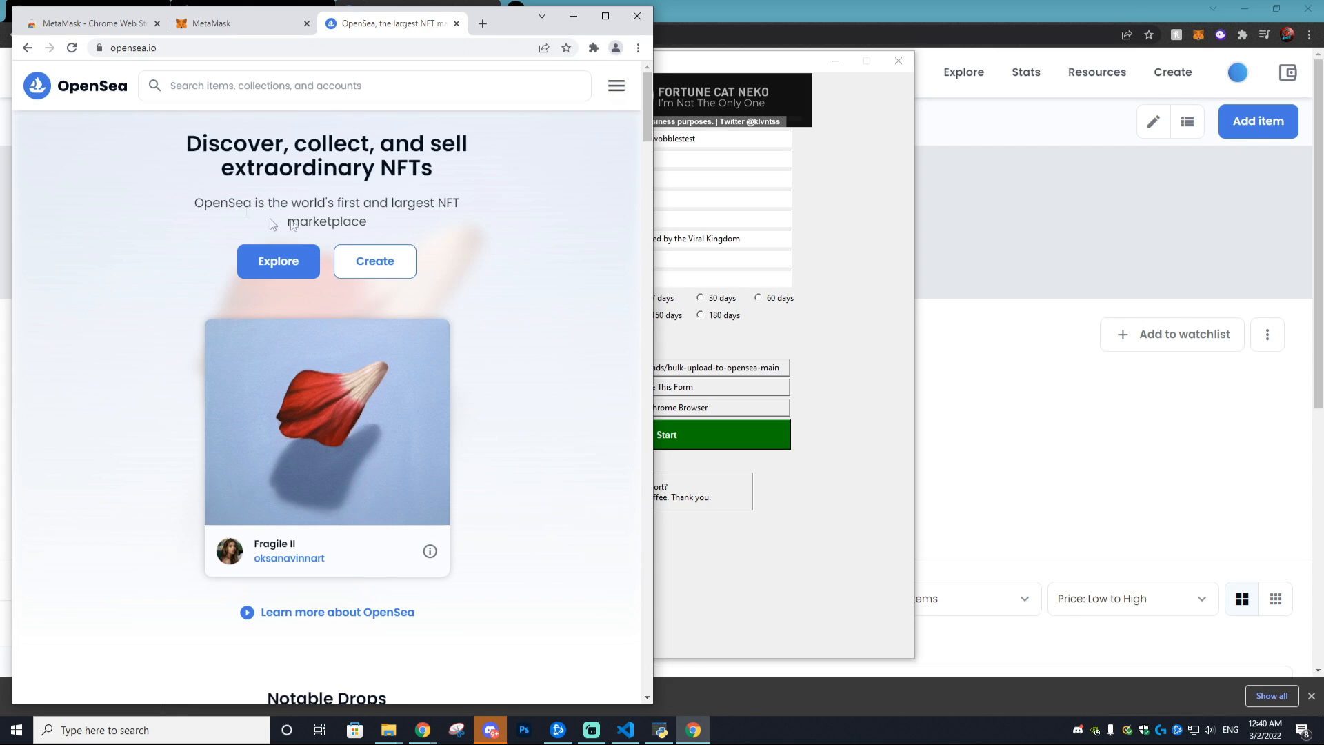
mouse_move(491, 44)
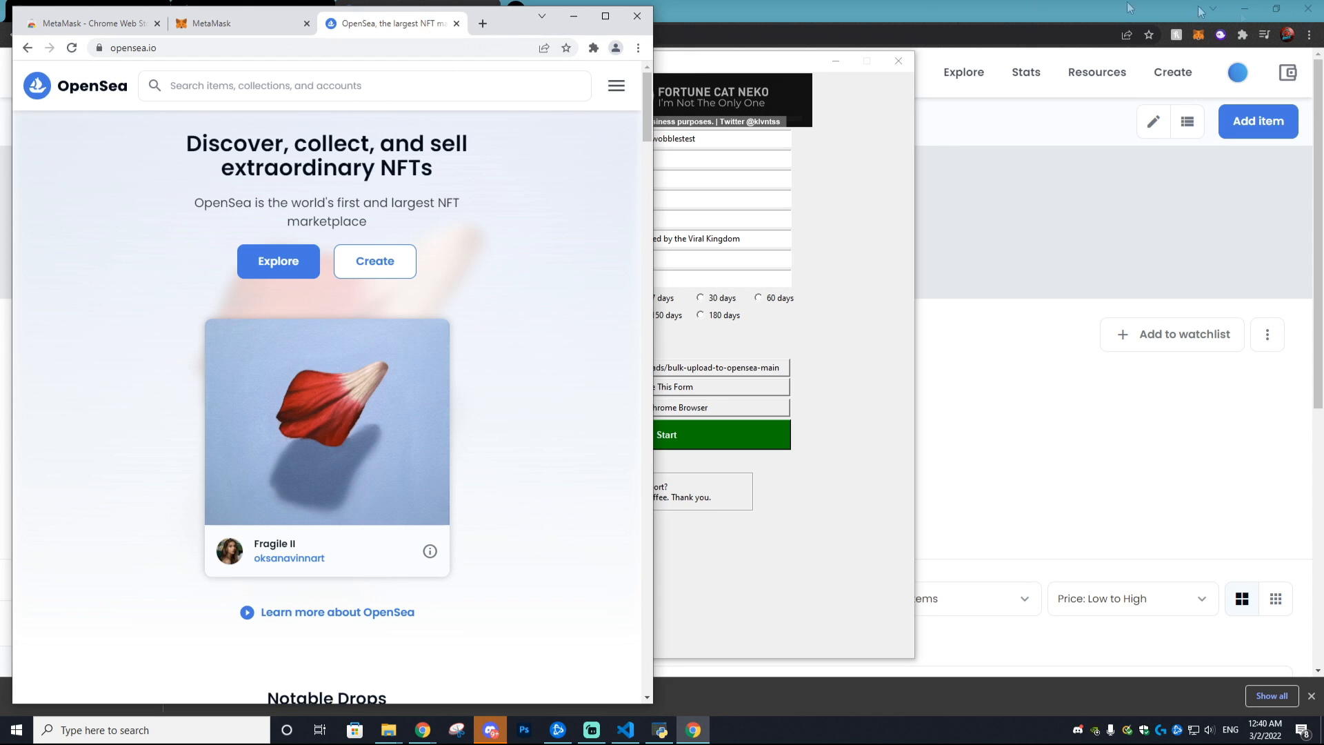
mouse_move(430, 72)
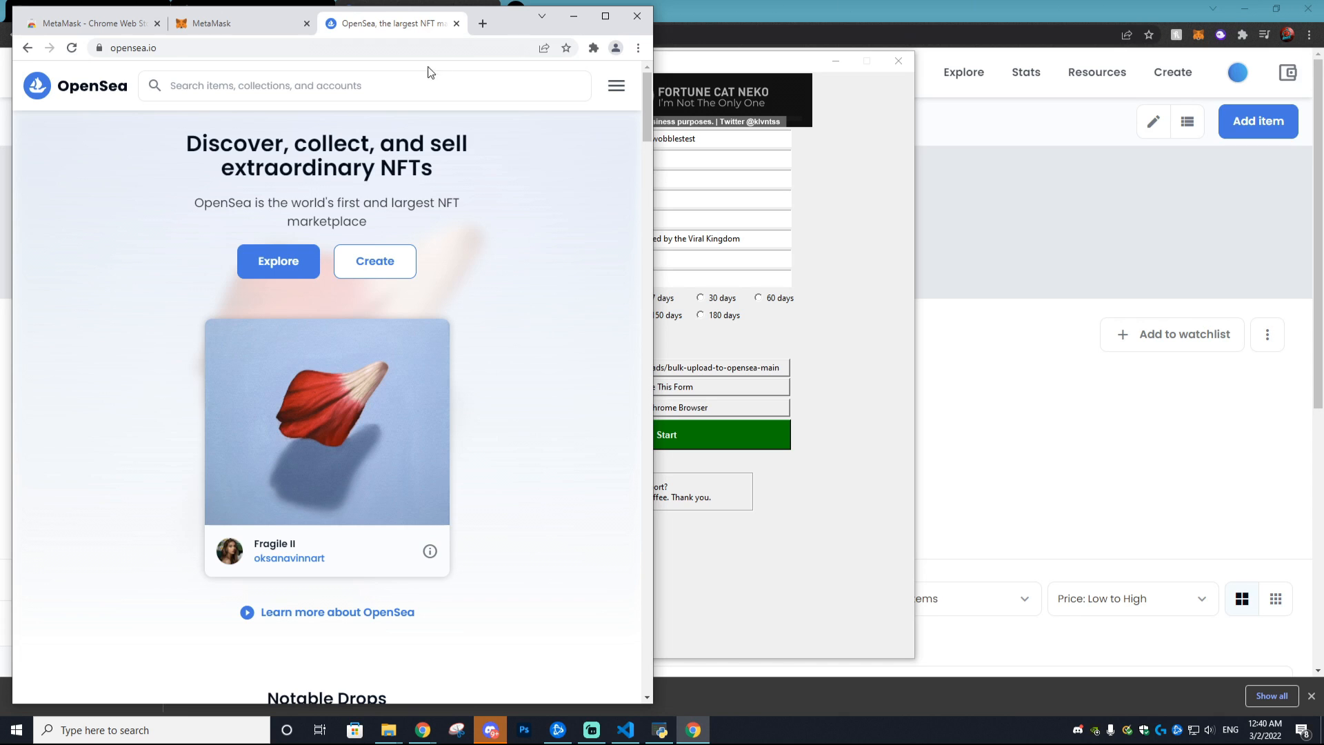
- Aim the form at the wobblesnfttutorial create-item link with src as the folder
left_click(616, 85)
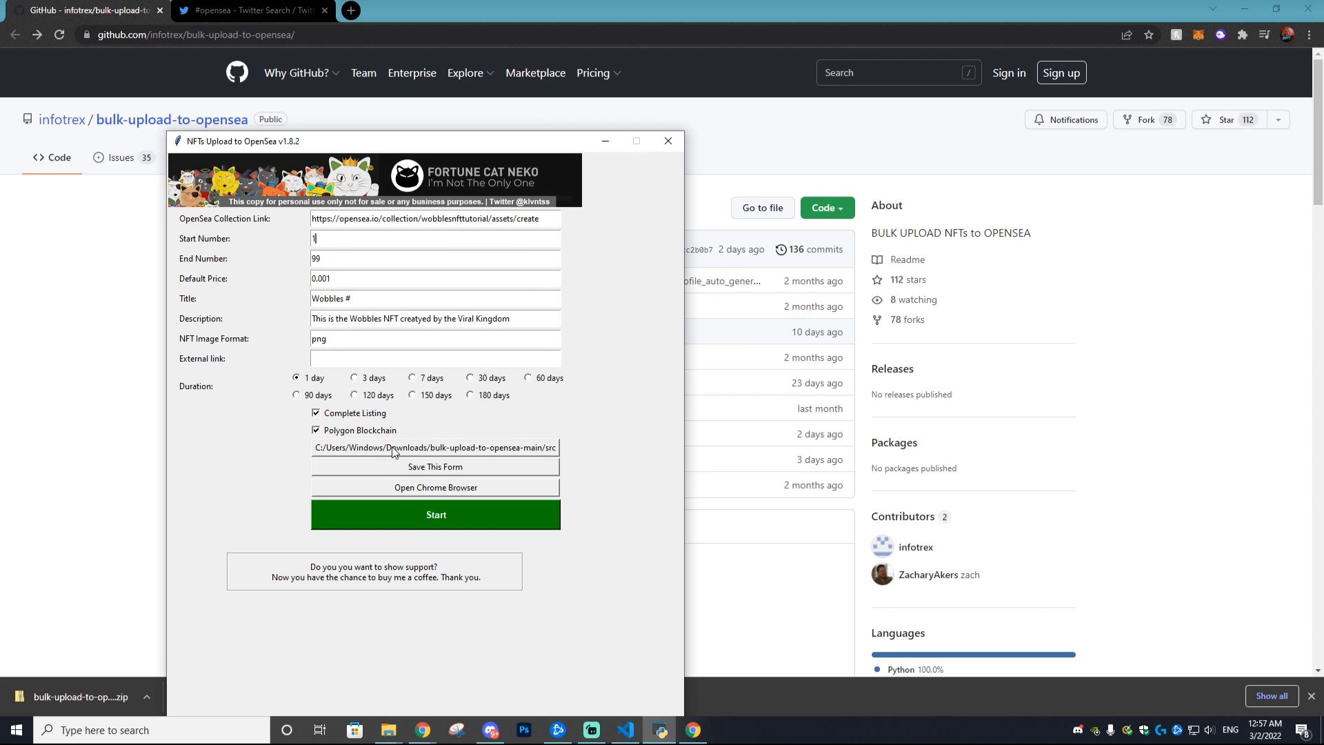
- Keep bulk-upload-to-opensea-main/src as the source folder and start the bulk upload
left_click(436, 447)
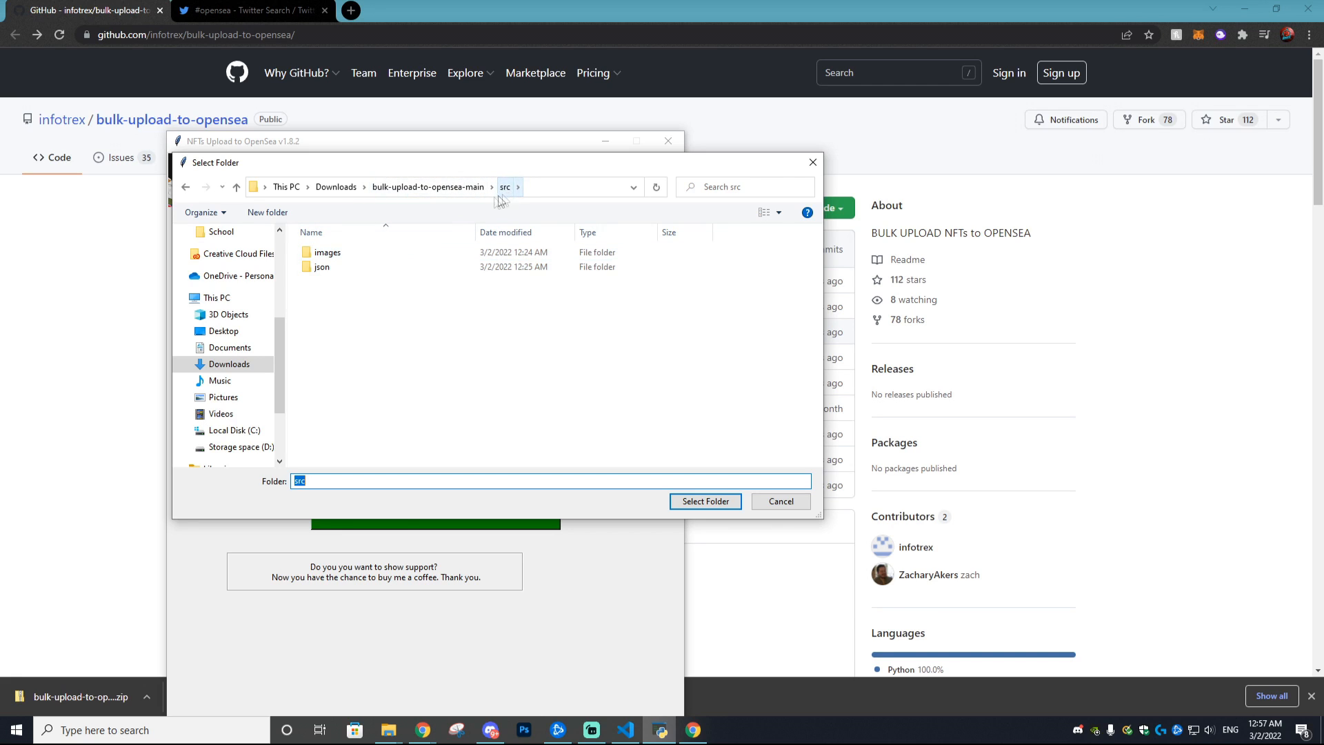
left_click(428, 187)
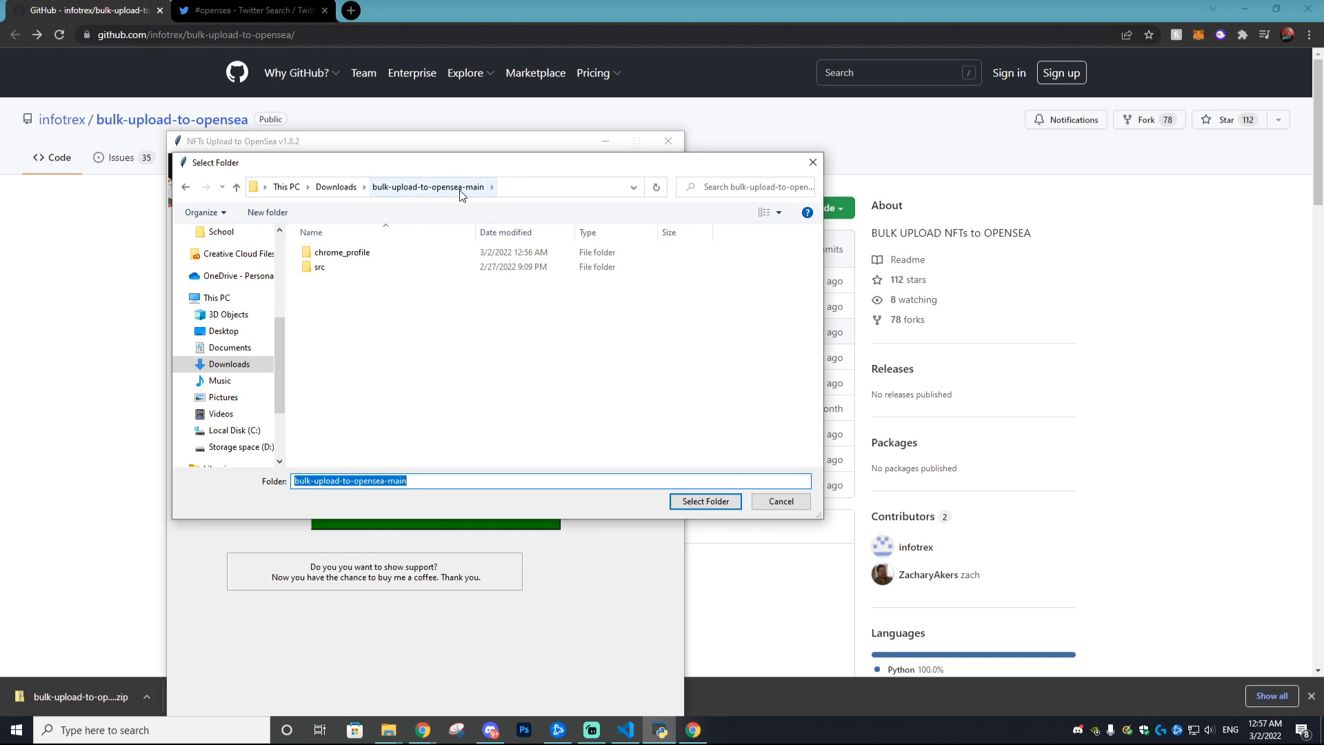
left_click(706, 501)
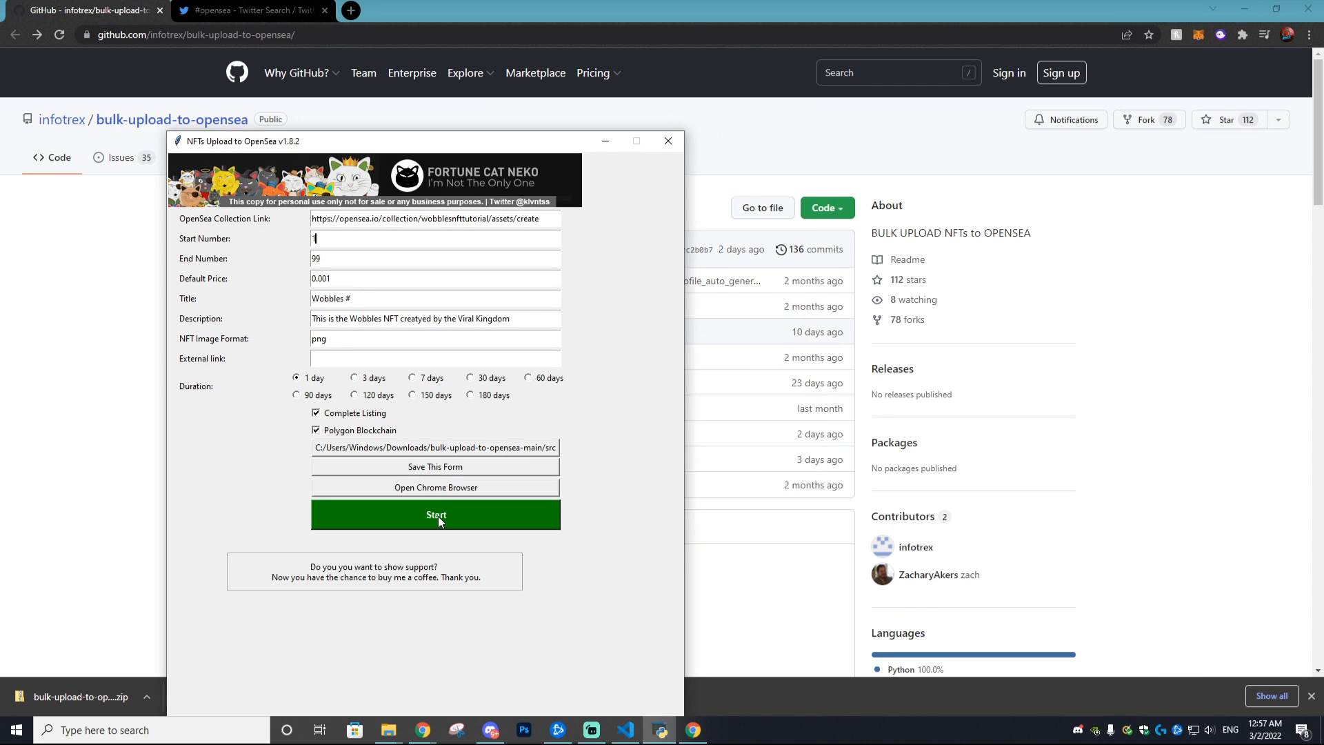
left_click(436, 515)
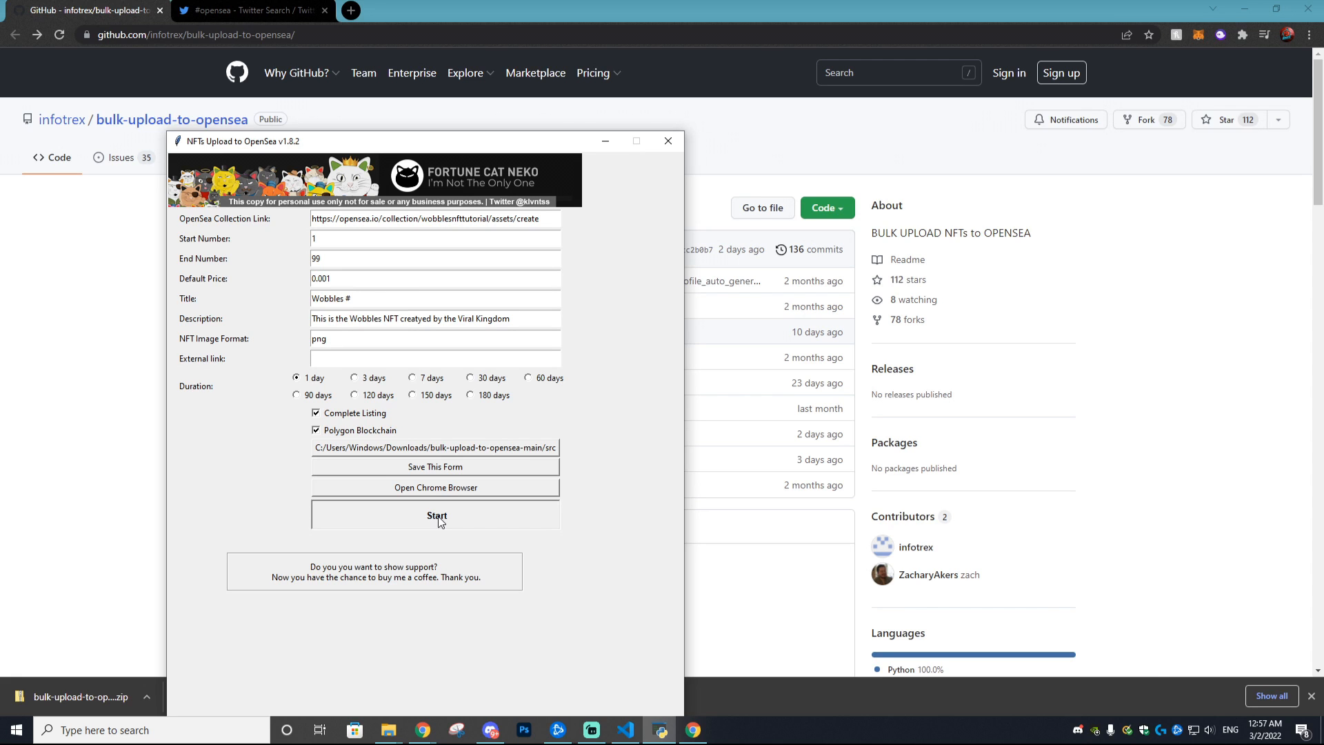
- Let the tool auto-fill the Wobbles #1 Create New Item page, then restart the upload
left_click(437, 515)
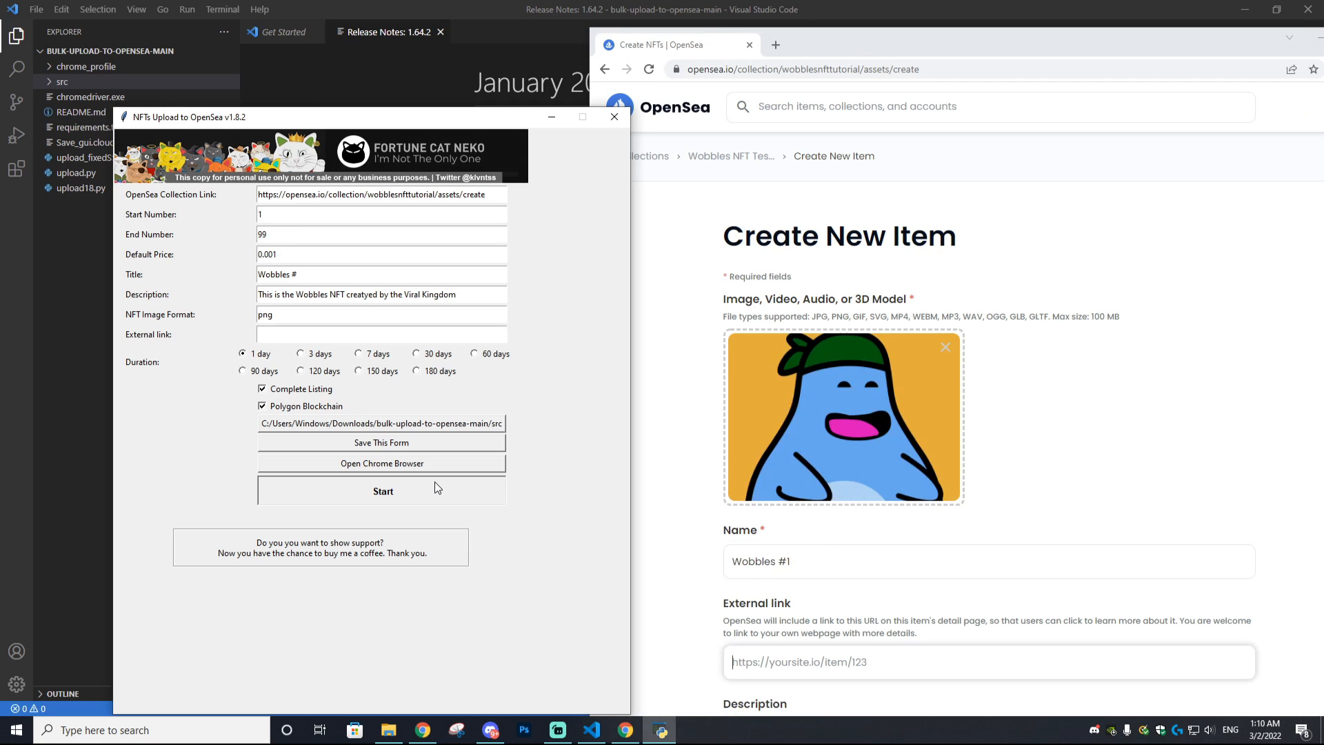
left_click(383, 491)
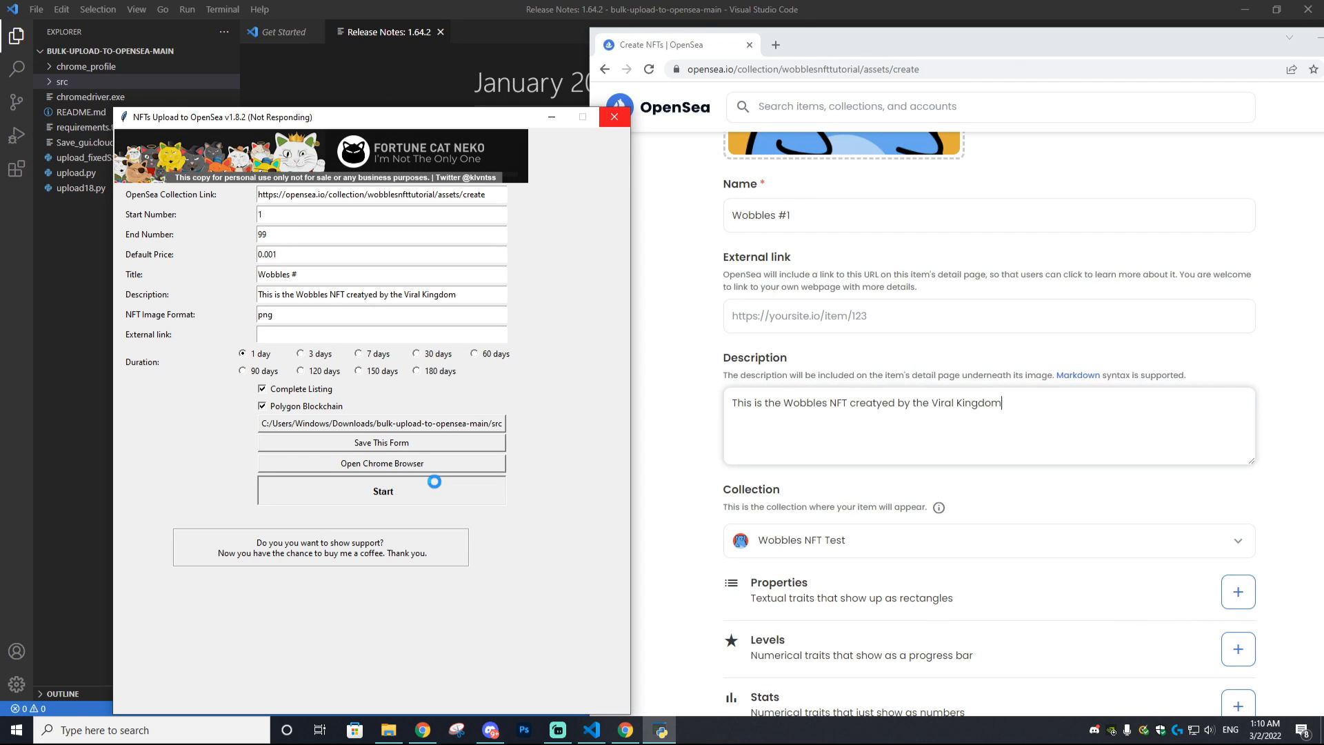
left_click(1238, 592)
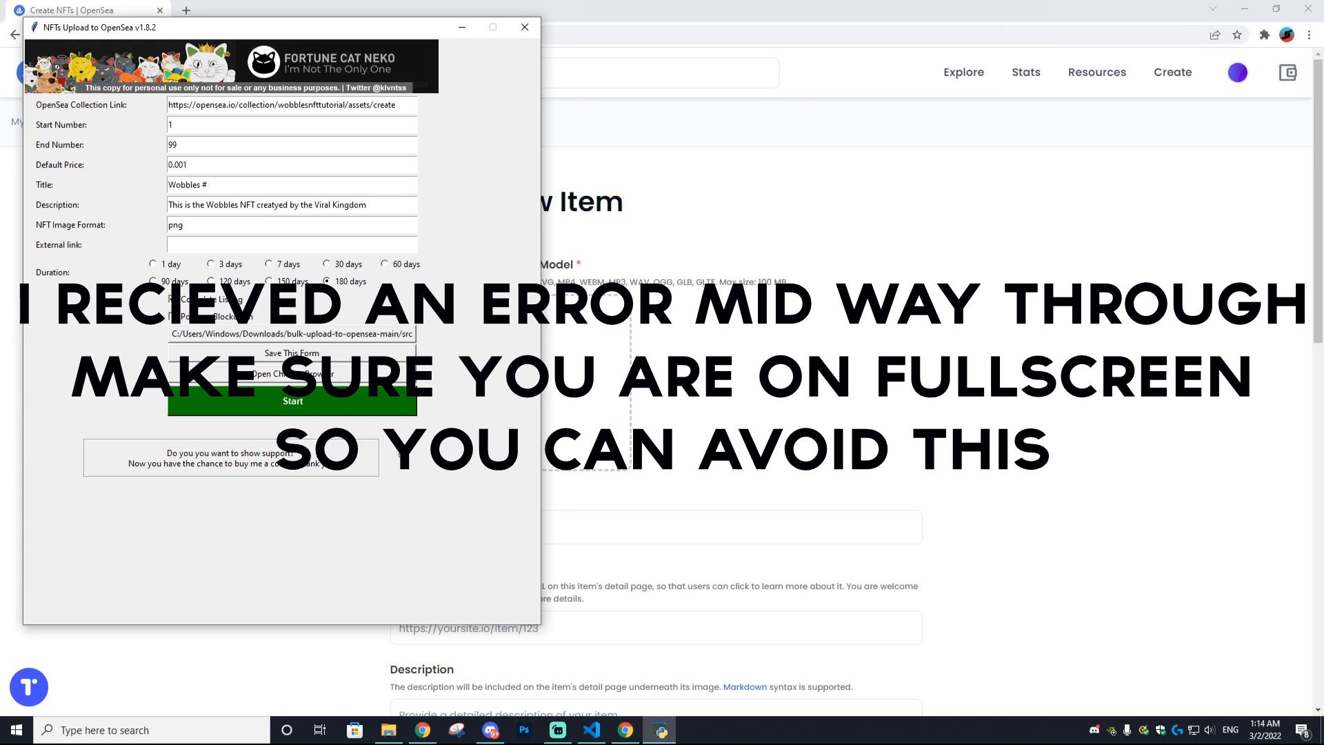
left_click(149, 264)
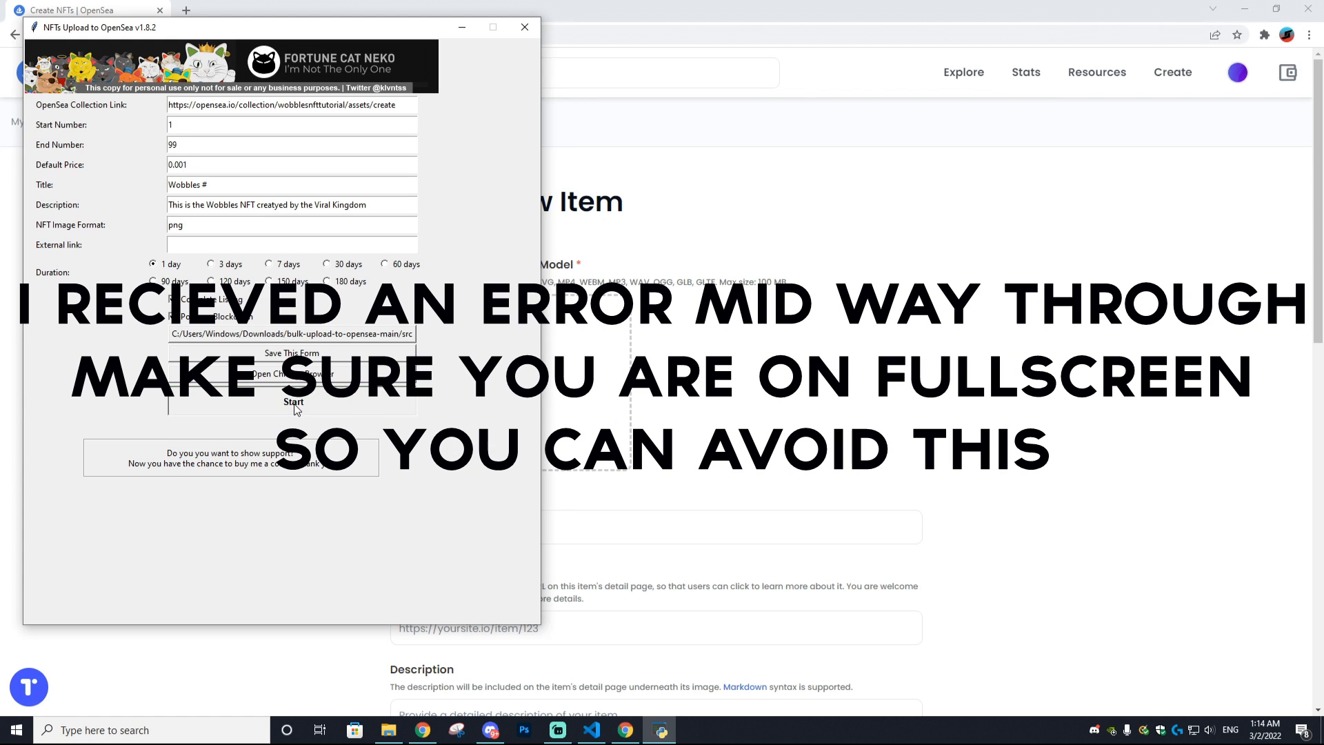